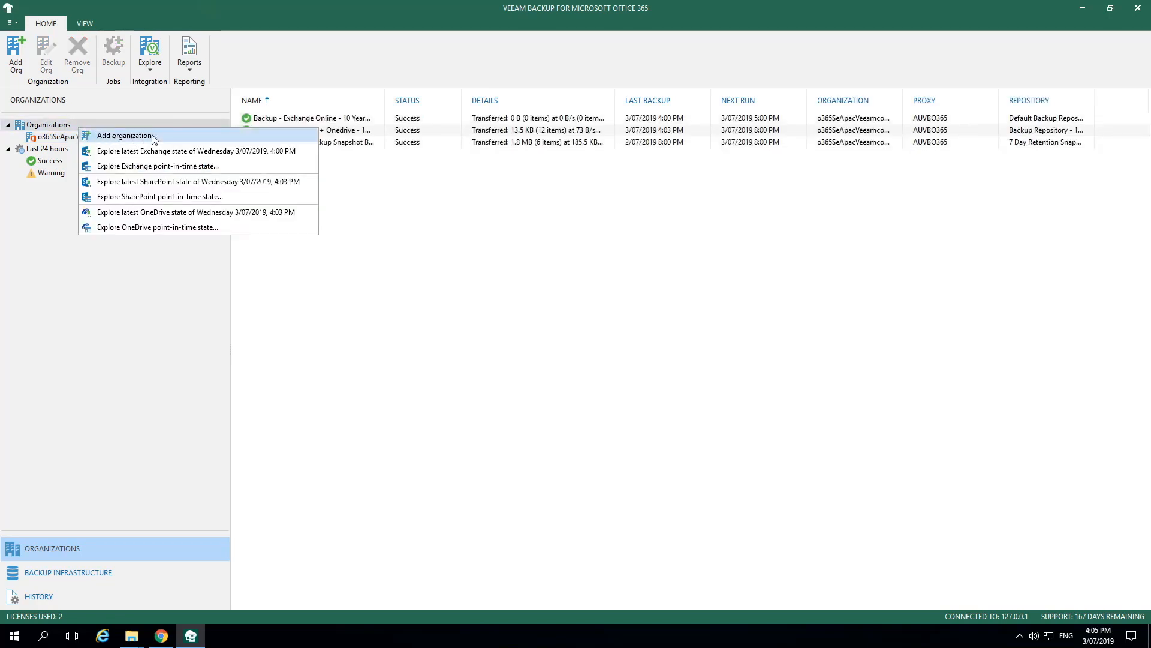
Start adding a new Microsoft Office 365 organization, then abandon that wizard
click(124, 136)
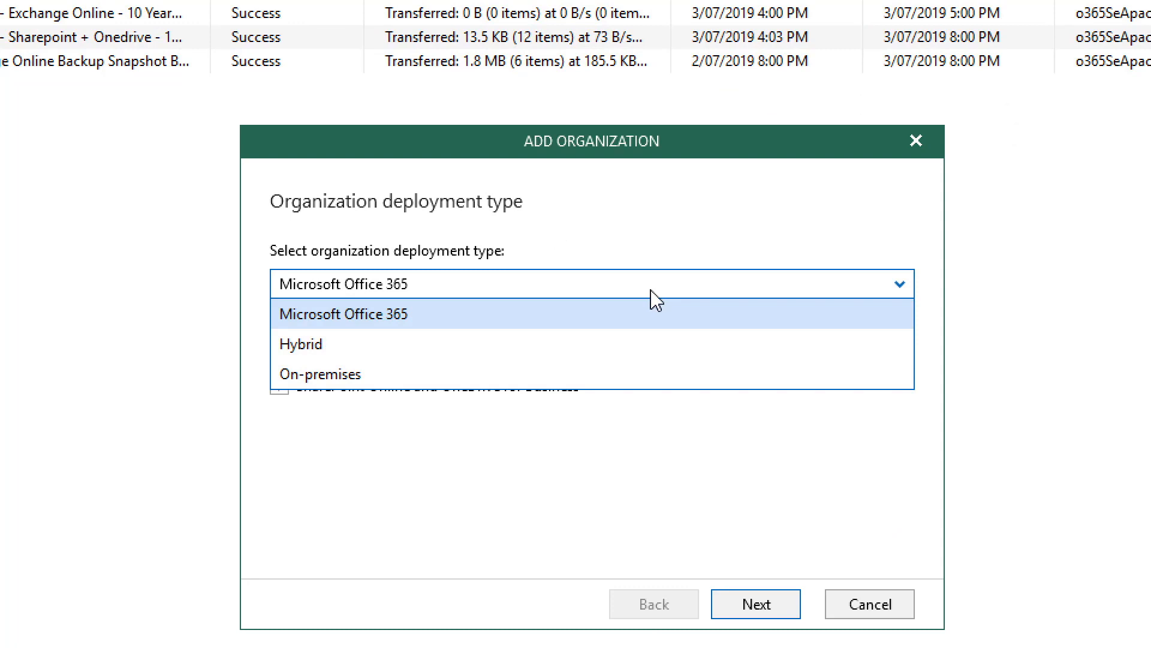
mouse_move(604, 344)
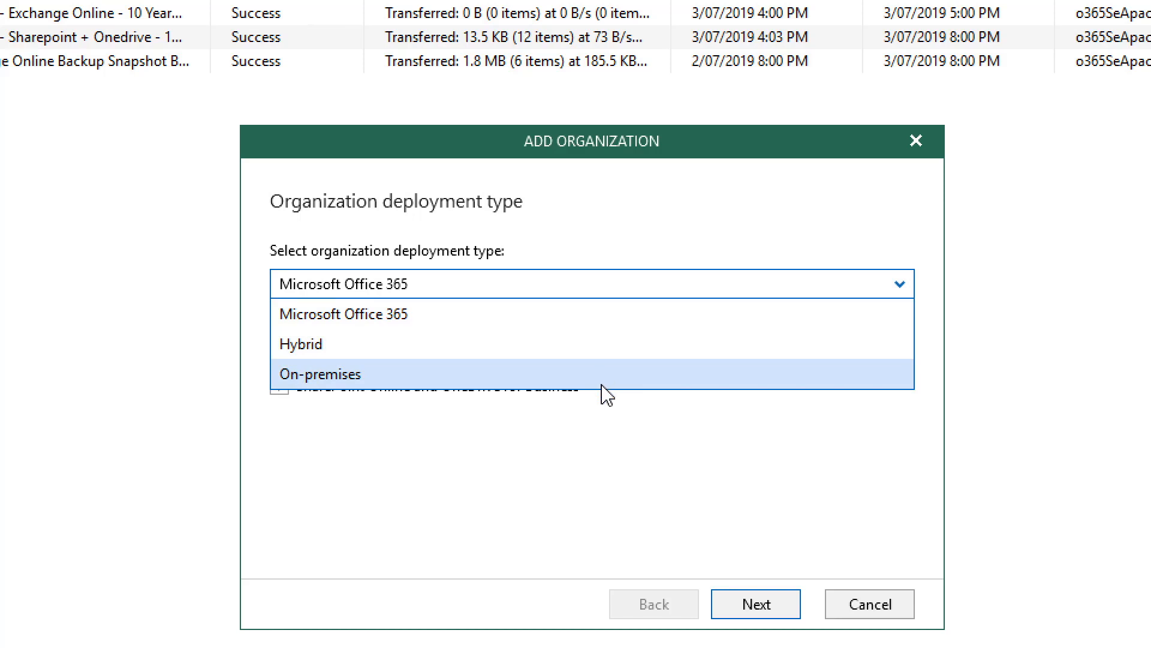
mouse_move(703, 440)
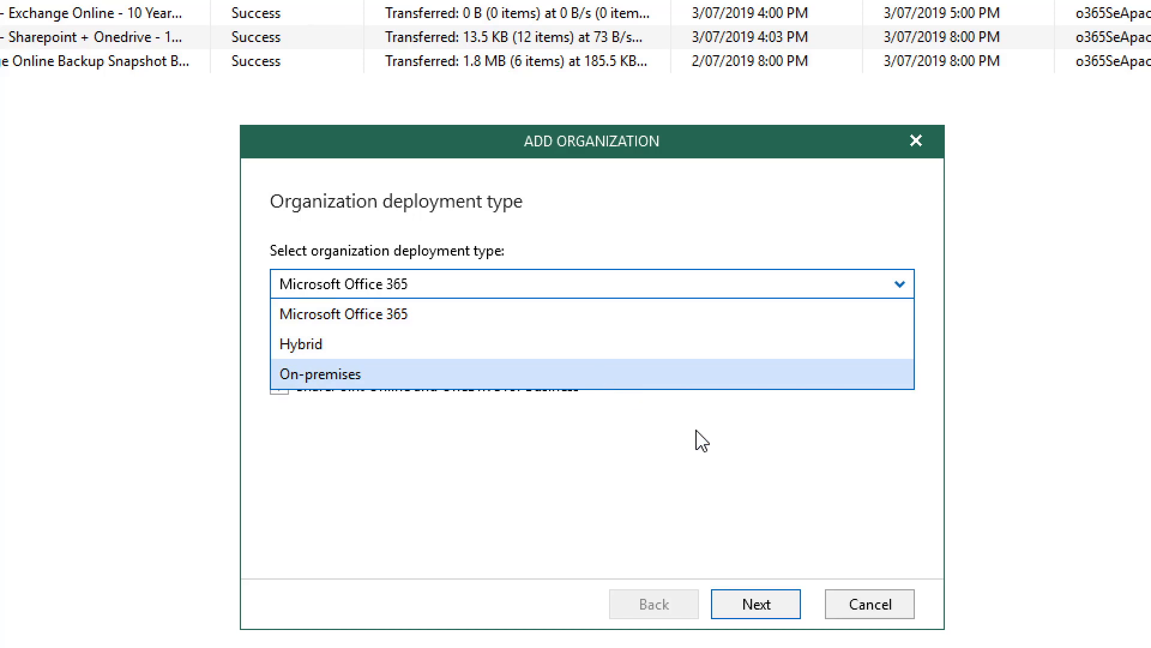
click(341, 314)
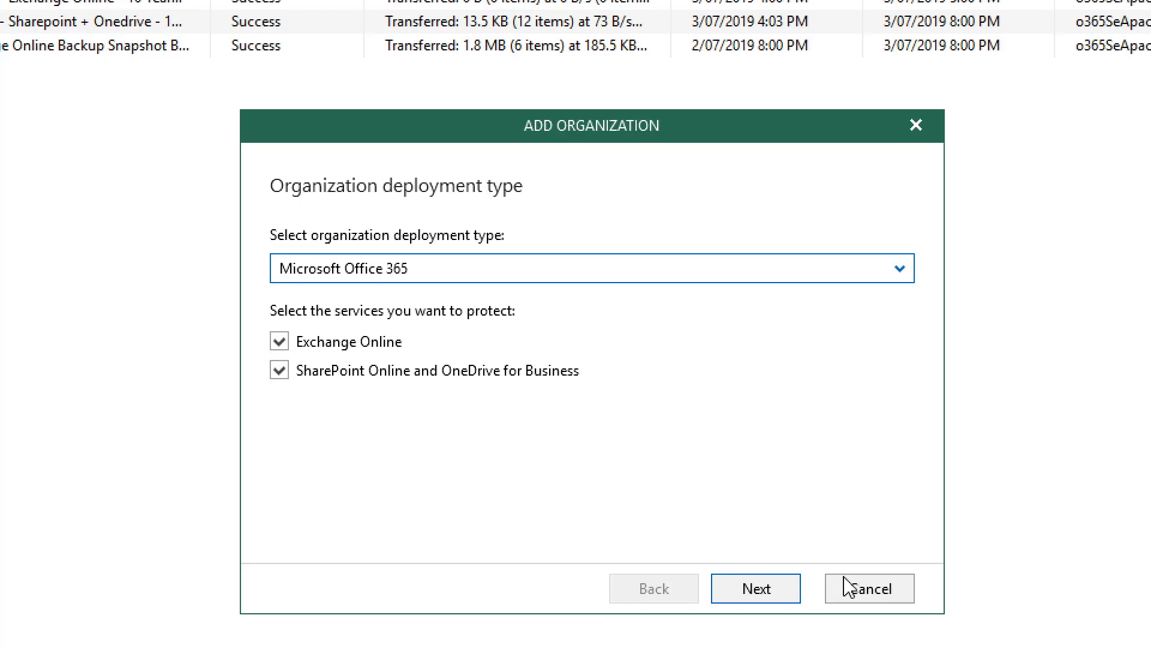
click(869, 587)
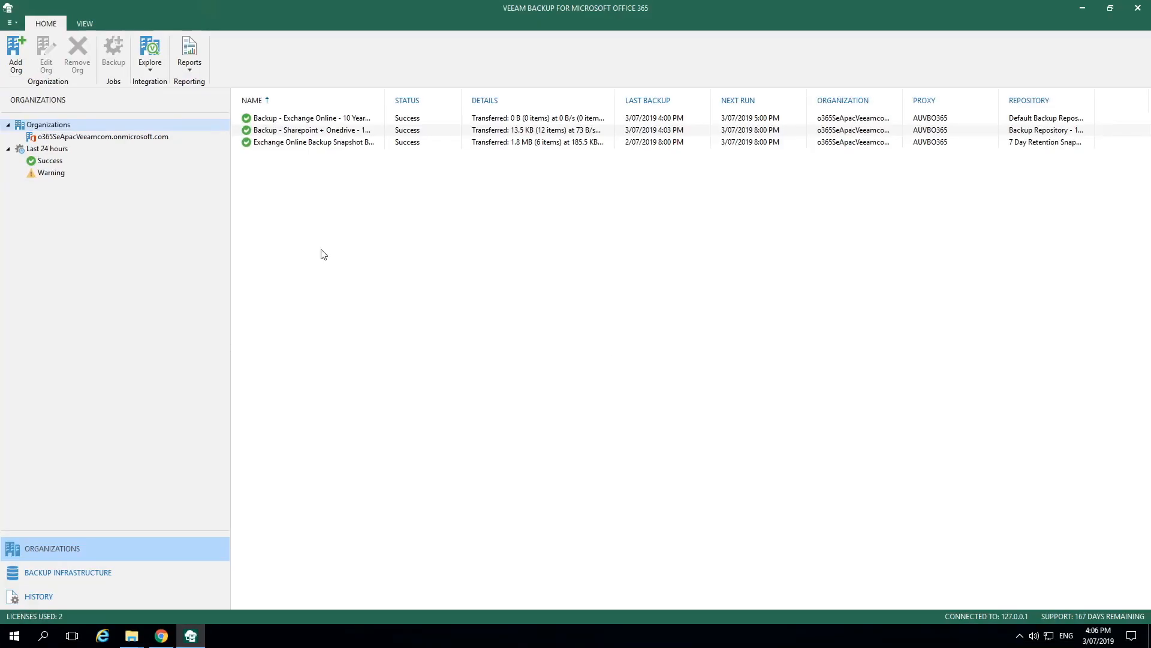
Edit the existing organization and keep the Default region on its connection settings
click(102, 137)
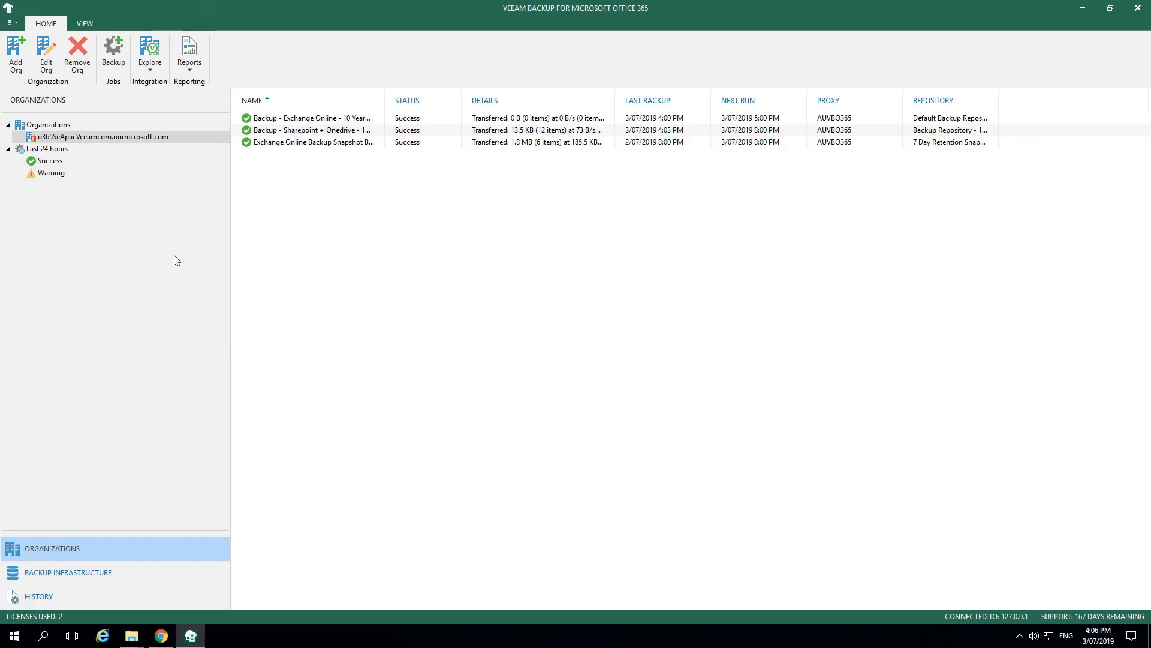
click(46, 55)
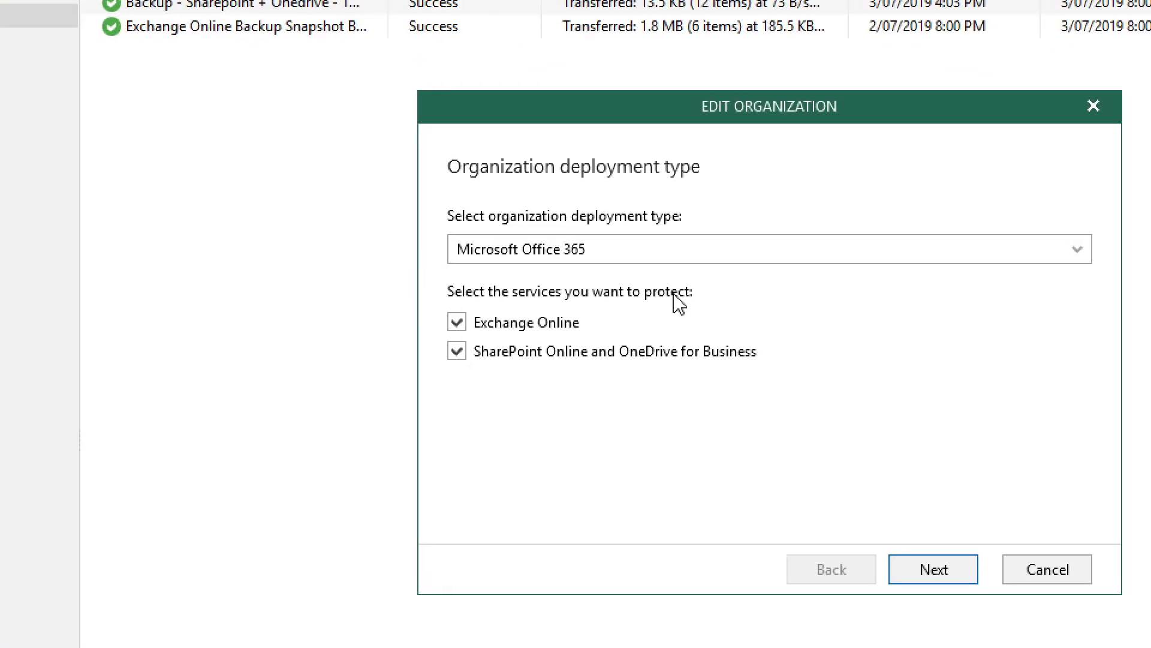
mouse_move(819, 288)
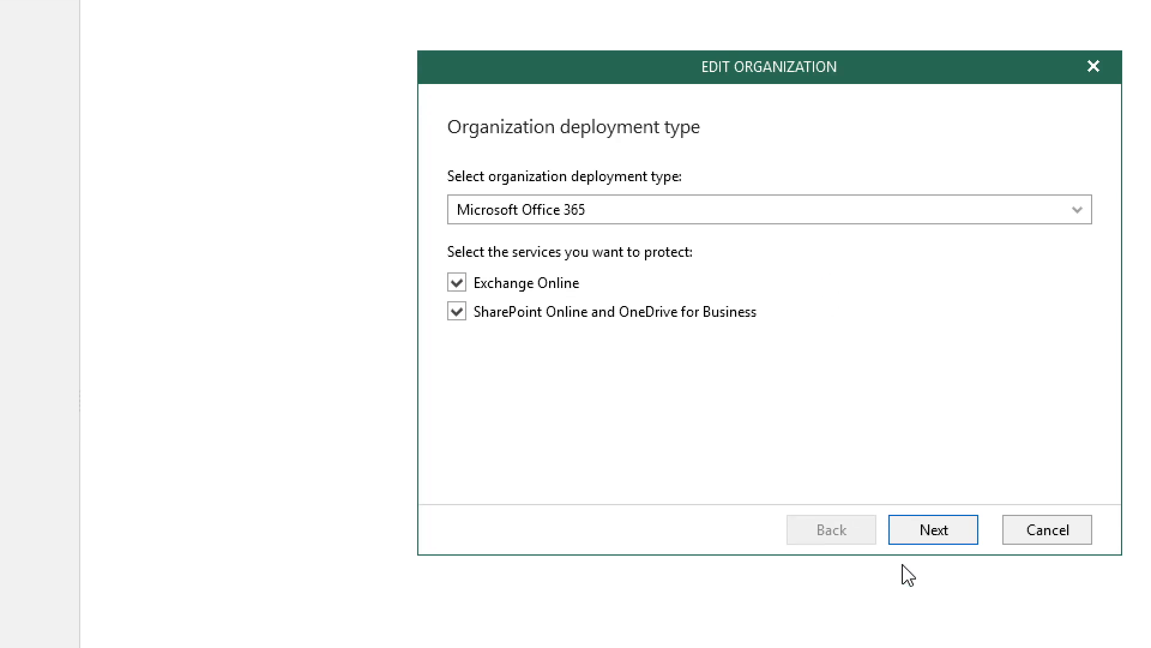
click(933, 529)
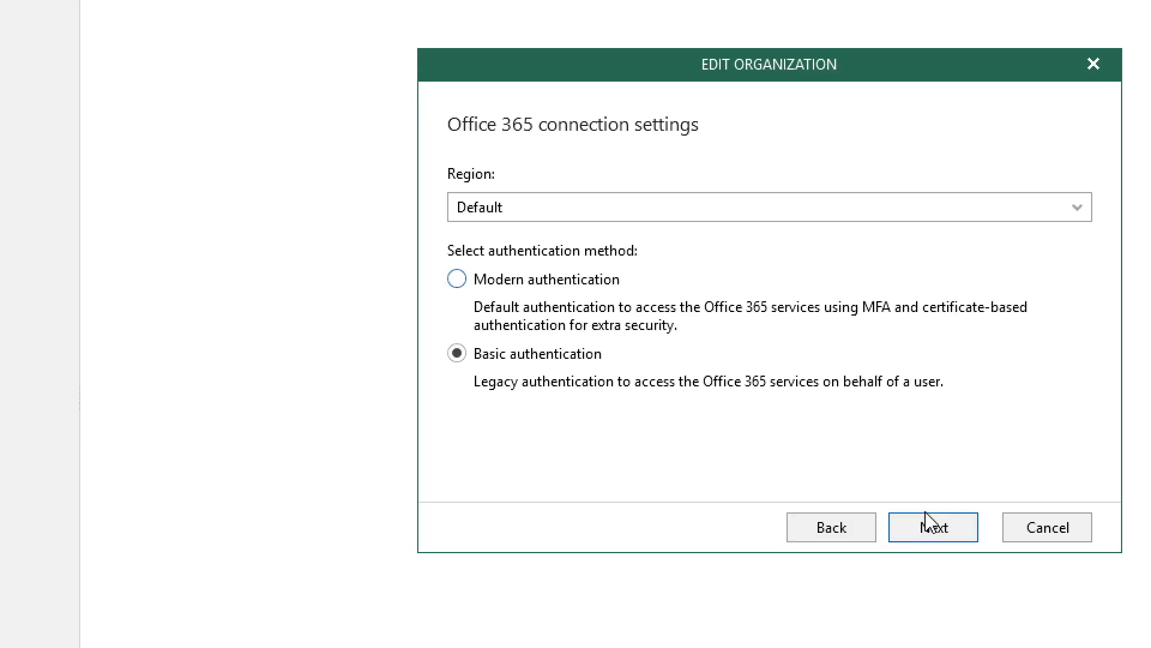
mouse_move(897, 452)
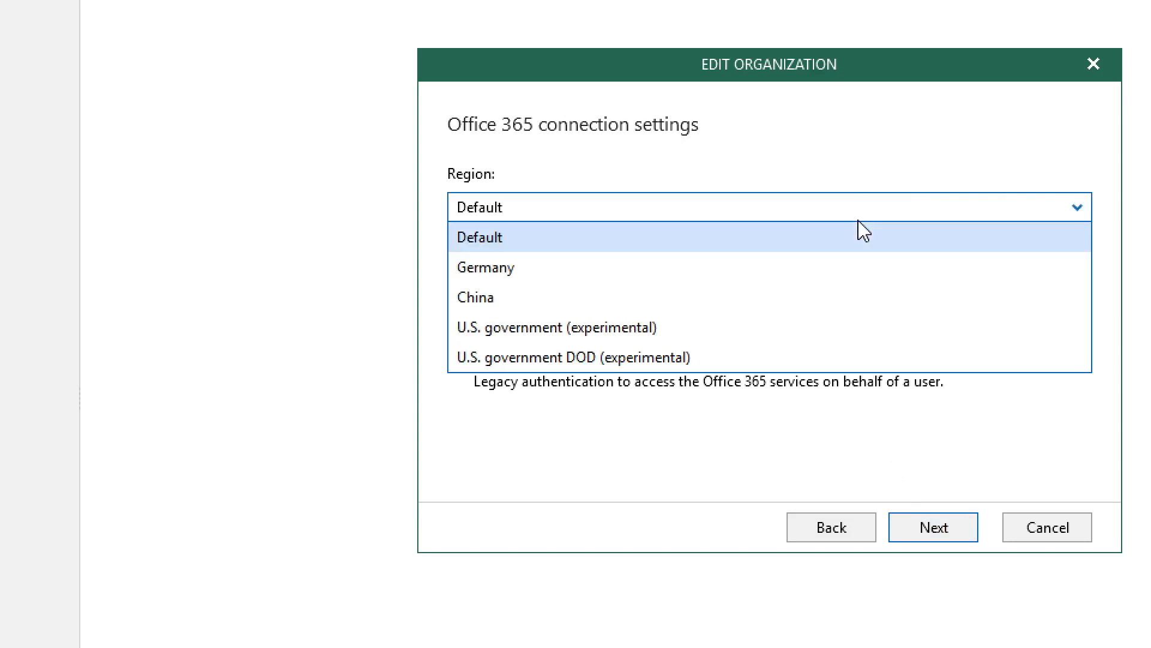
click(479, 236)
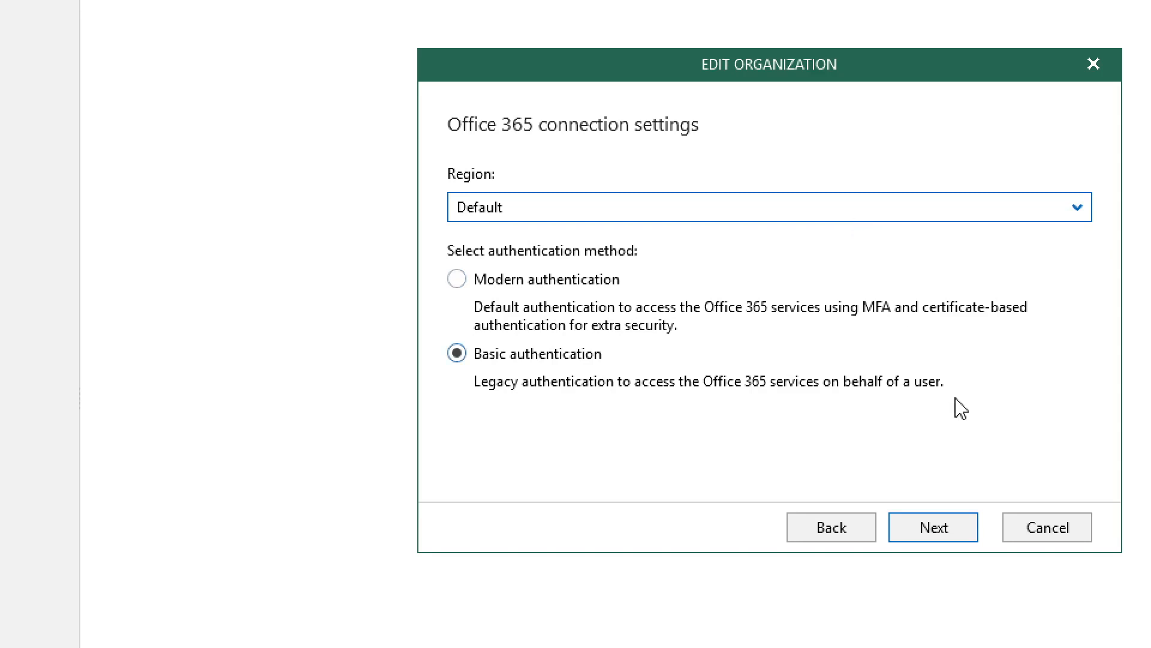
Paste the new Exchange Online account password, verify the connection, and finish the edit
click(932, 527)
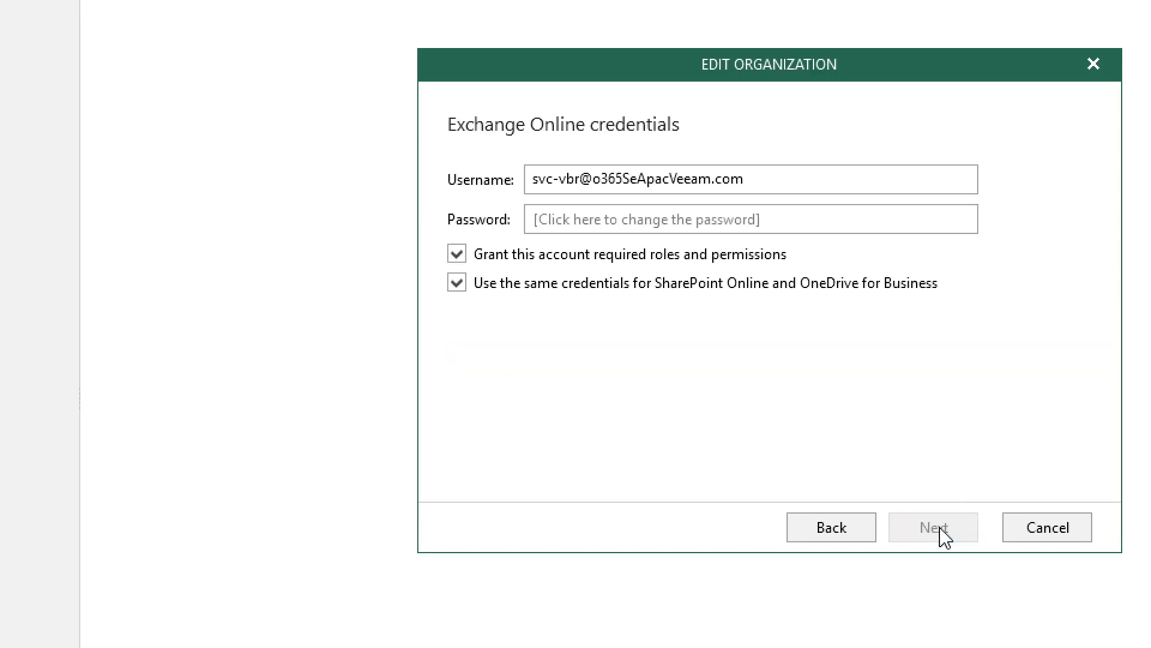
click(750, 219)
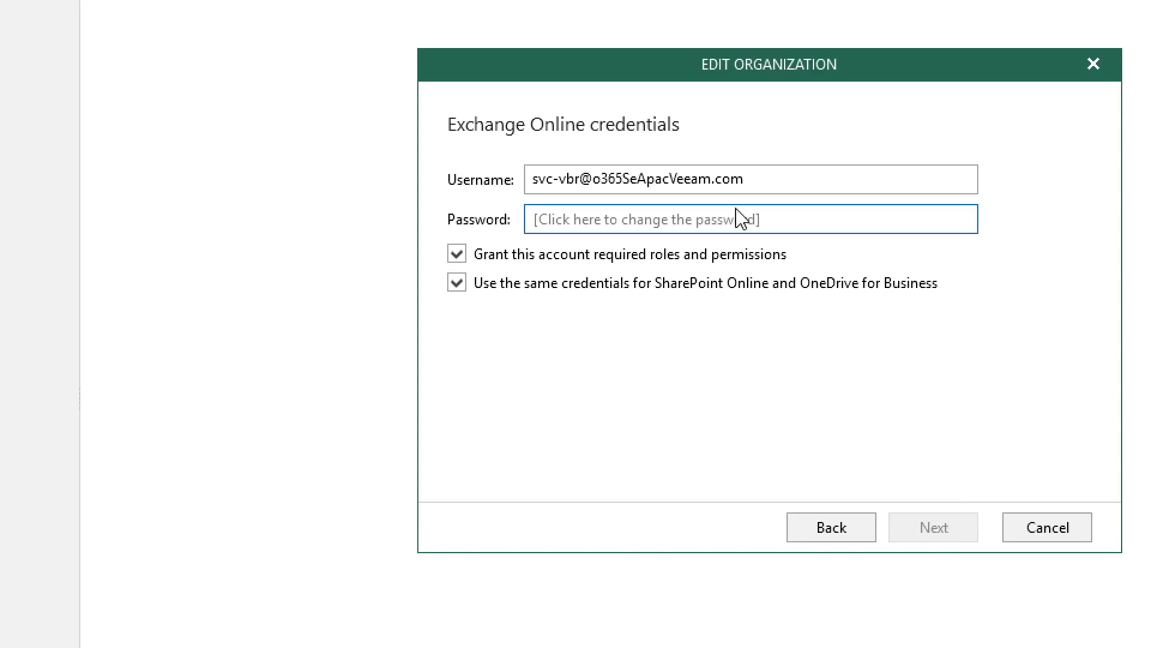
right_click(750, 219)
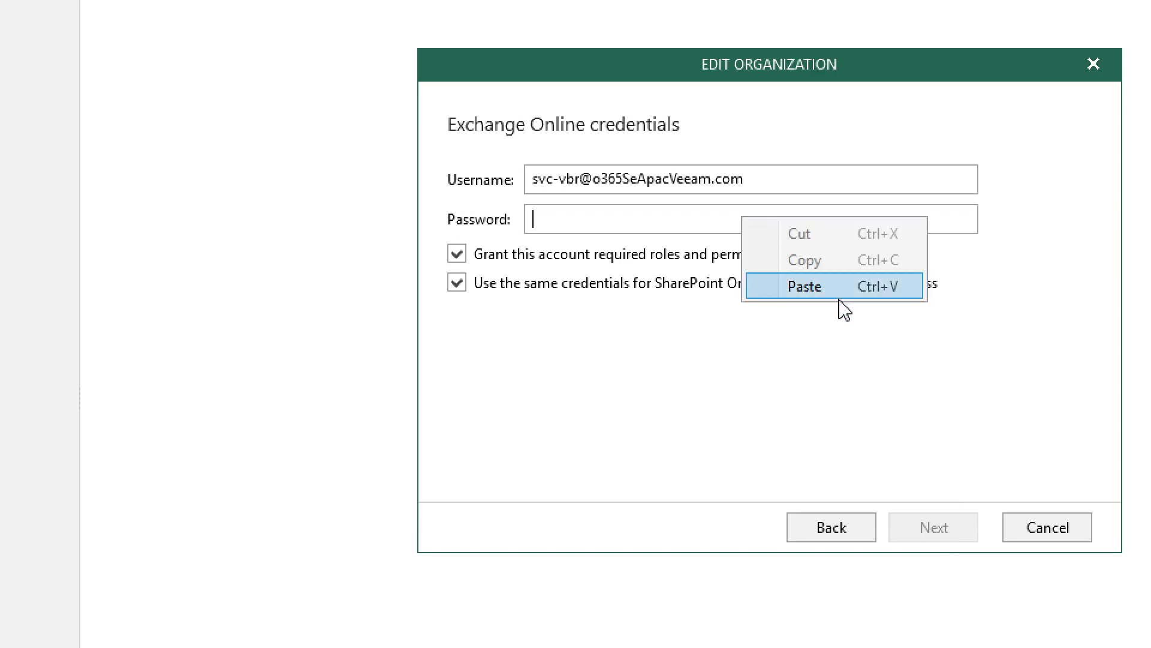
click(804, 285)
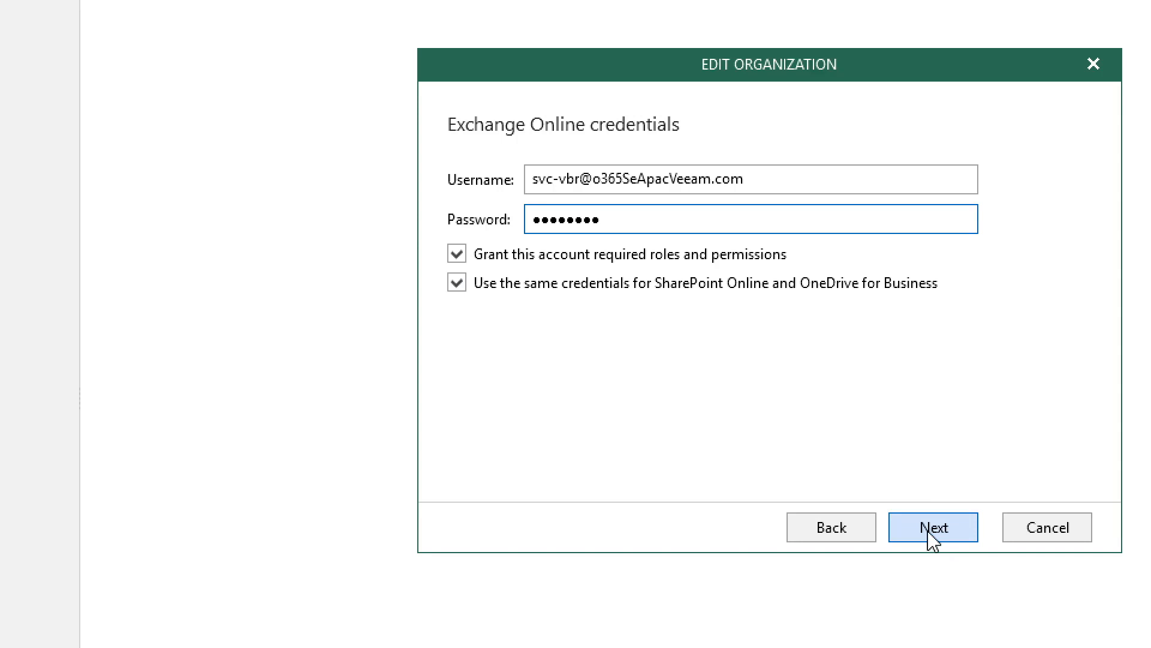
click(933, 526)
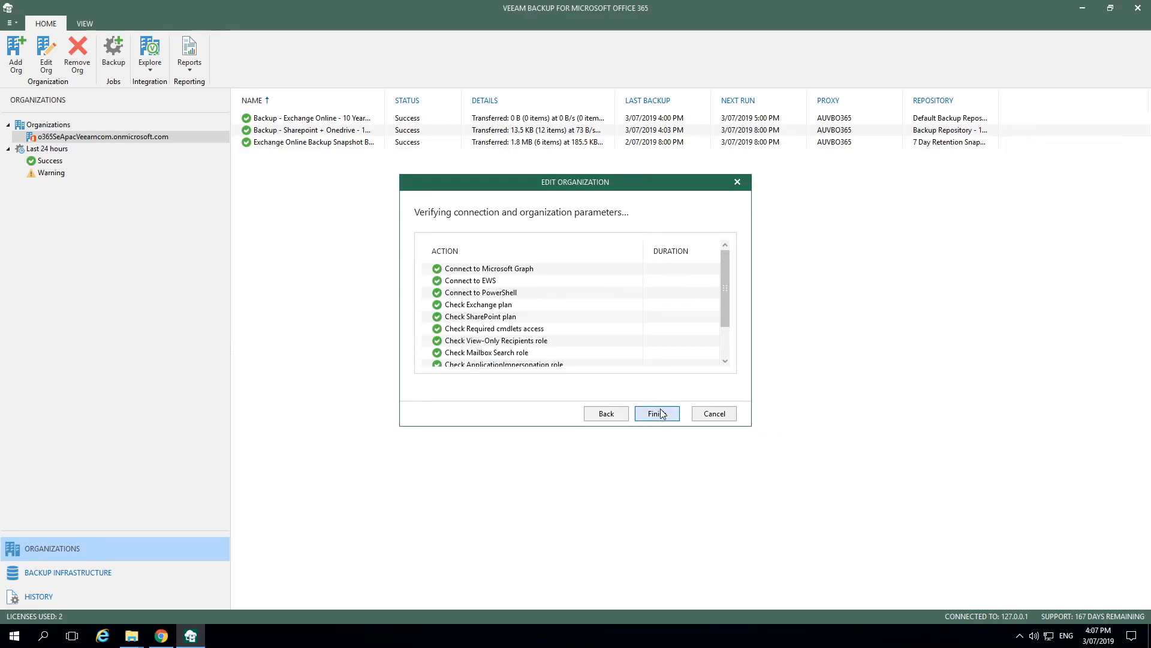
click(654, 412)
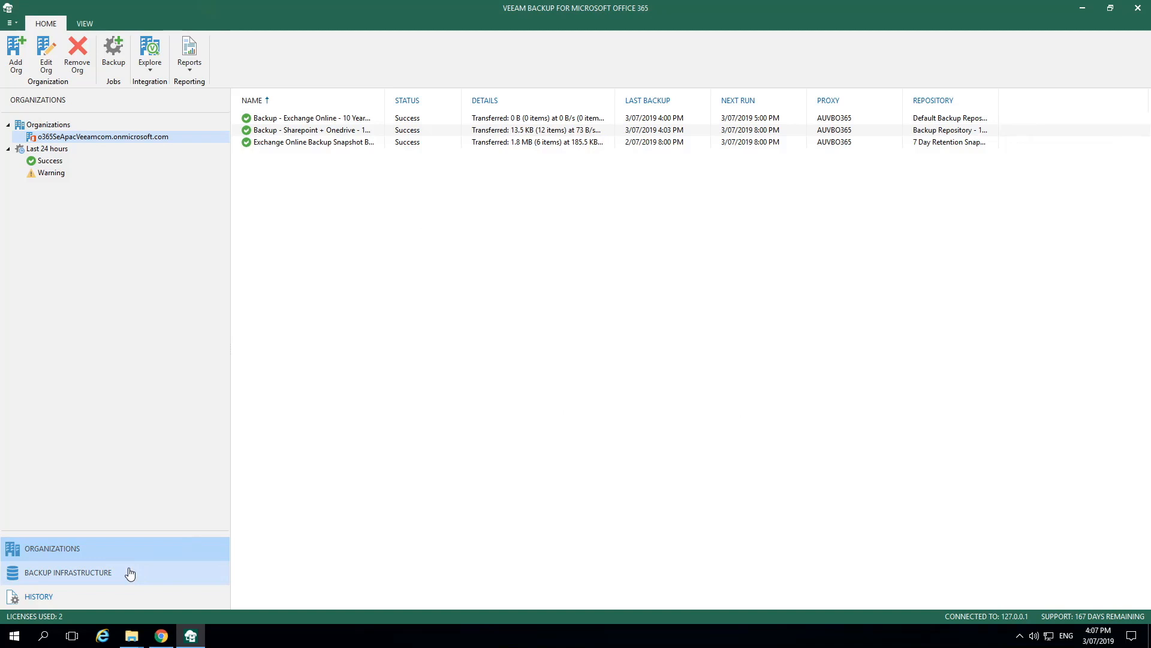
Open the AUVBO365 backup proxy for editing and re-save it with its current account
click(68, 572)
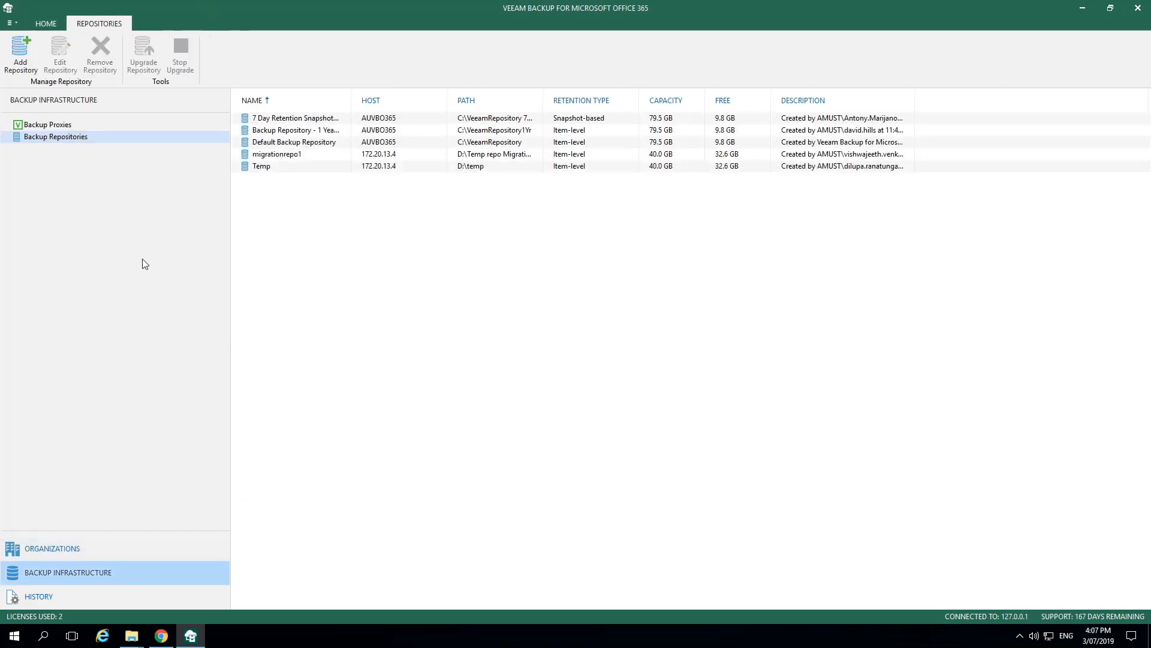
click(48, 124)
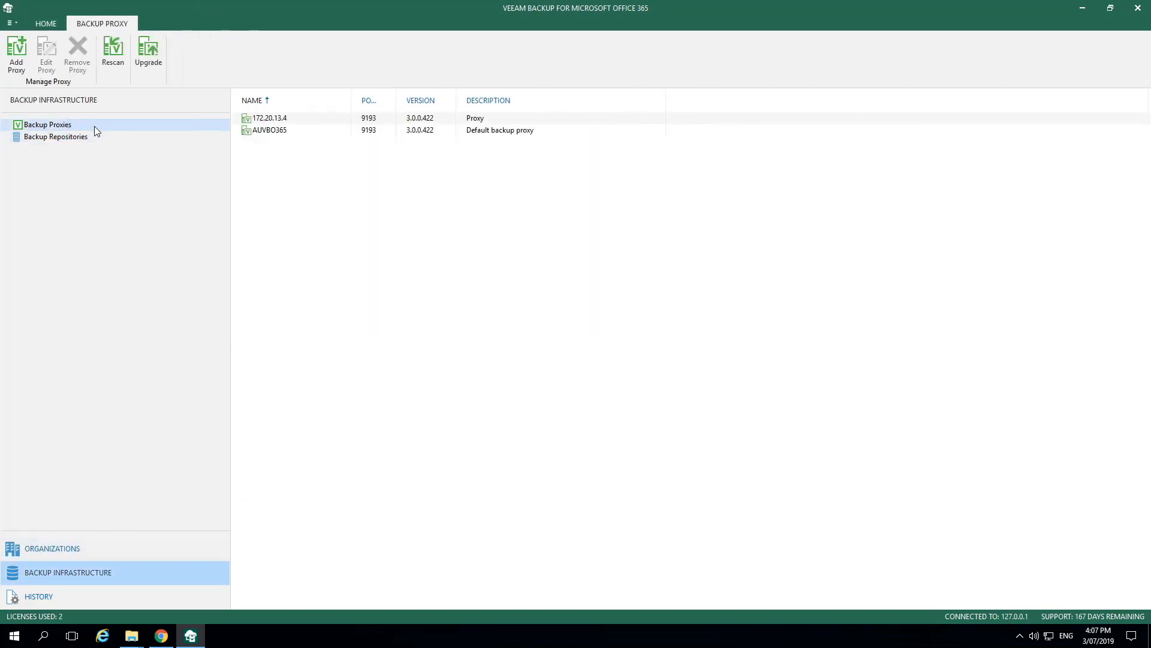
mouse_move(271, 131)
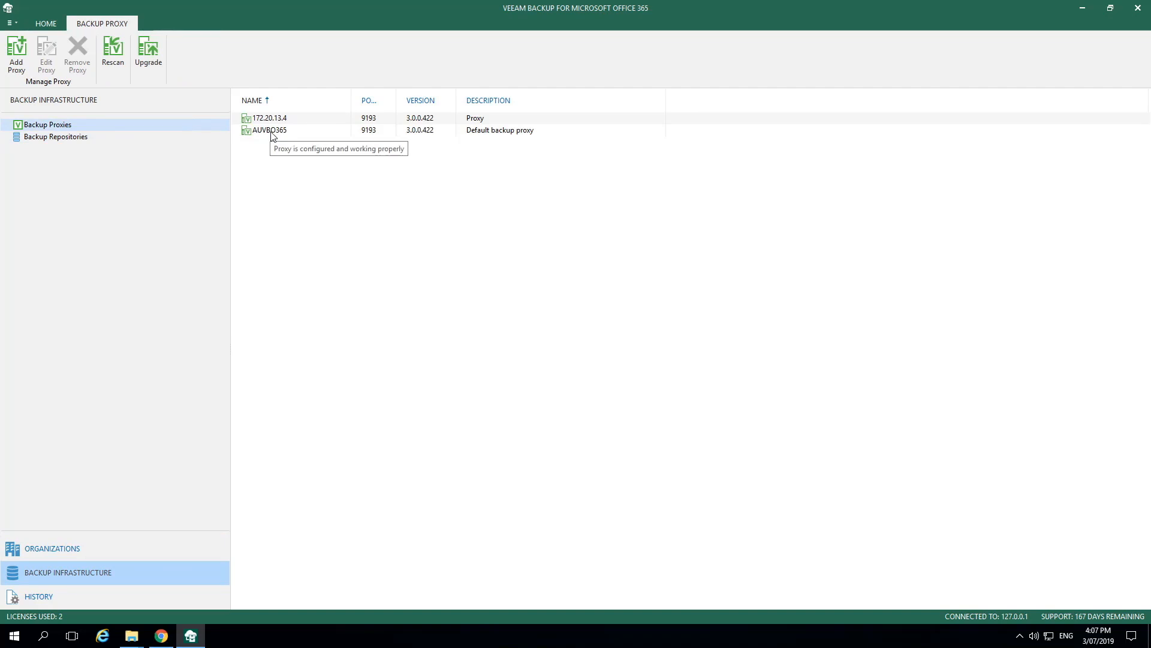
right_click(270, 130)
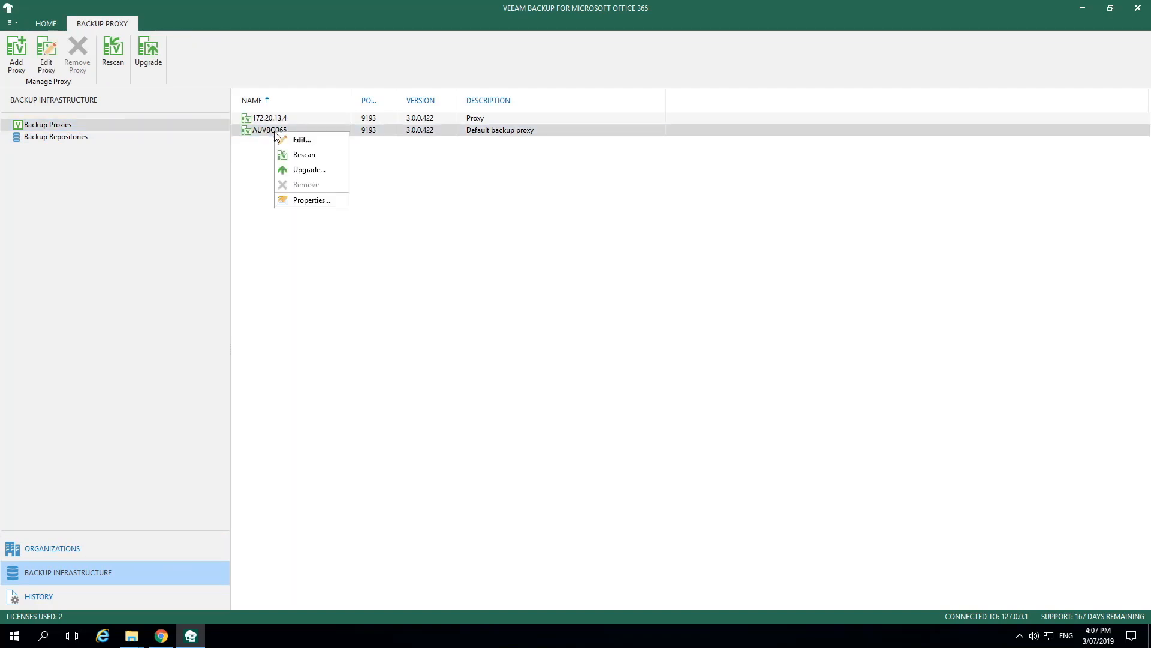
click(301, 140)
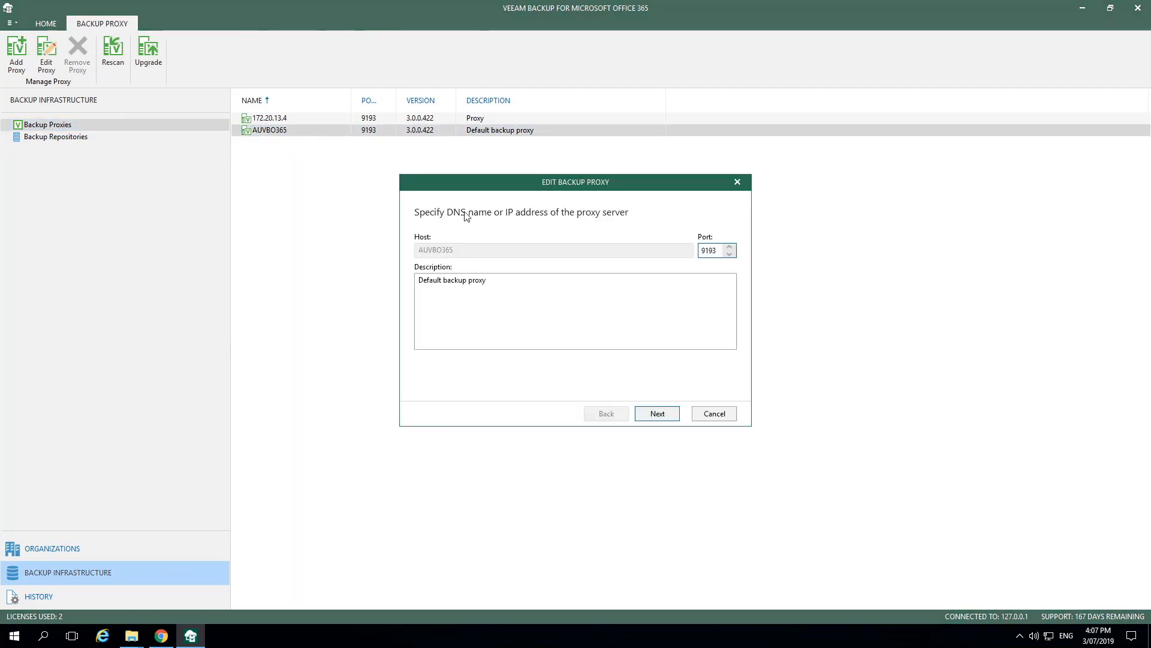
mouse_move(473, 257)
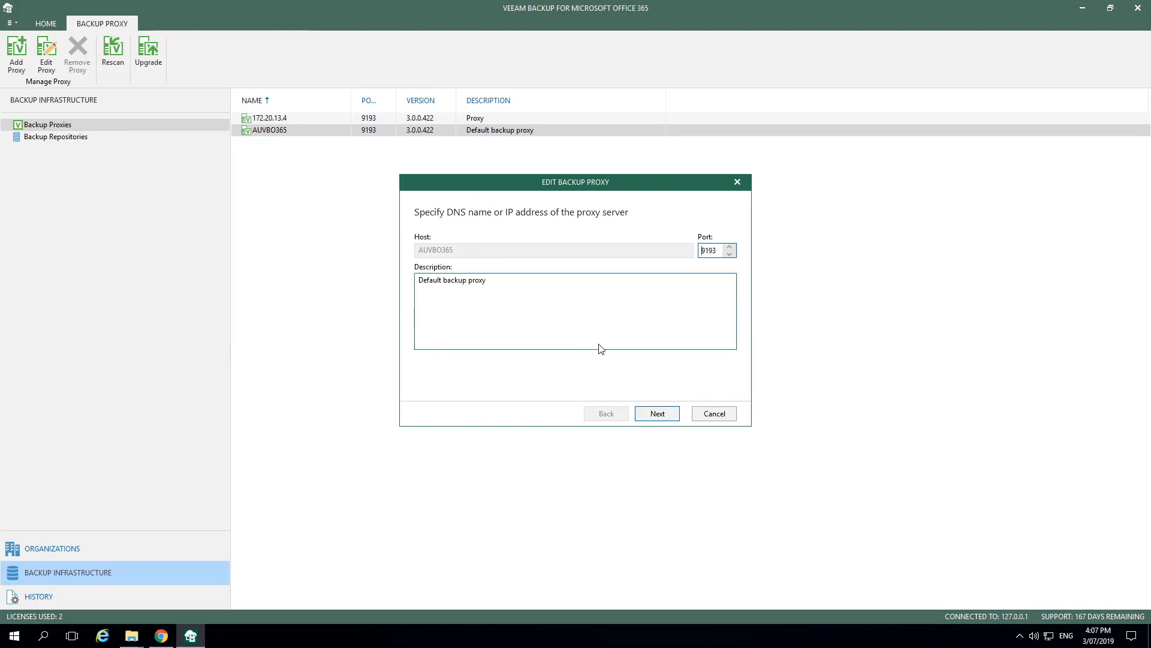
mouse_move(742, 308)
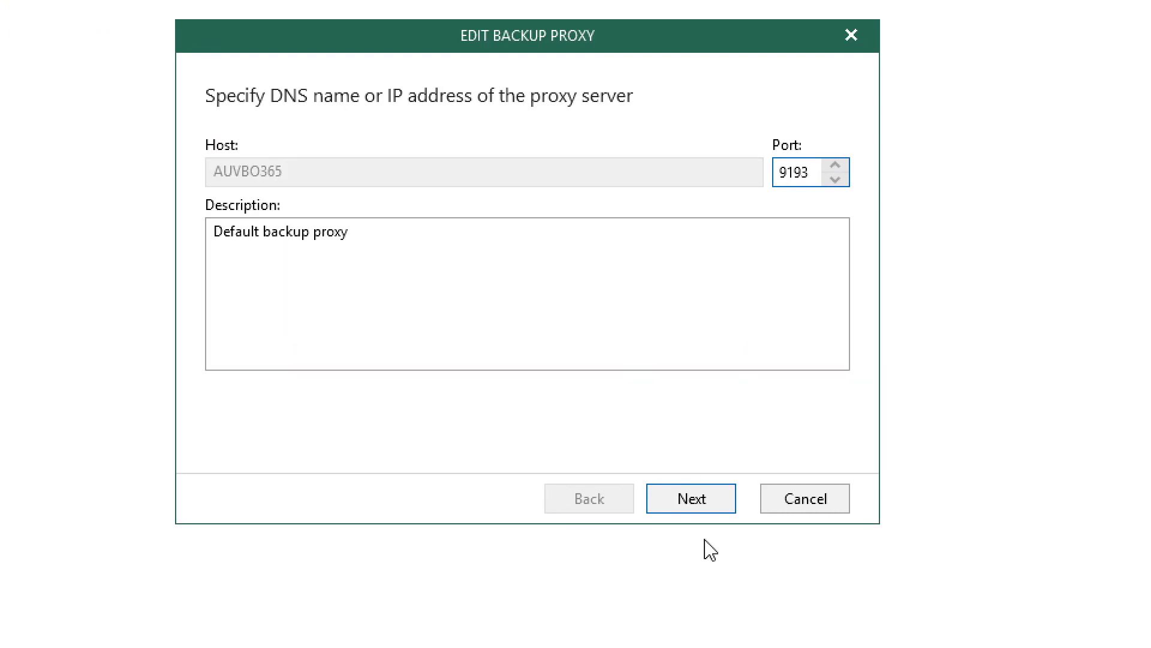
click(691, 498)
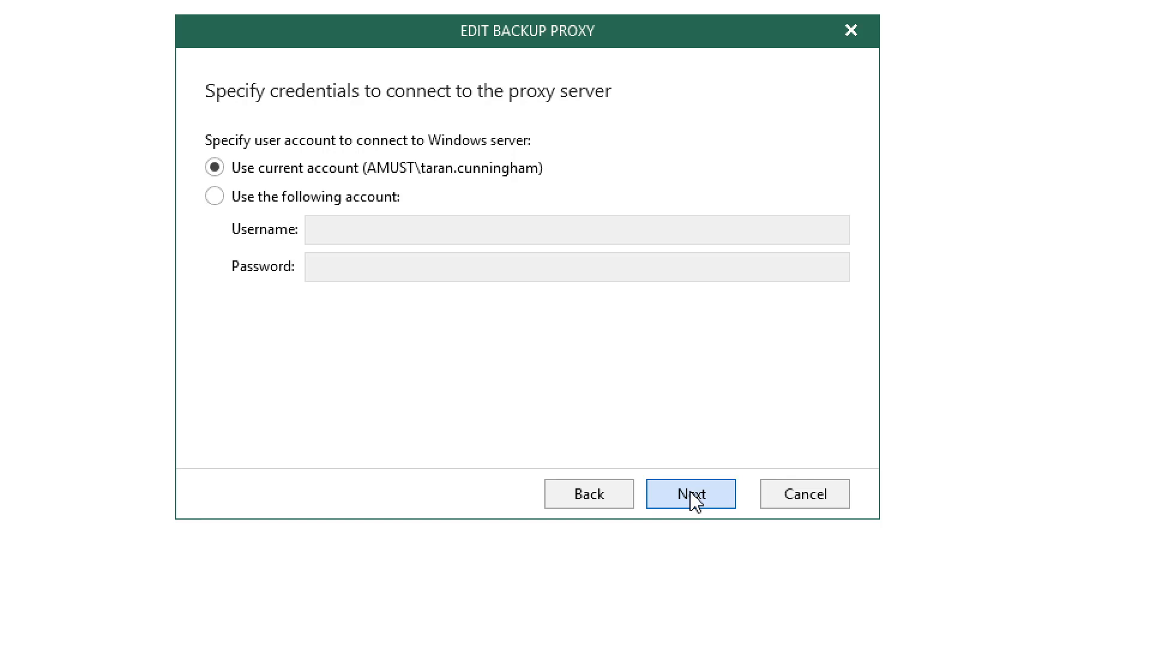
click(690, 493)
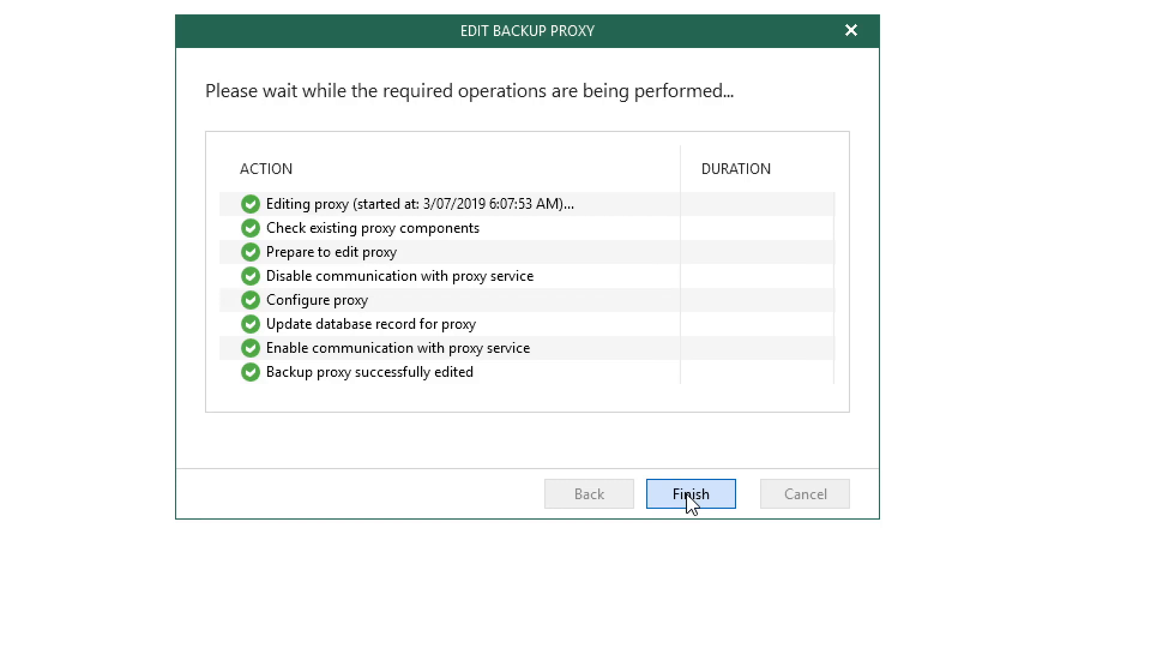
click(691, 493)
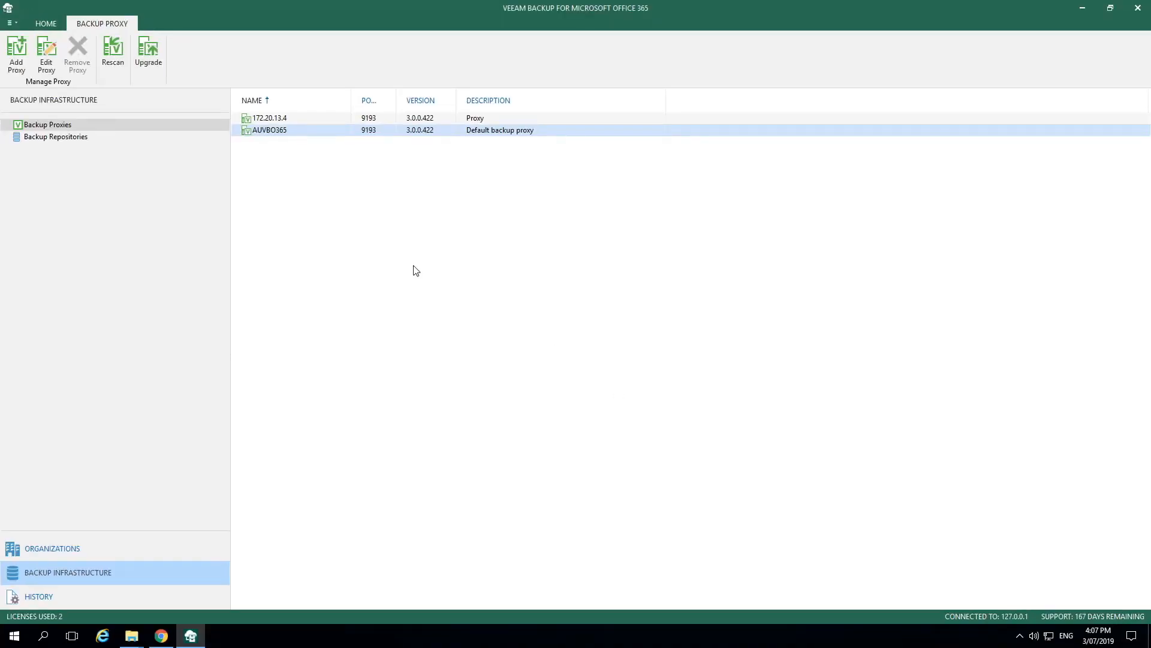
right_click(269, 130)
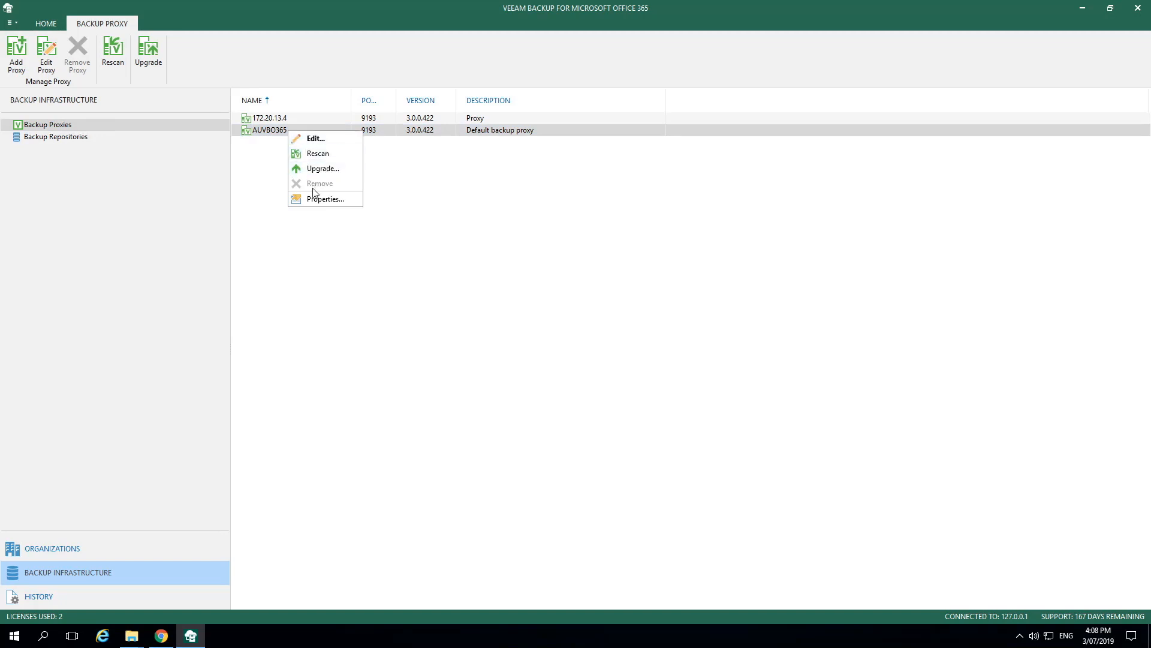
click(324, 199)
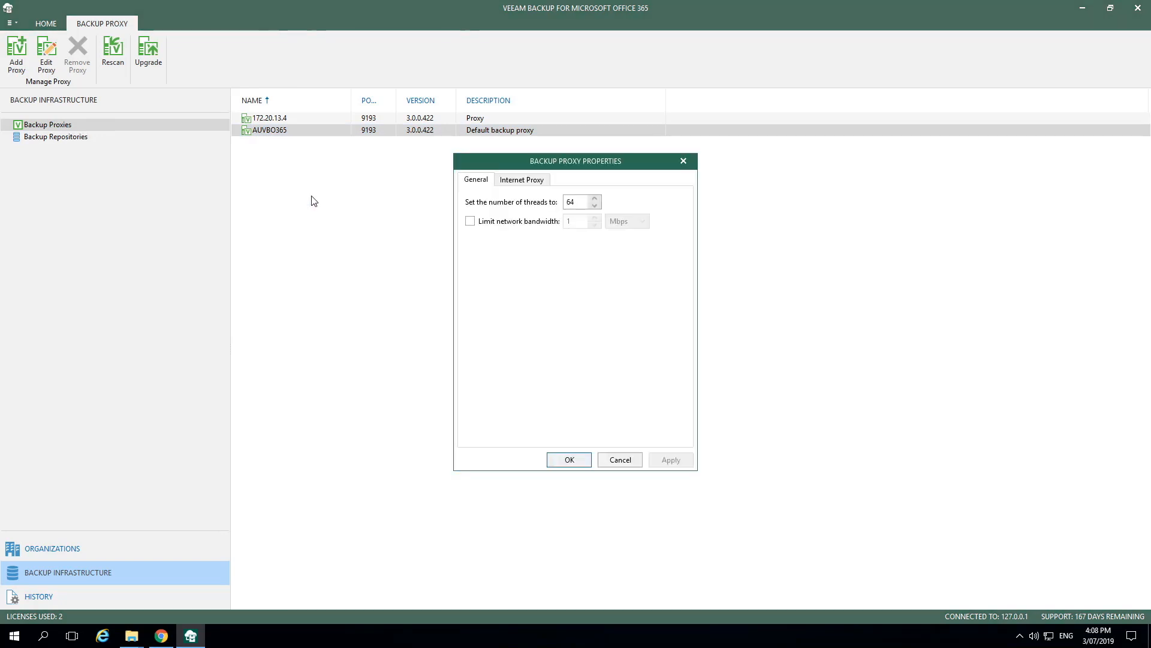
mouse_move(431, 264)
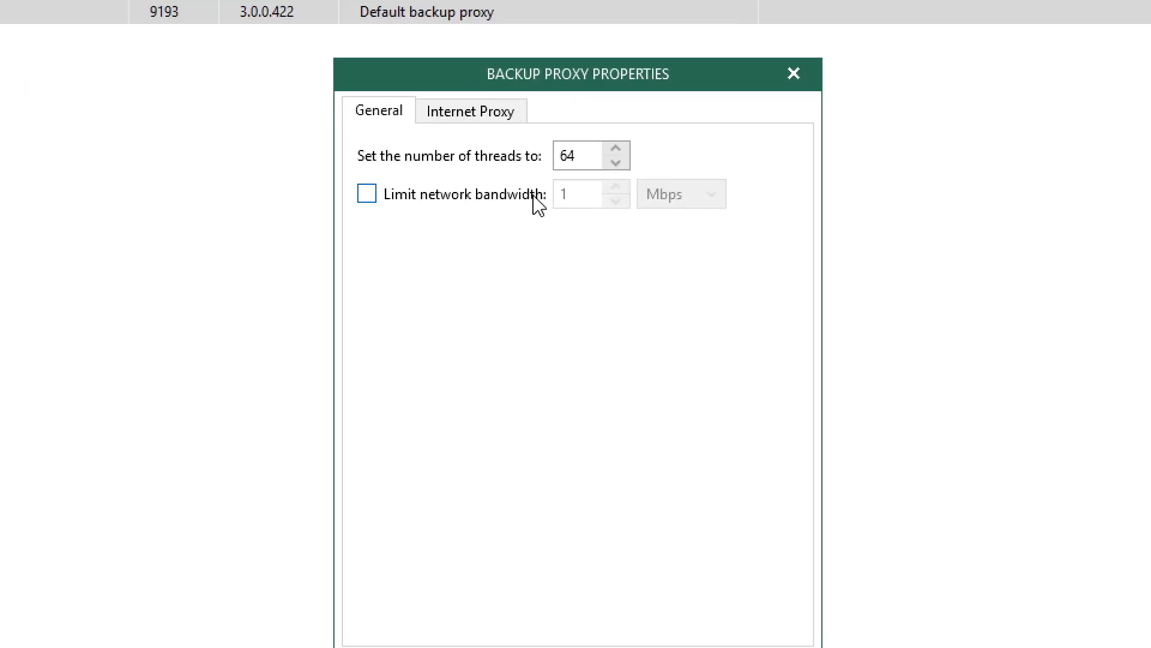
mouse_move(499, 176)
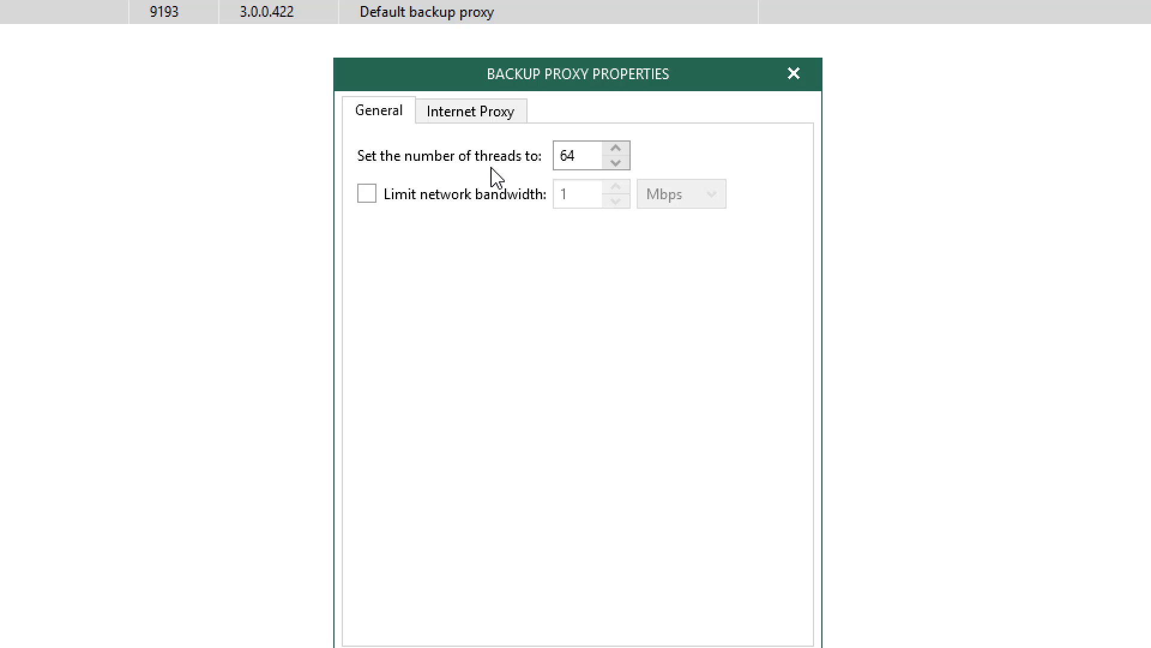
mouse_move(490, 226)
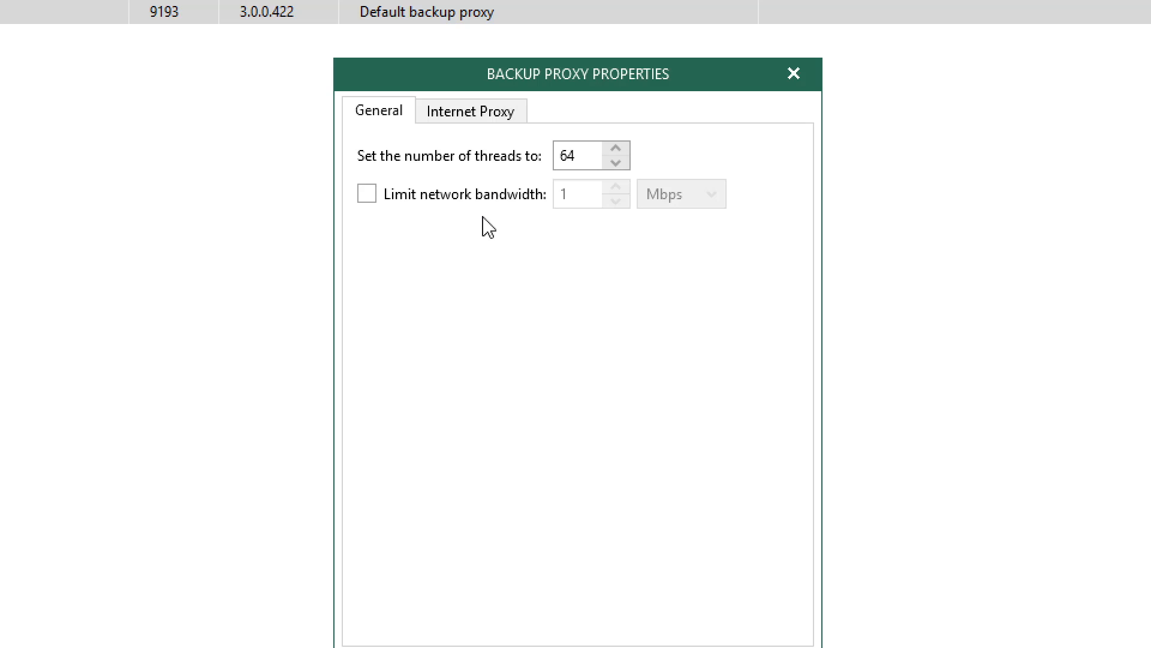
click(471, 110)
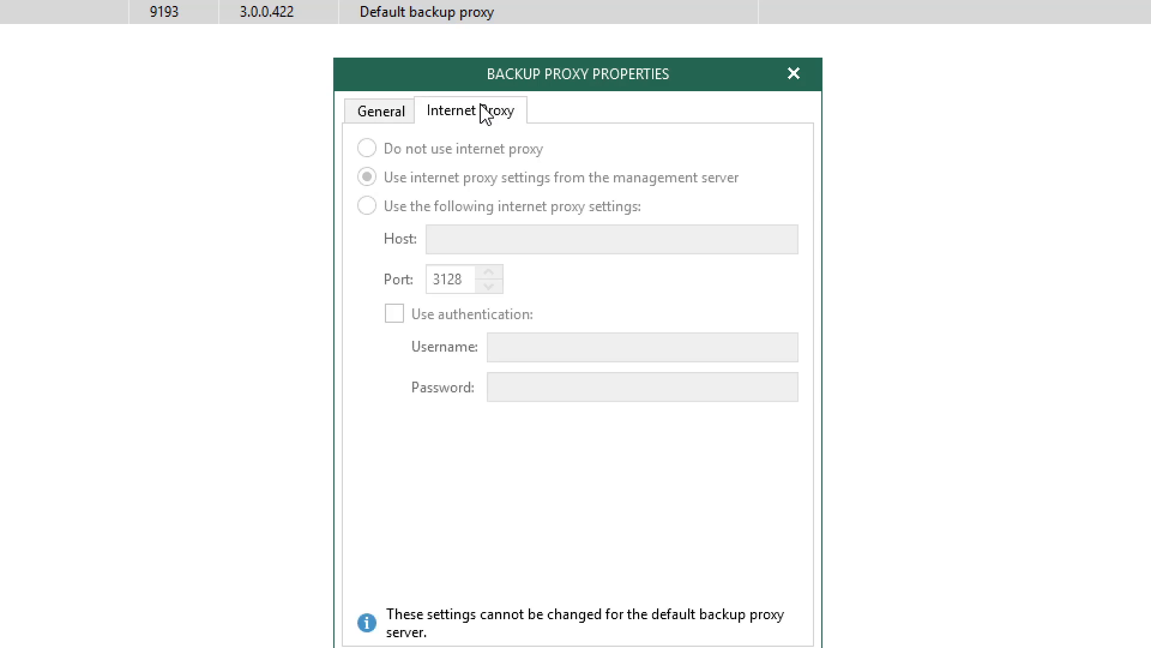
mouse_move(482, 119)
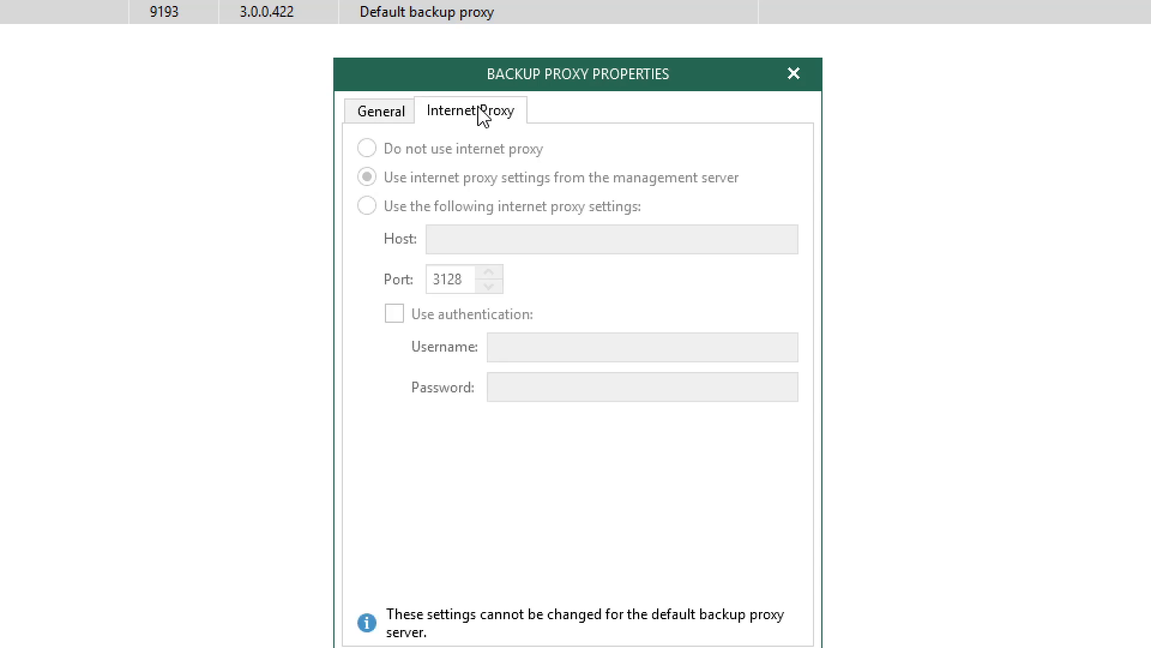
mouse_move(478, 120)
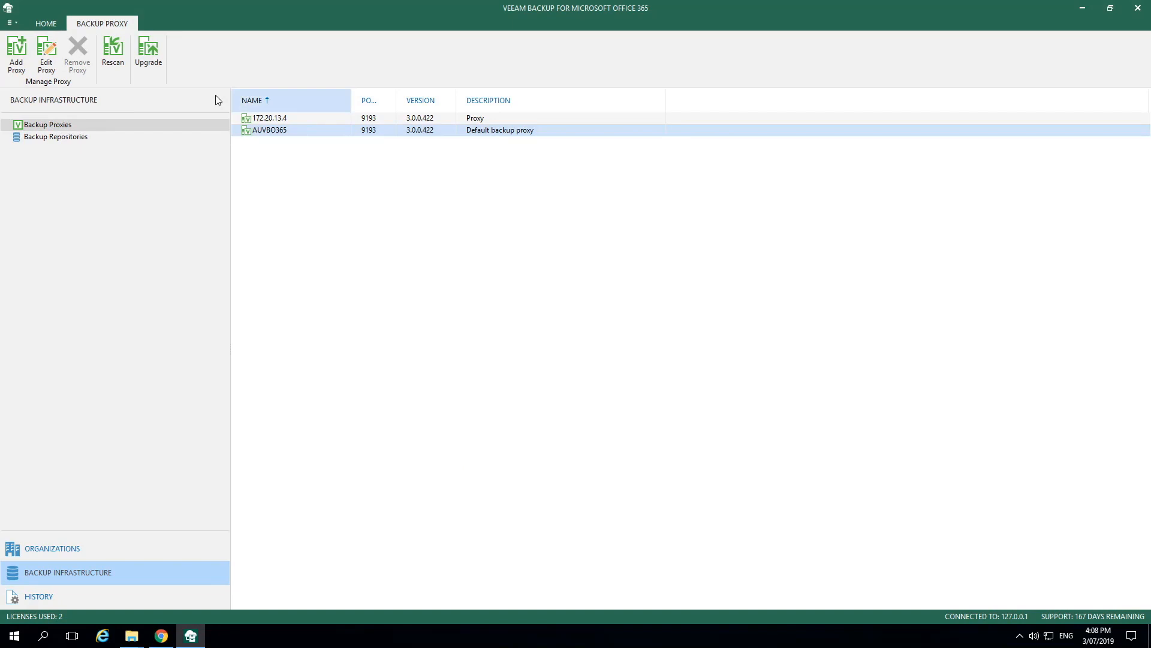
Edit the Default Backup Repository and advance to its AUVBO365, C:\VeeamRepository location page
click(56, 137)
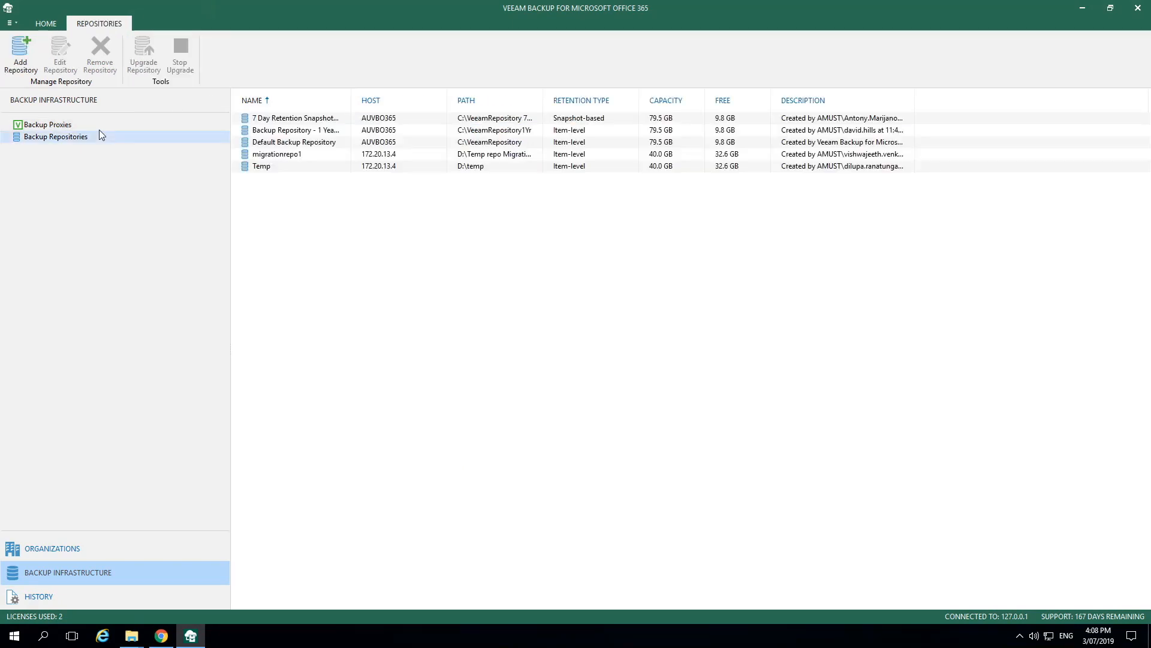
right_click(293, 141)
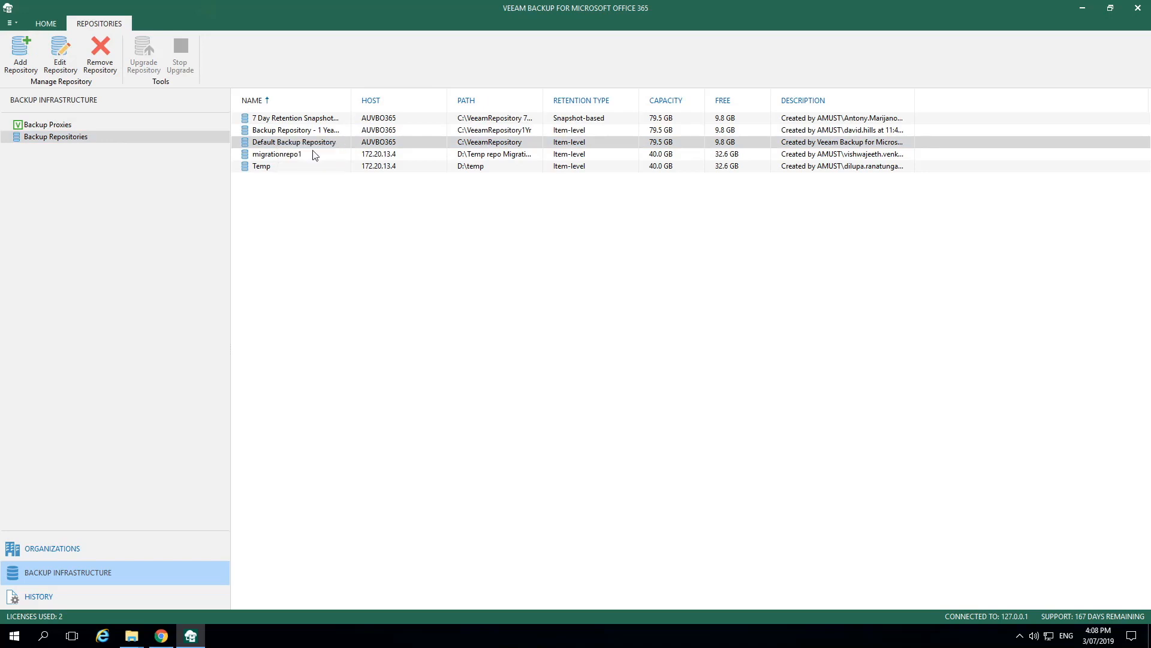
click(60, 56)
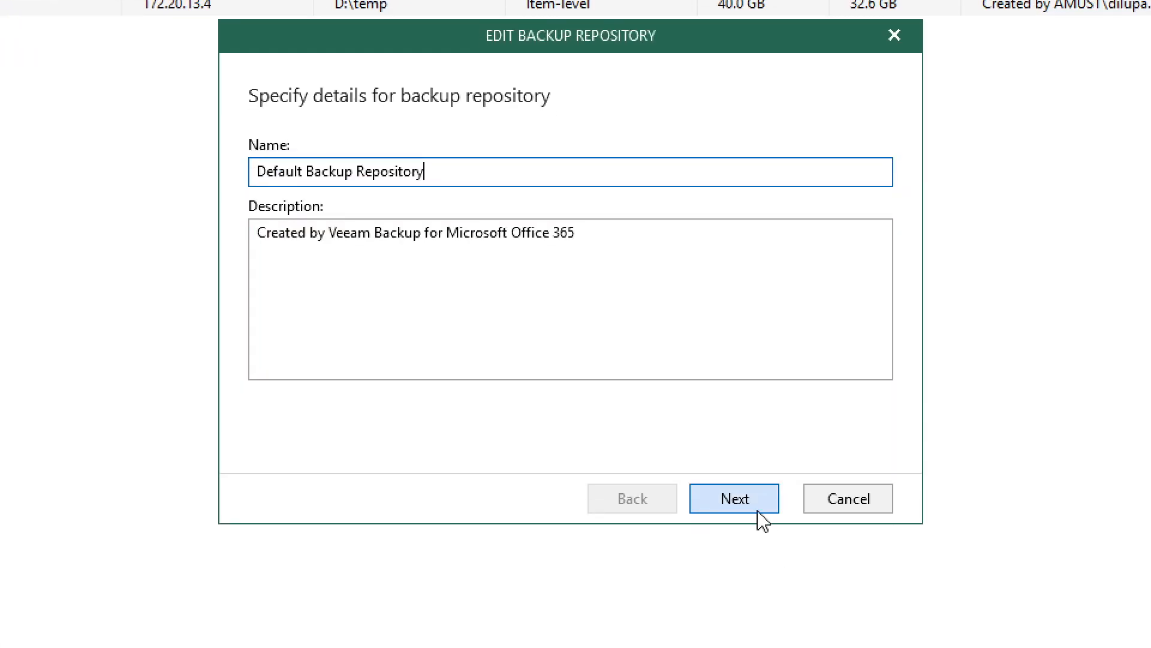
click(734, 498)
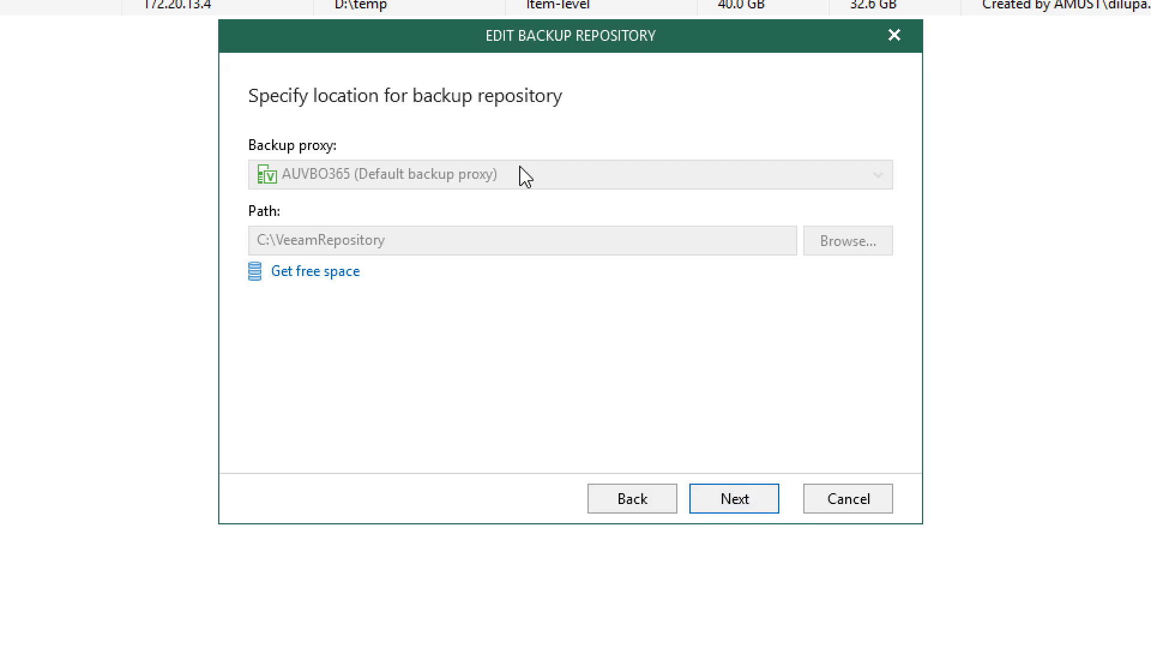
mouse_move(562, 187)
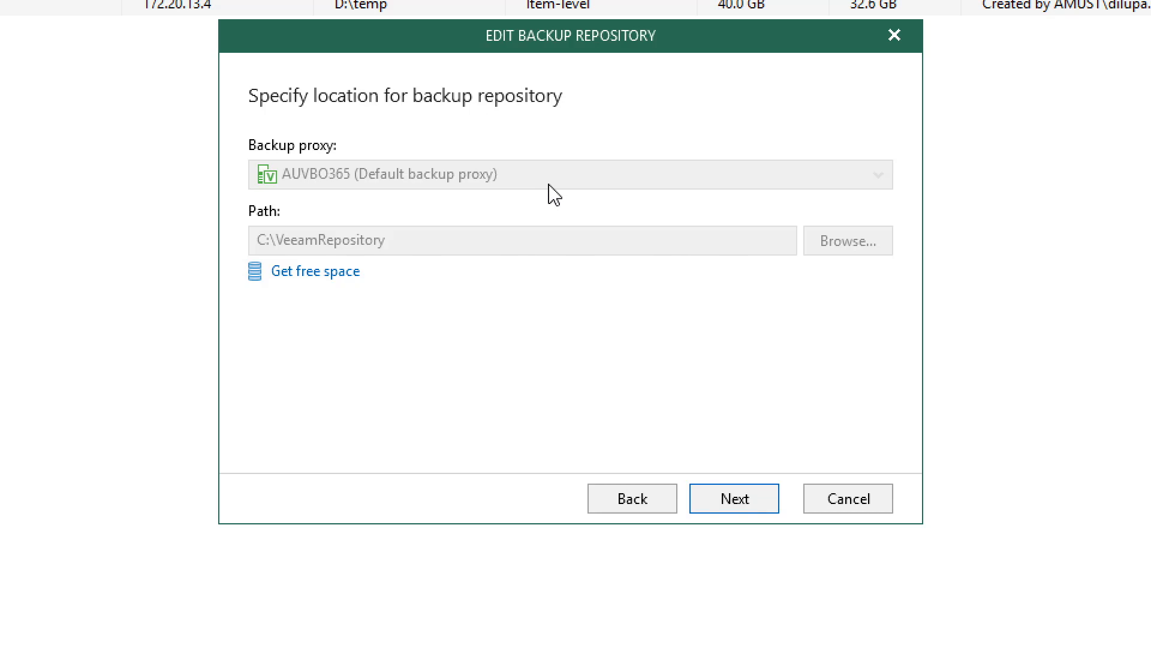
mouse_move(437, 262)
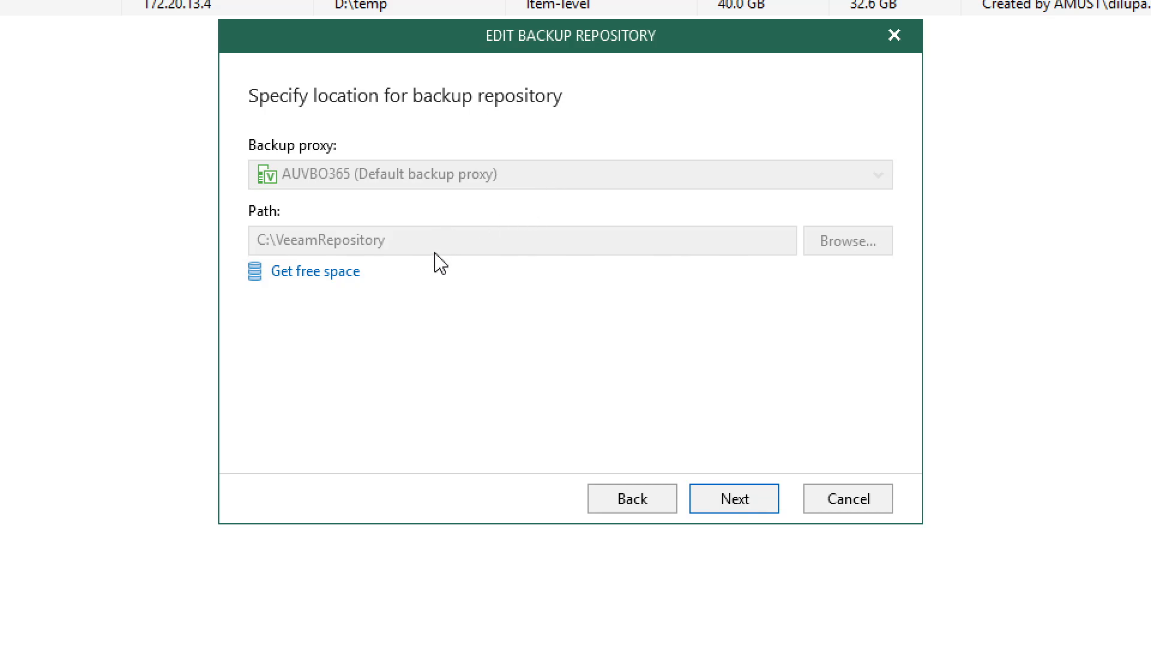
mouse_move(733, 497)
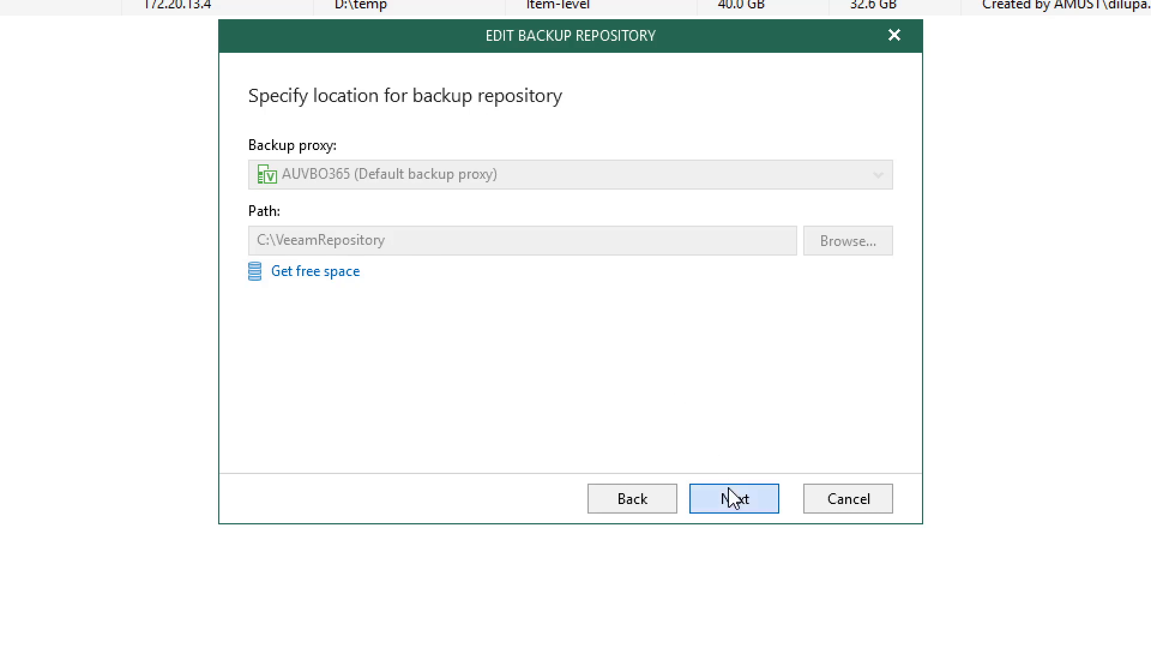
Review the 10-year retention and its Advanced schedule unchanged, then finish the repository edit
click(733, 497)
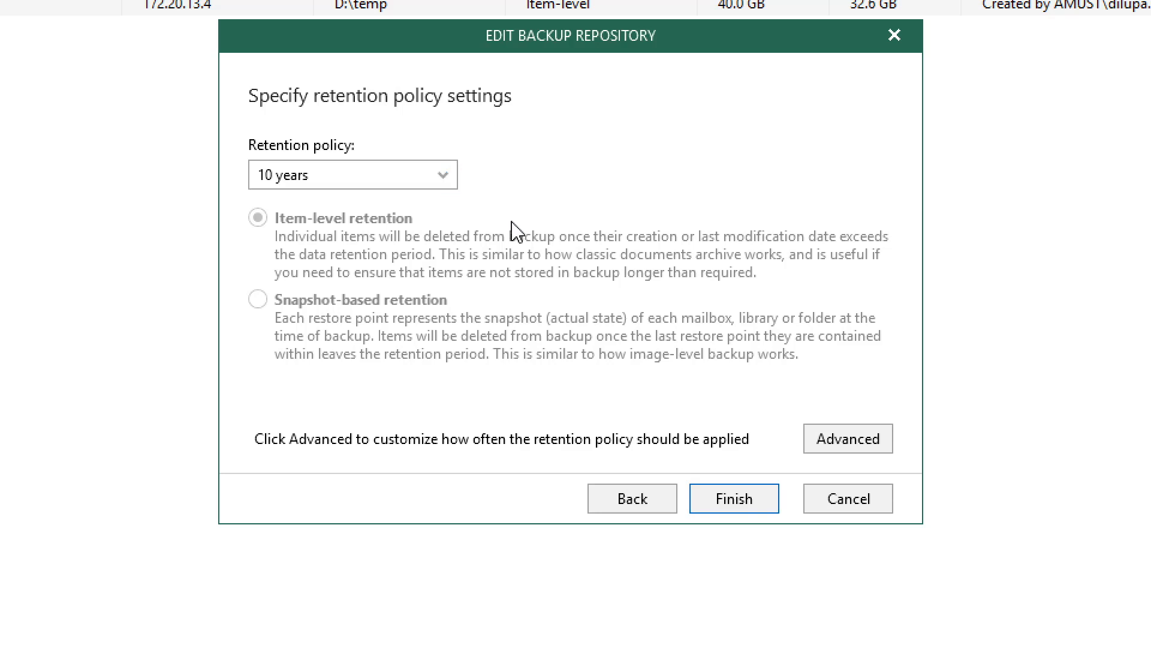
mouse_move(504, 231)
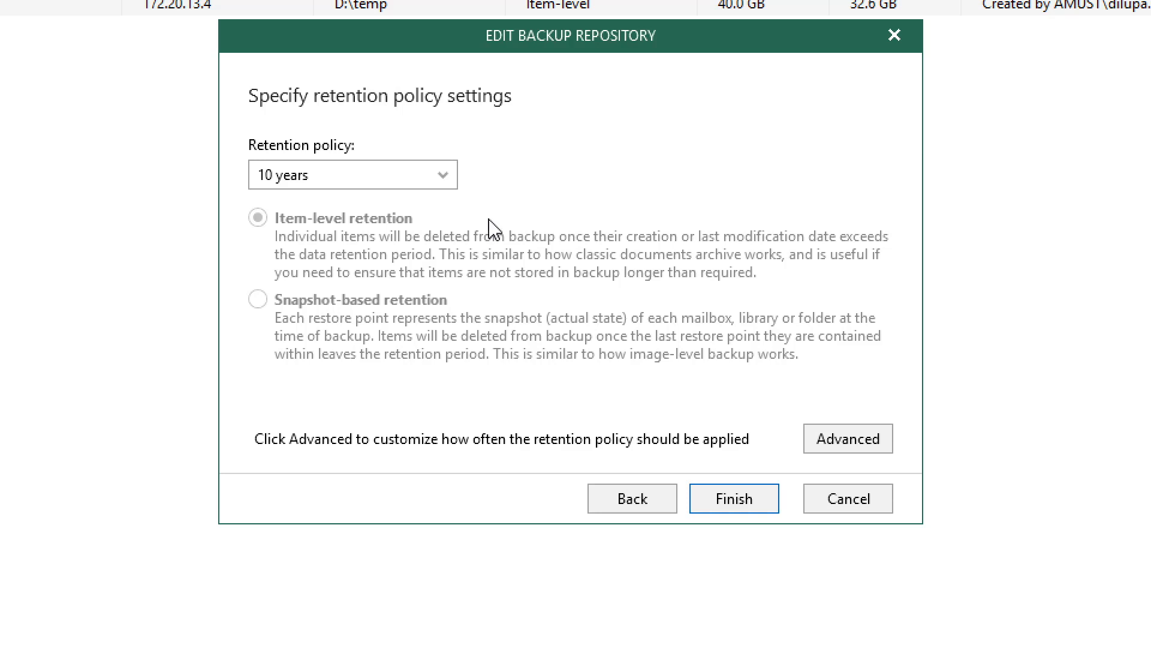
mouse_move(455, 320)
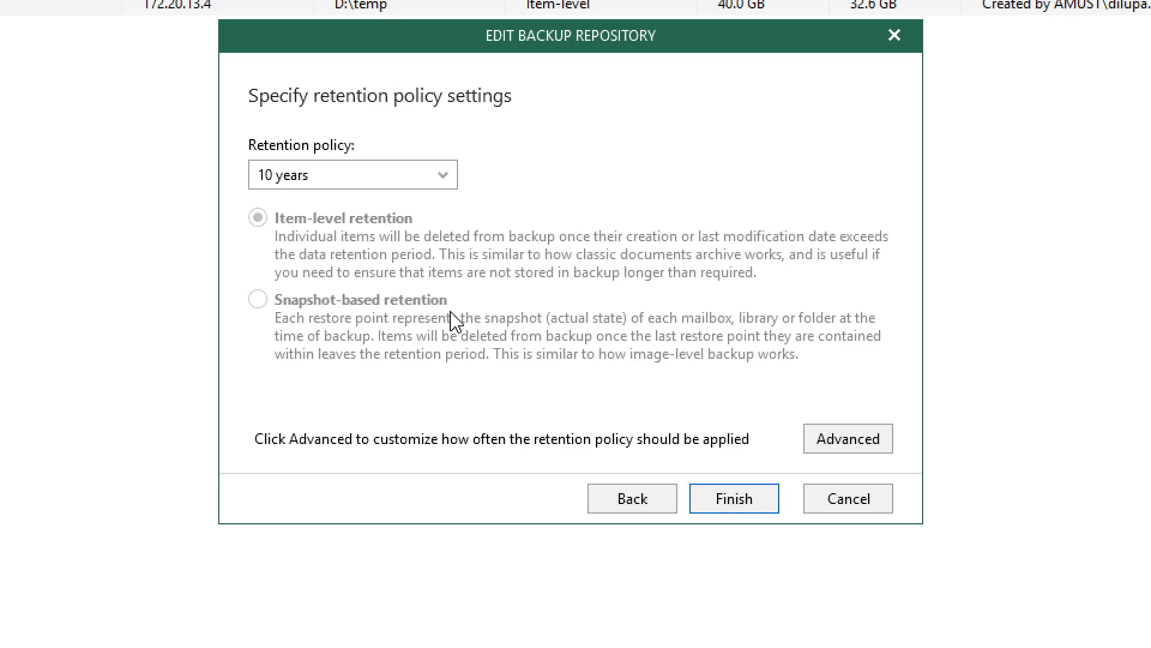
mouse_move(754, 425)
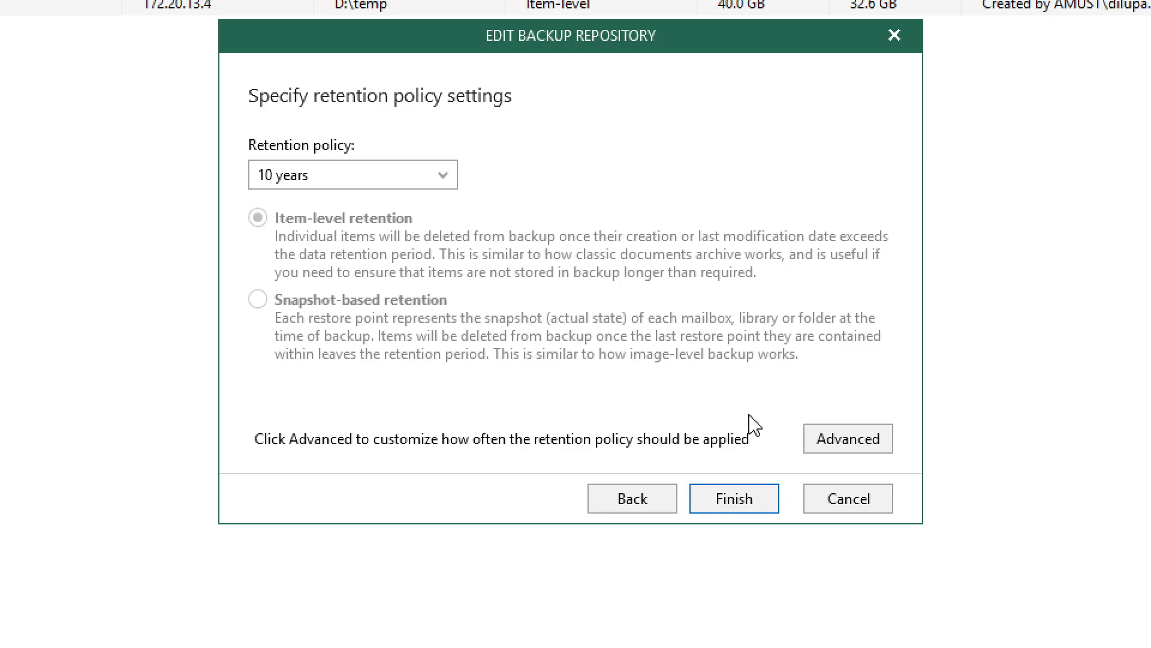
click(846, 438)
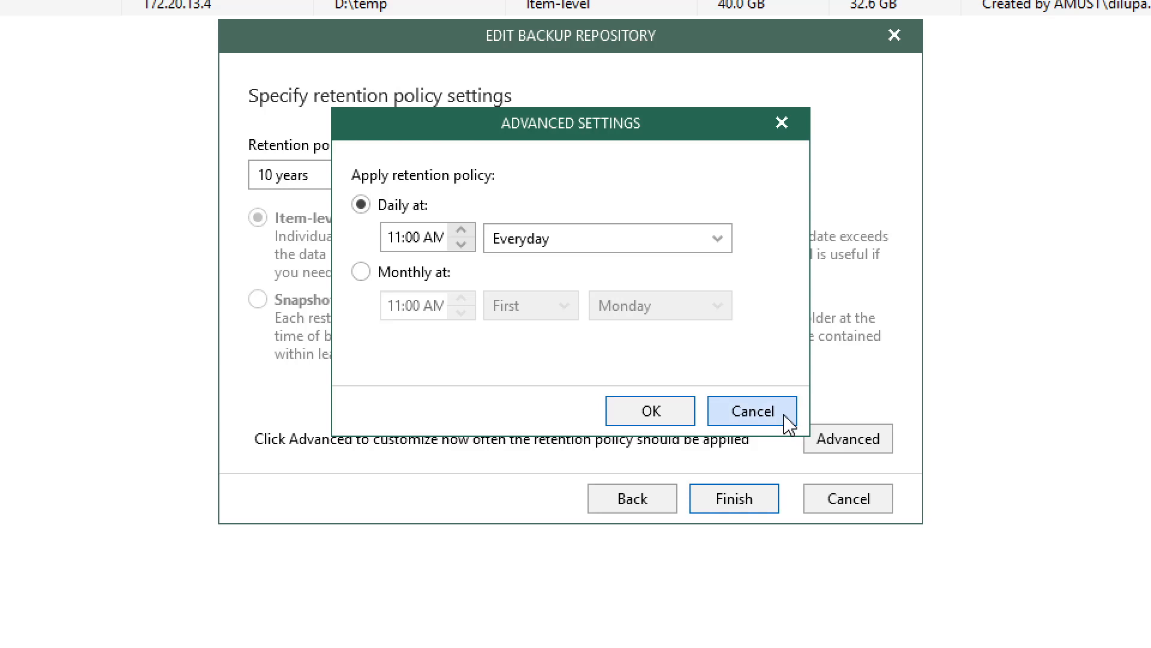
click(750, 410)
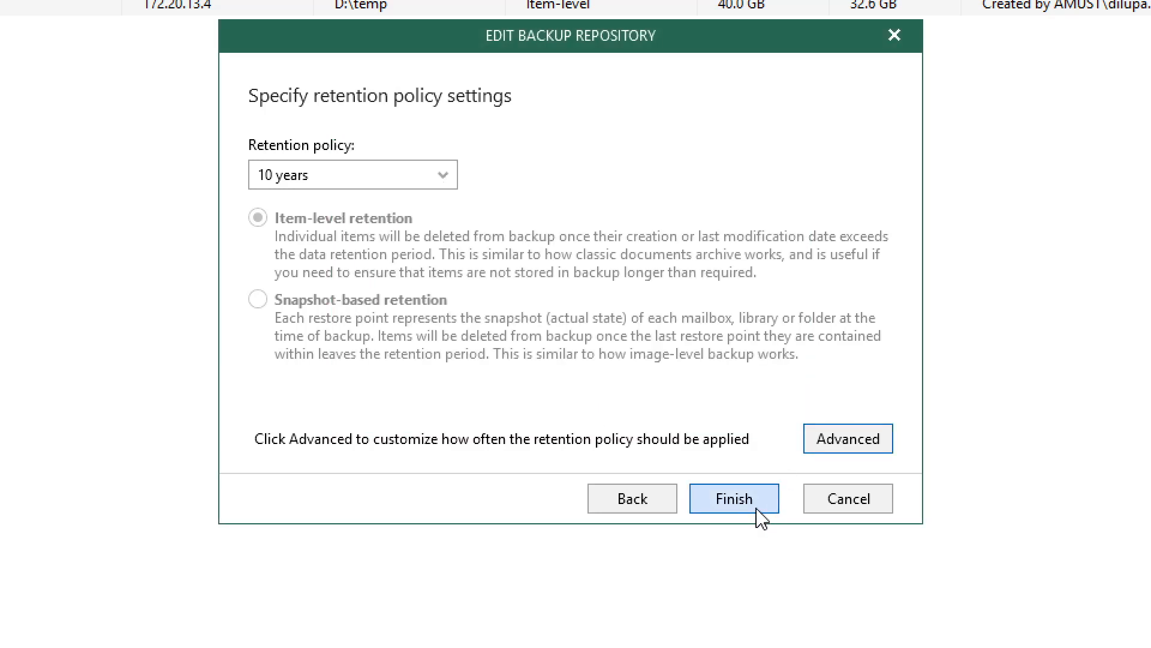
click(733, 497)
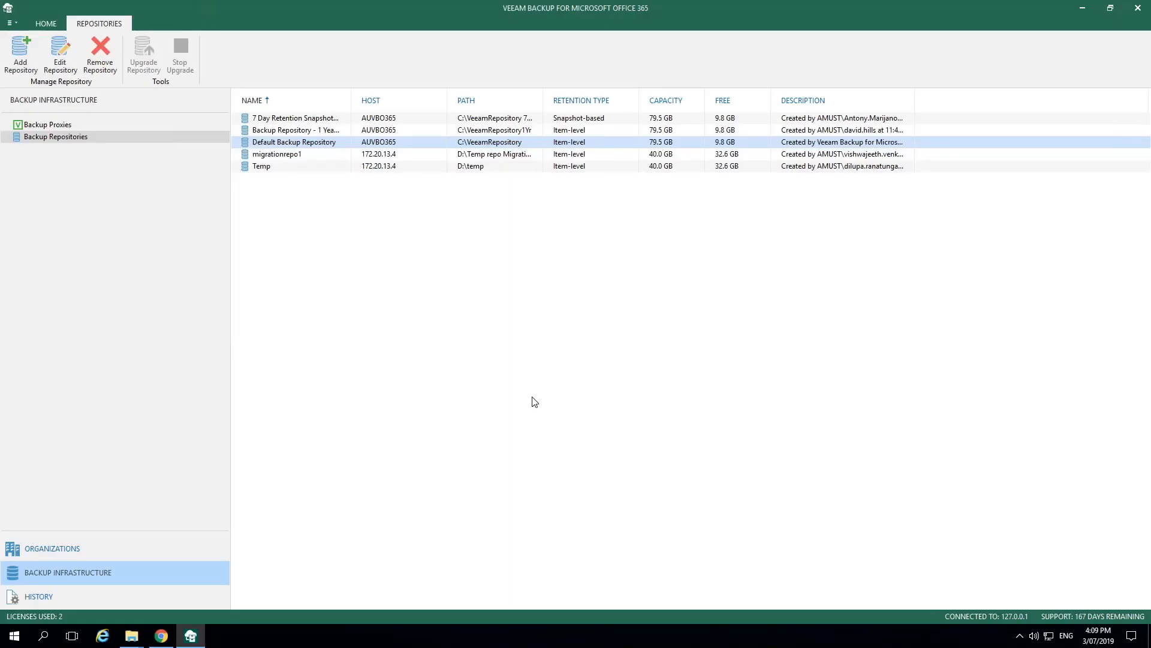
mouse_move(401, 436)
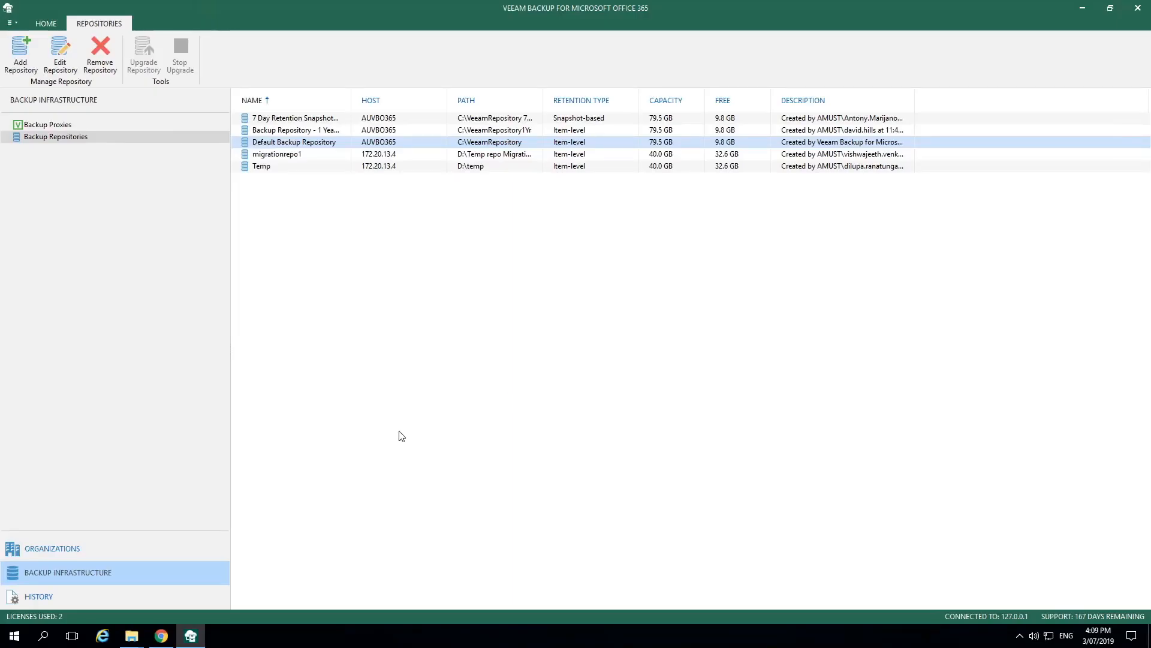
mouse_move(193, 547)
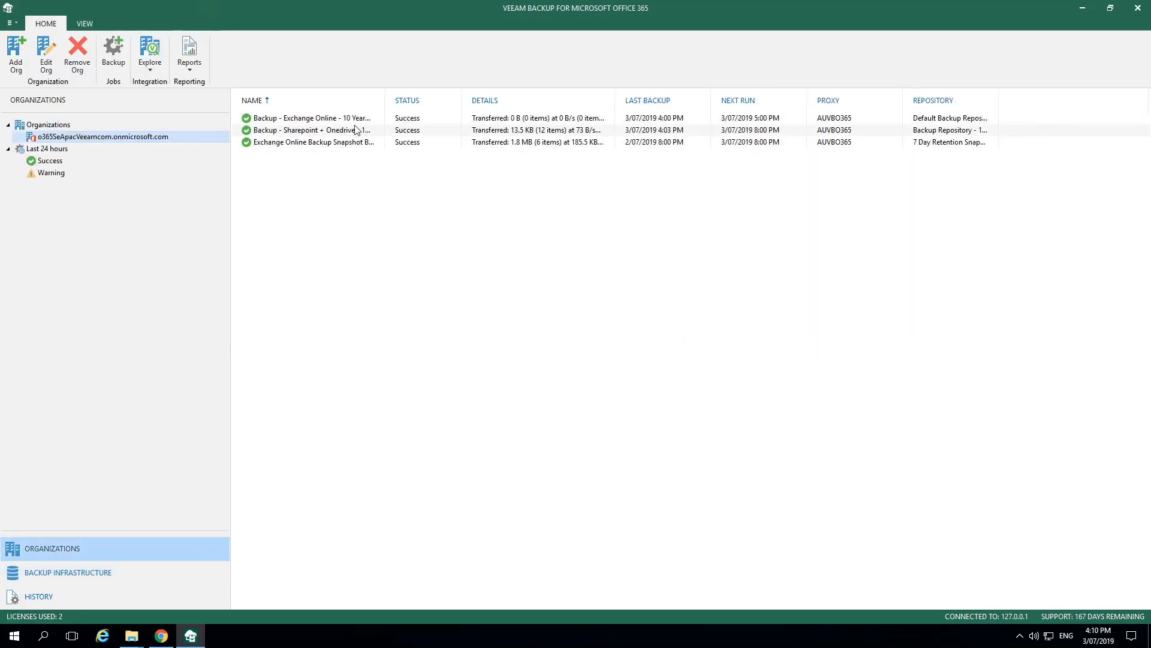
right_click(311, 117)
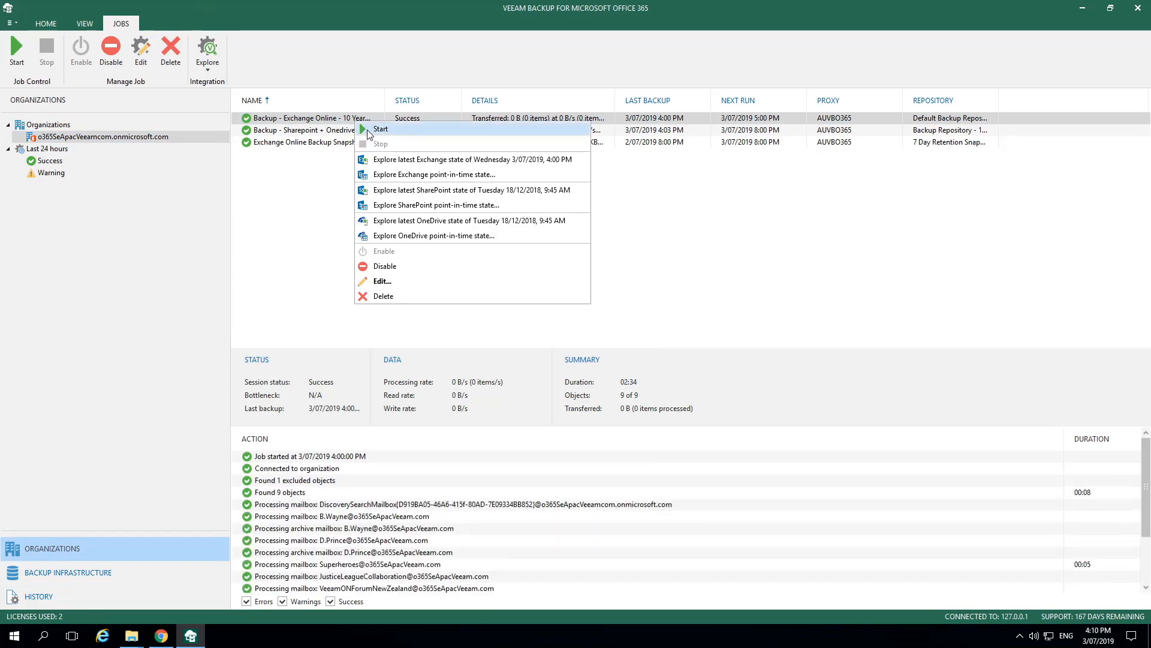
mouse_move(434, 163)
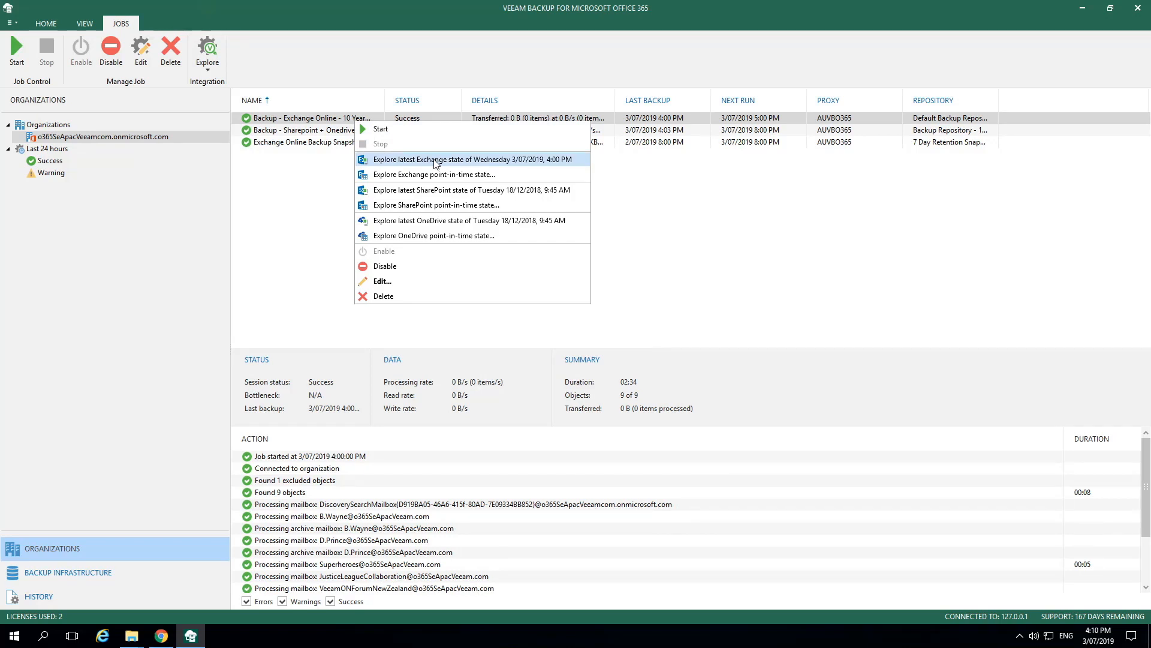
mouse_move(444, 205)
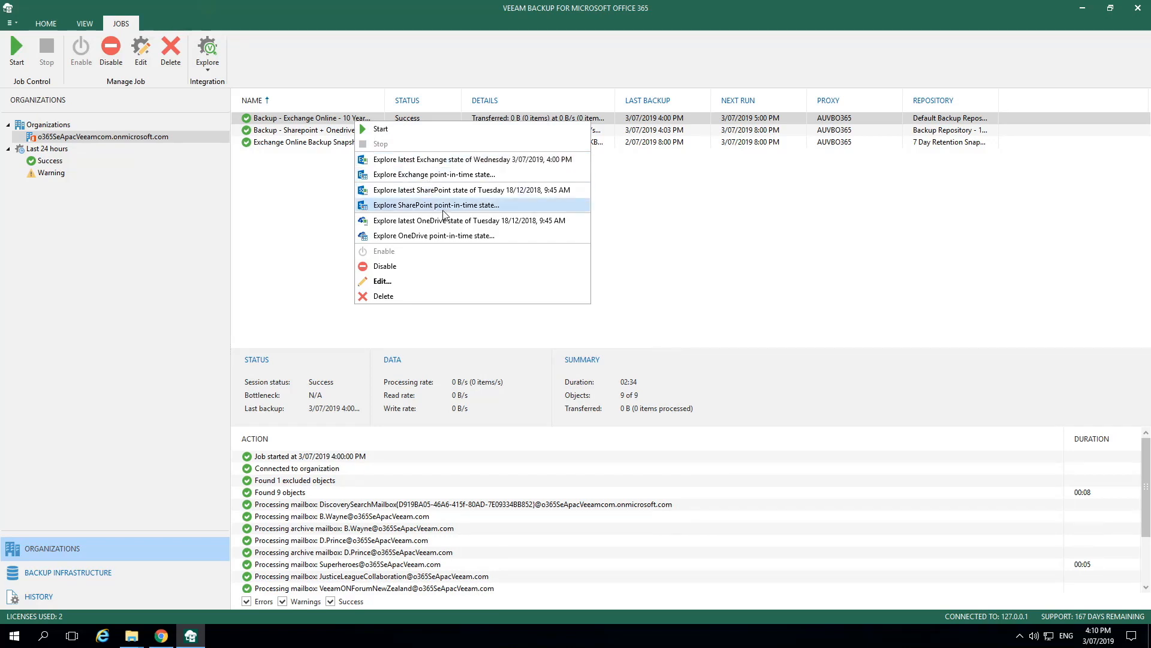
mouse_move(444, 236)
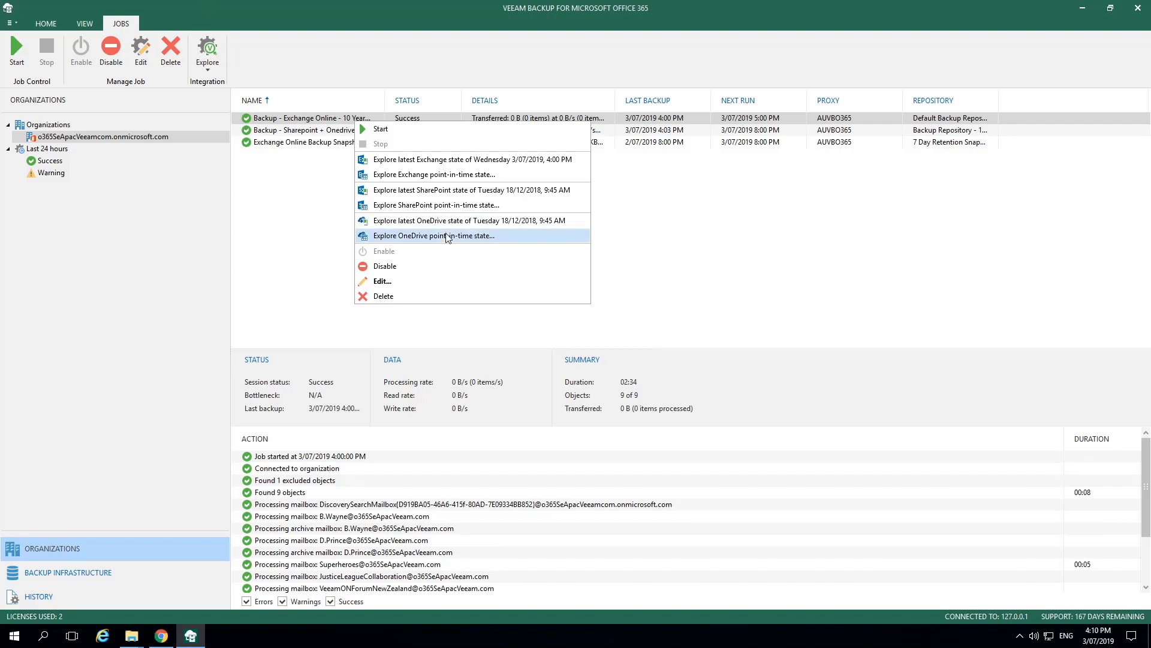
click(429, 283)
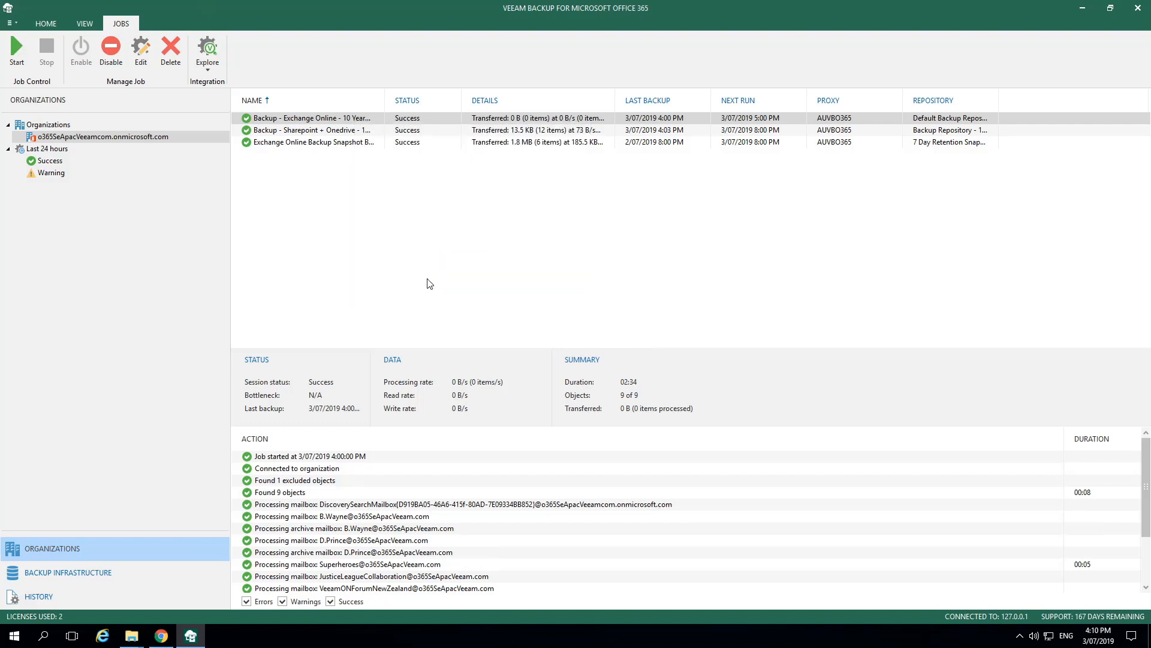
Edit the Exchange Online 10 Year Retention job, confirming its organization processes Mail and Archive
click(140, 49)
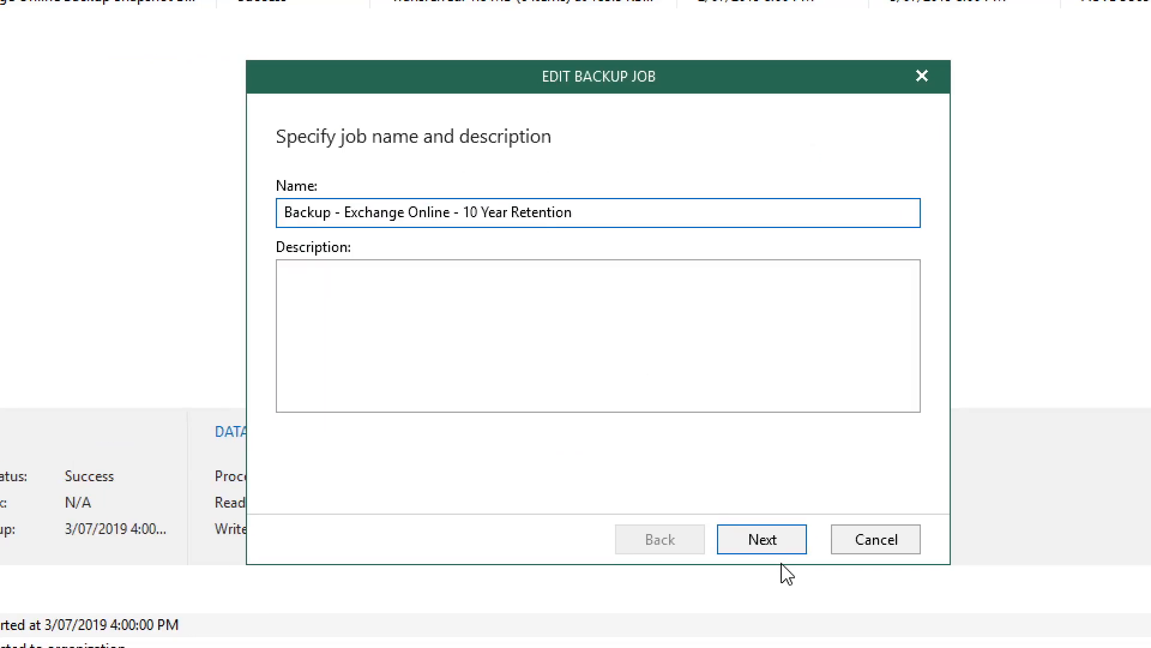
click(762, 538)
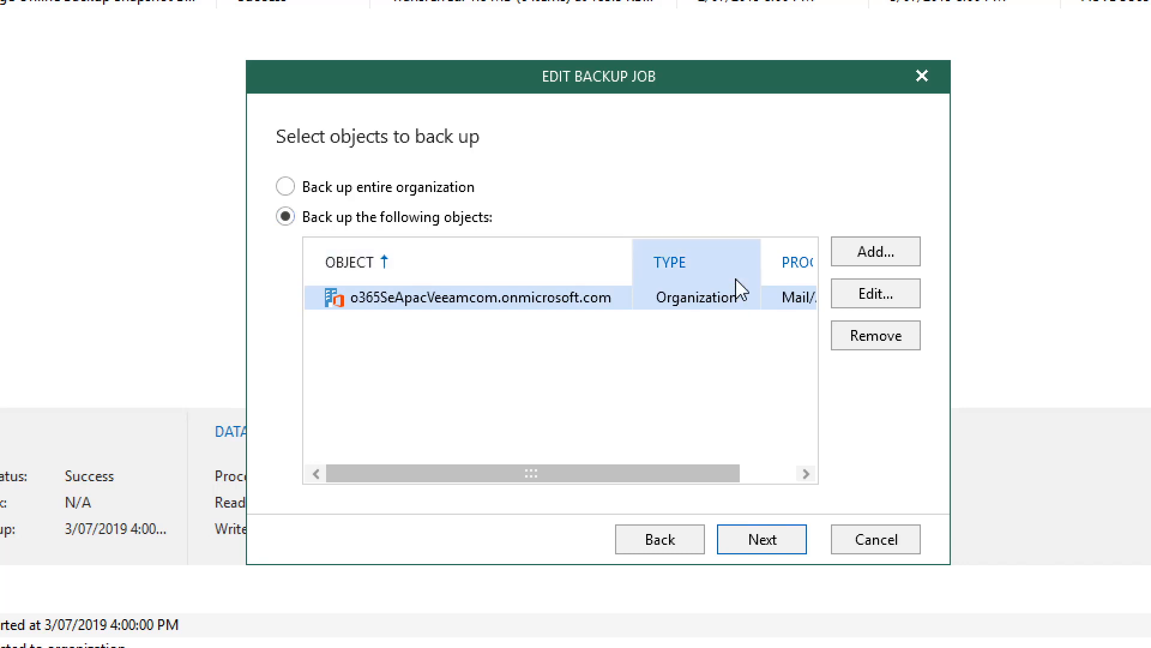
click(874, 293)
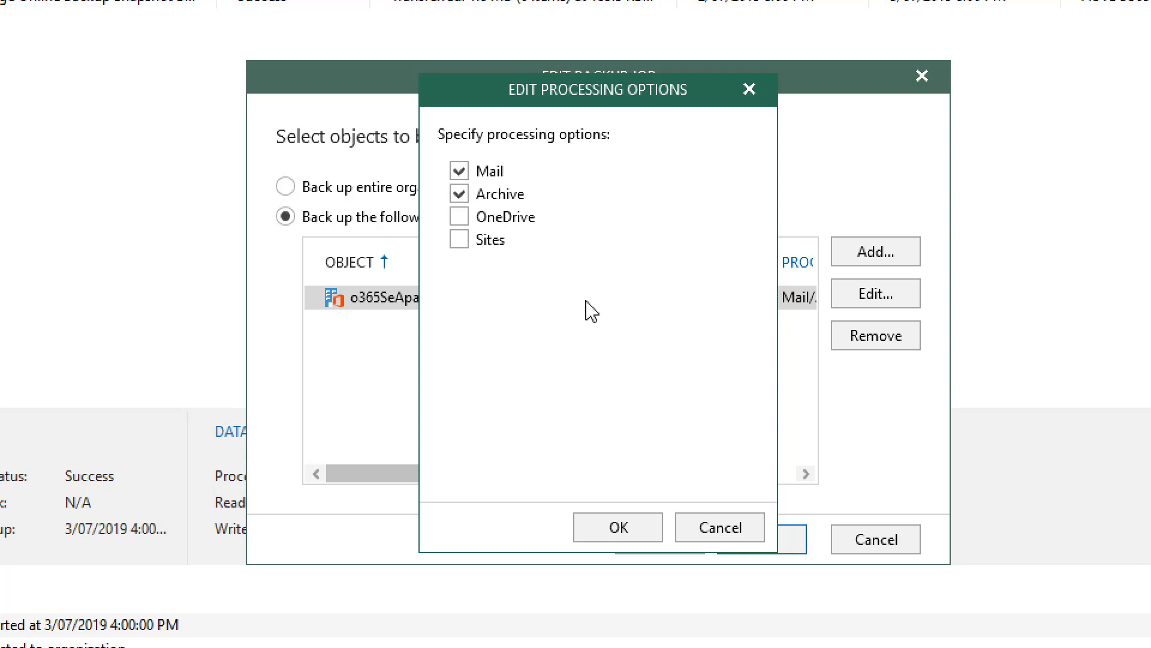
click(617, 526)
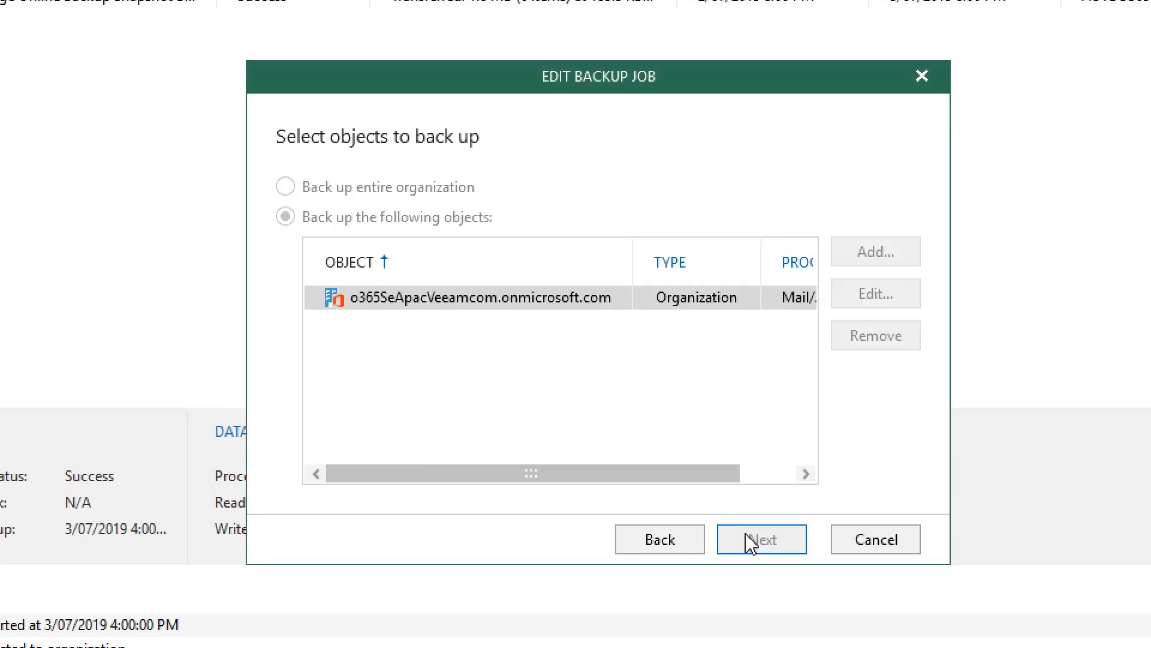
Leave SEpubfol_mailbox as the sole Mail exclusion and advance to proxy and repository settings
click(761, 538)
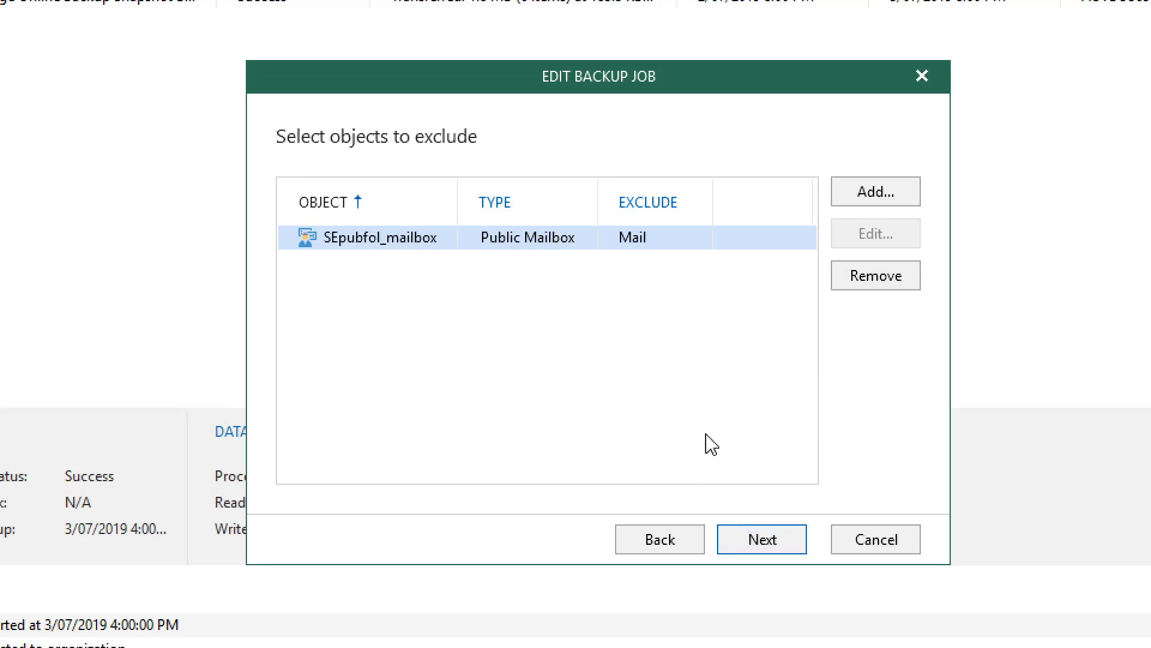
mouse_move(621, 268)
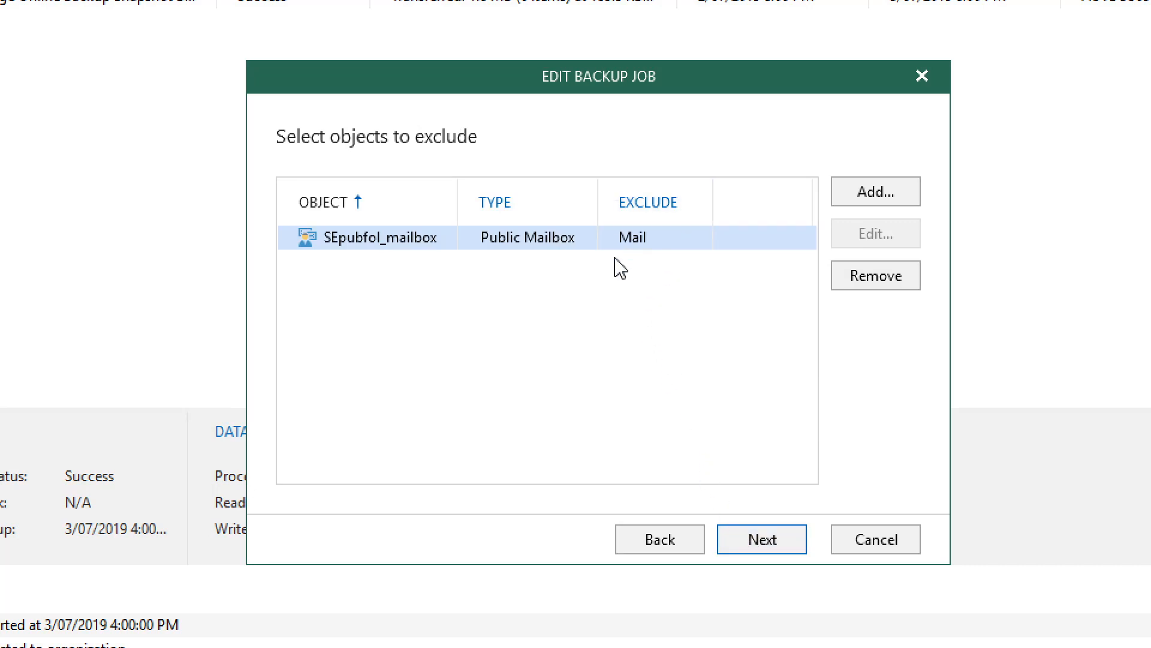
mouse_move(660, 246)
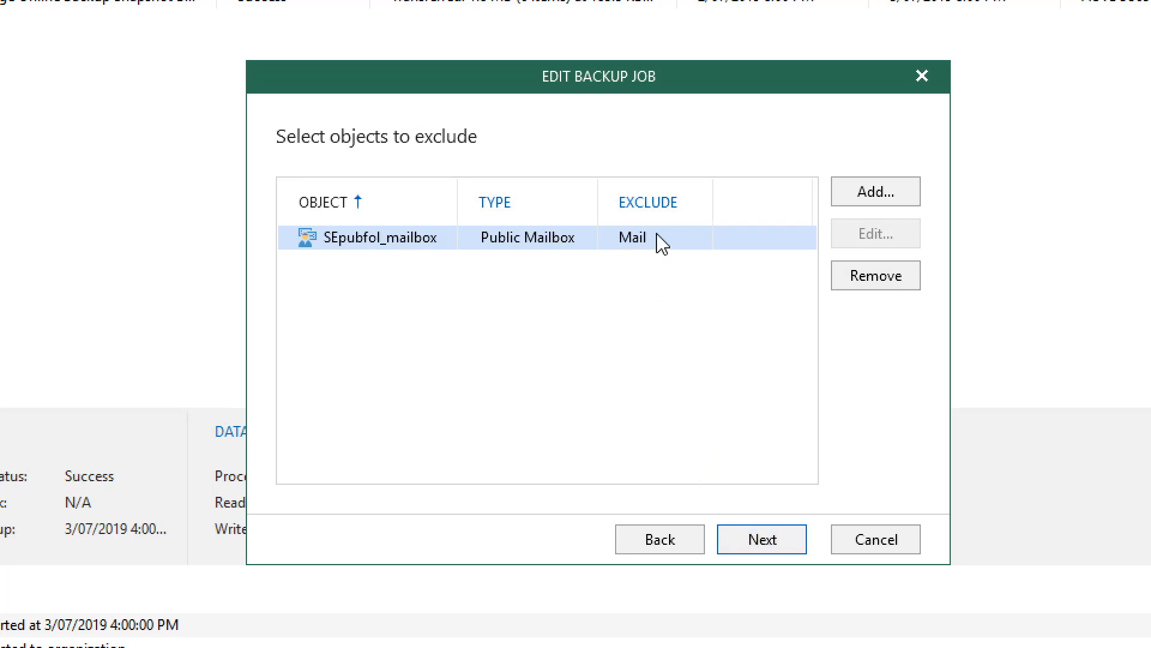
mouse_move(704, 255)
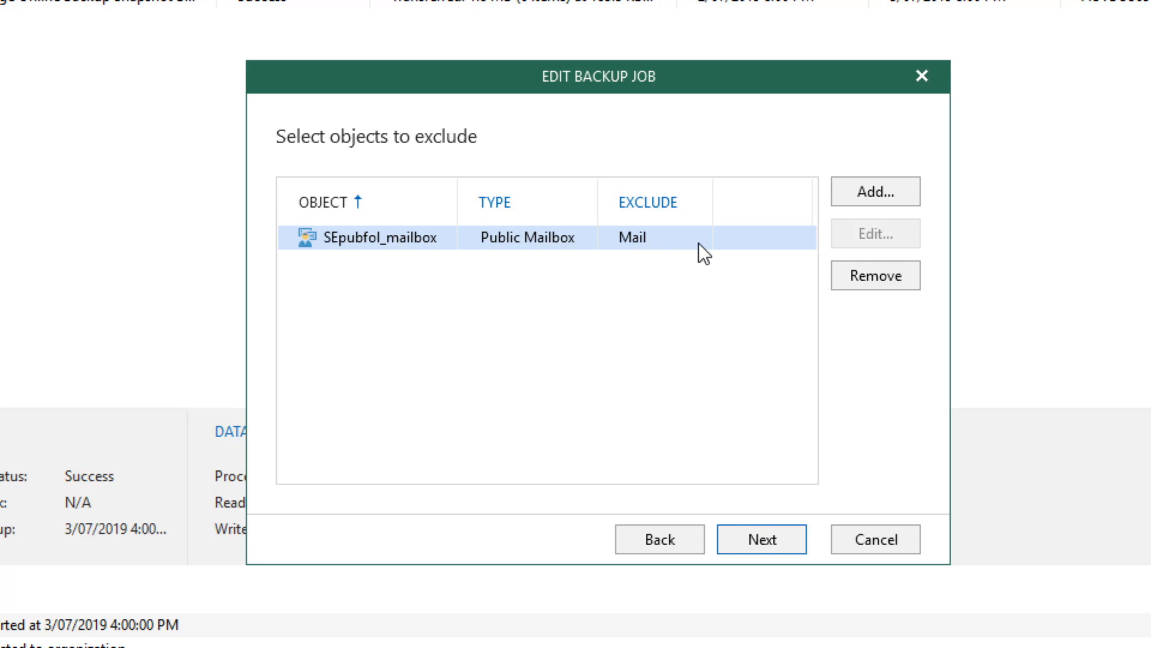
mouse_move(874, 190)
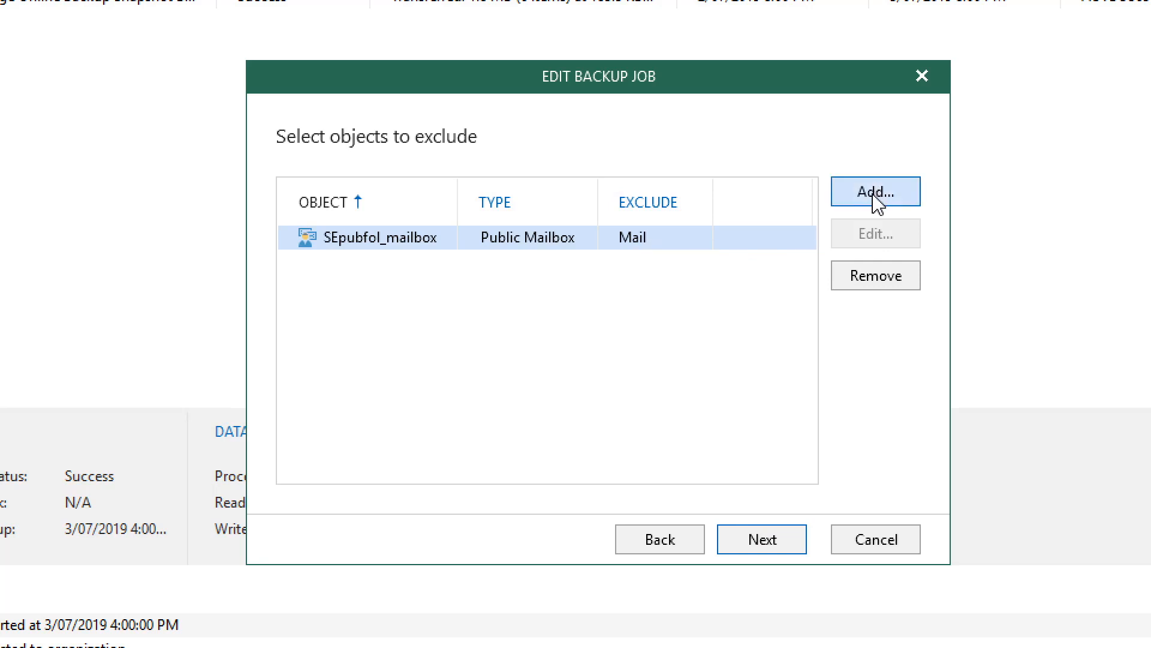
click(875, 191)
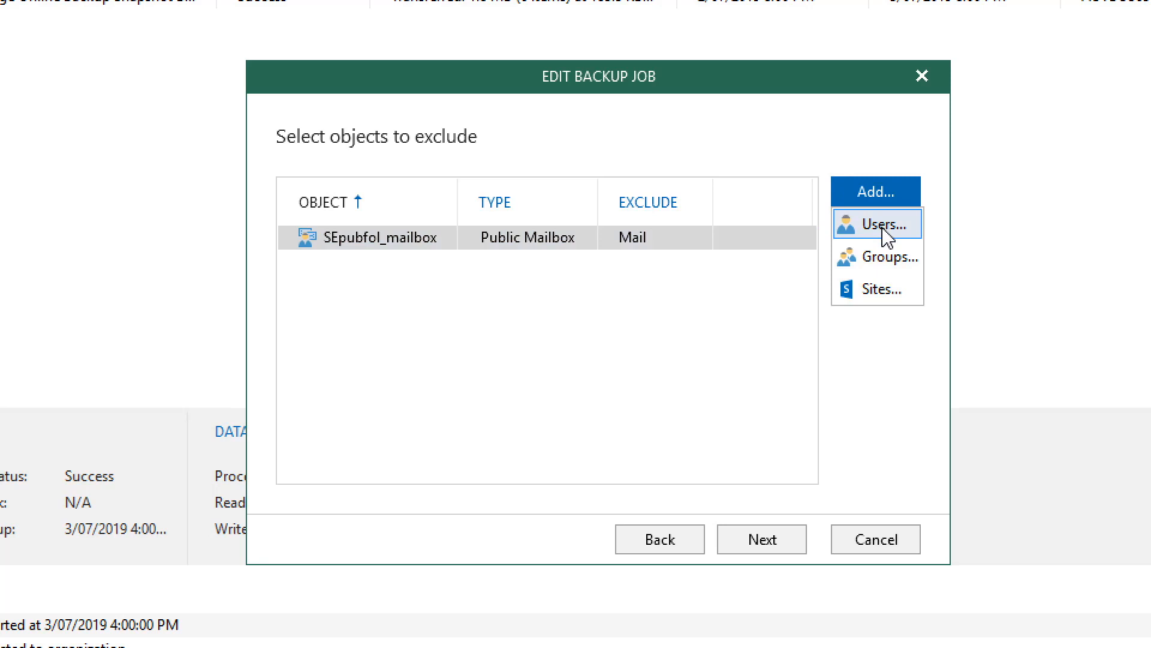
mouse_move(916, 402)
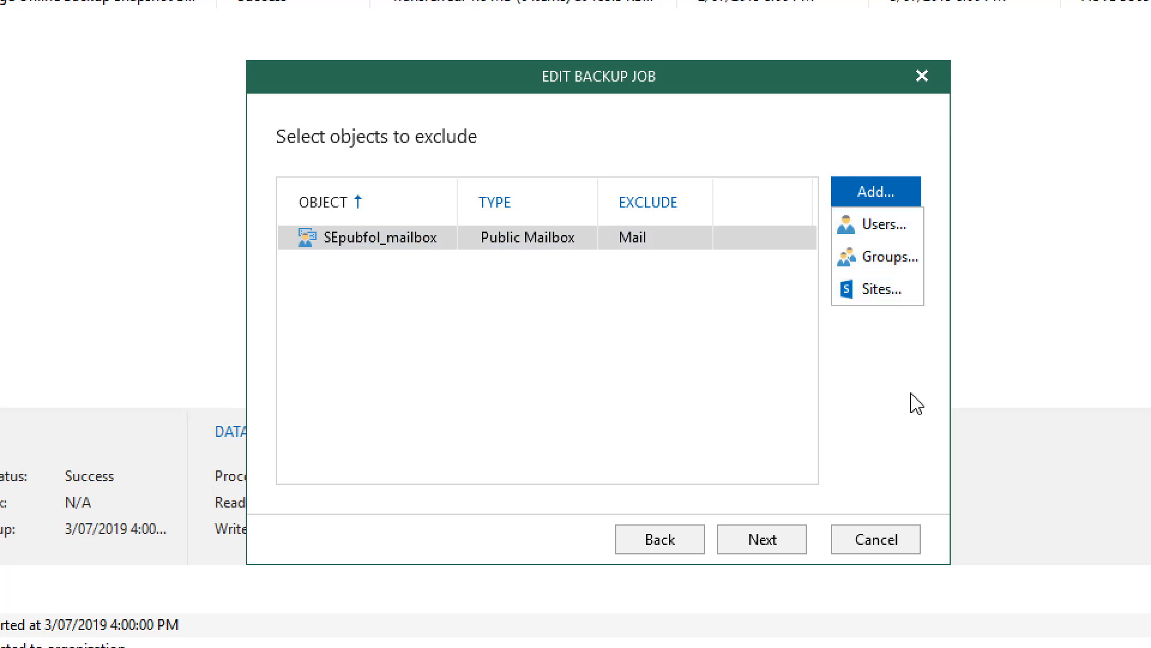
click(367, 238)
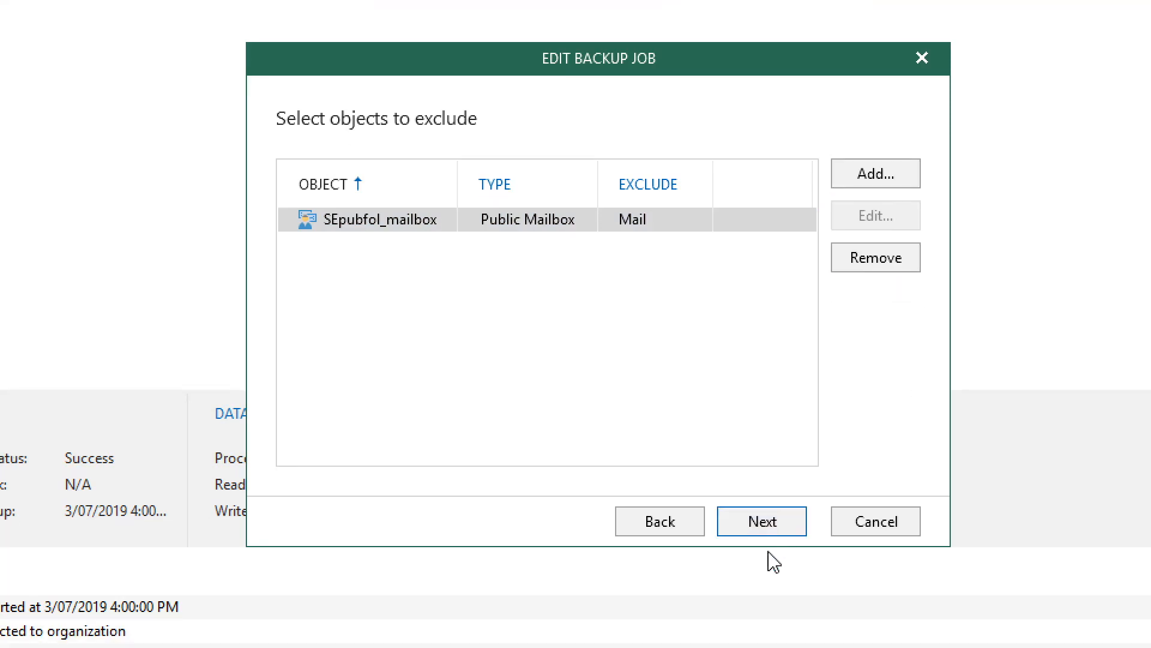
click(762, 520)
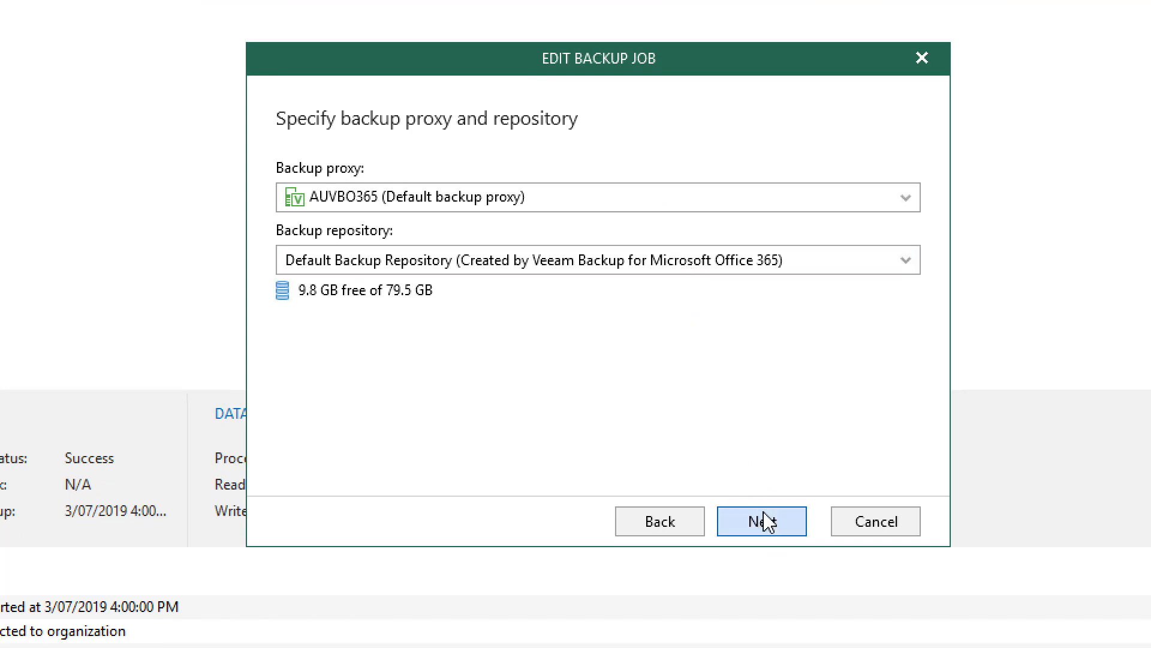
Keep the job scheduled periodically every 1 hour and save the Exchange Online job
click(760, 520)
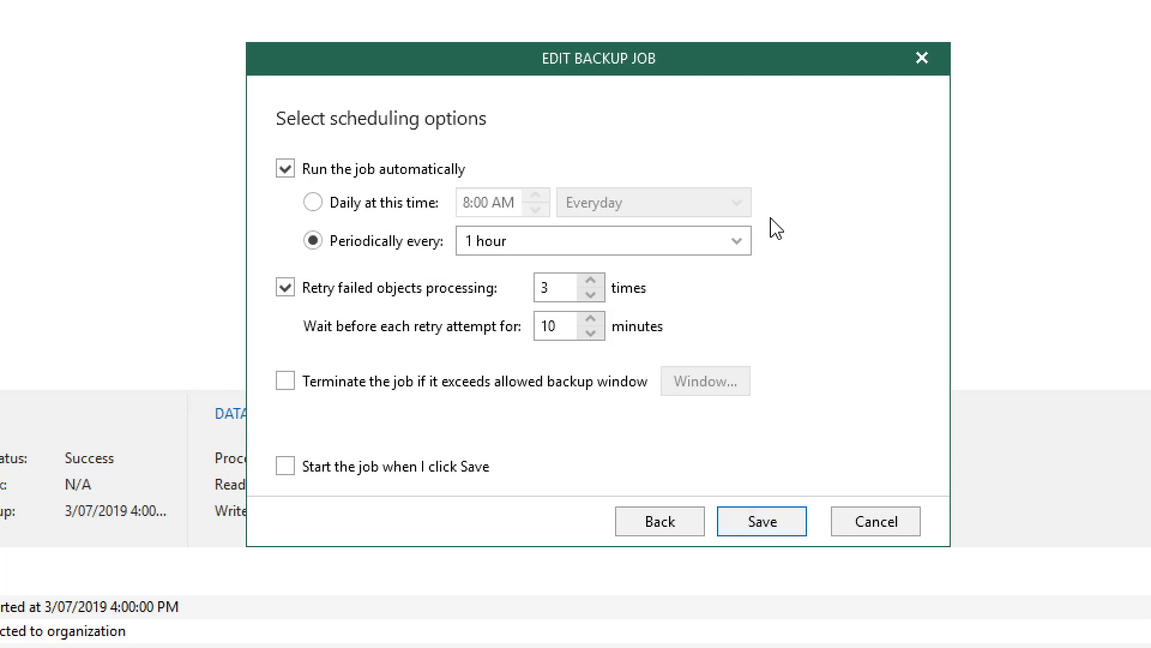
click(602, 240)
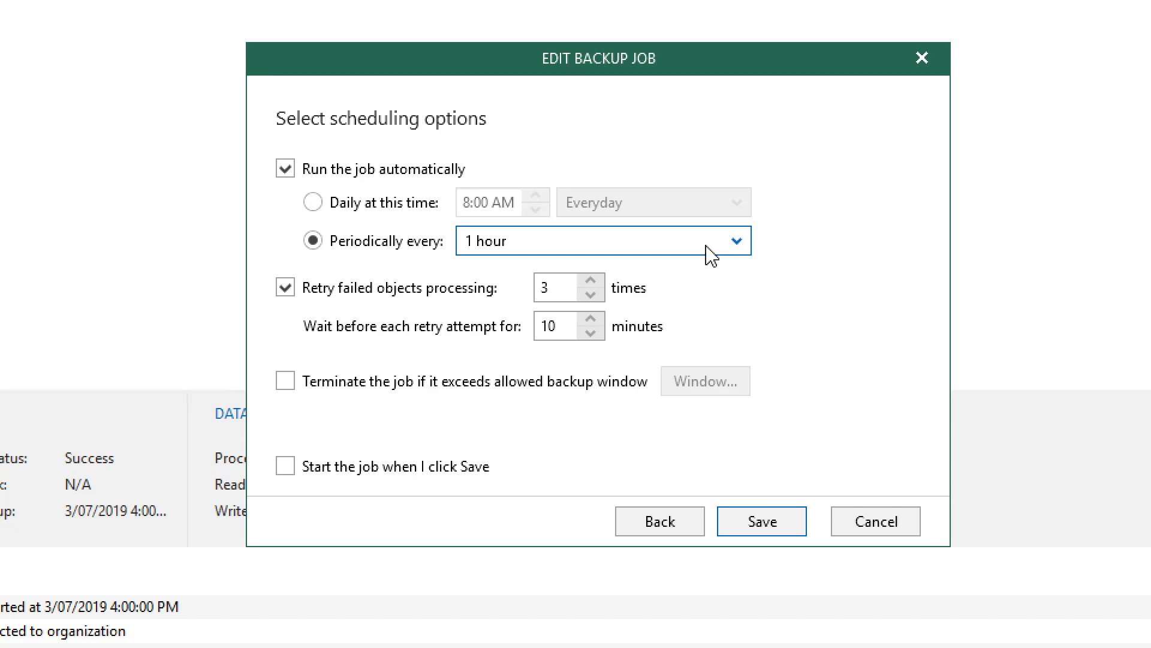
click(735, 241)
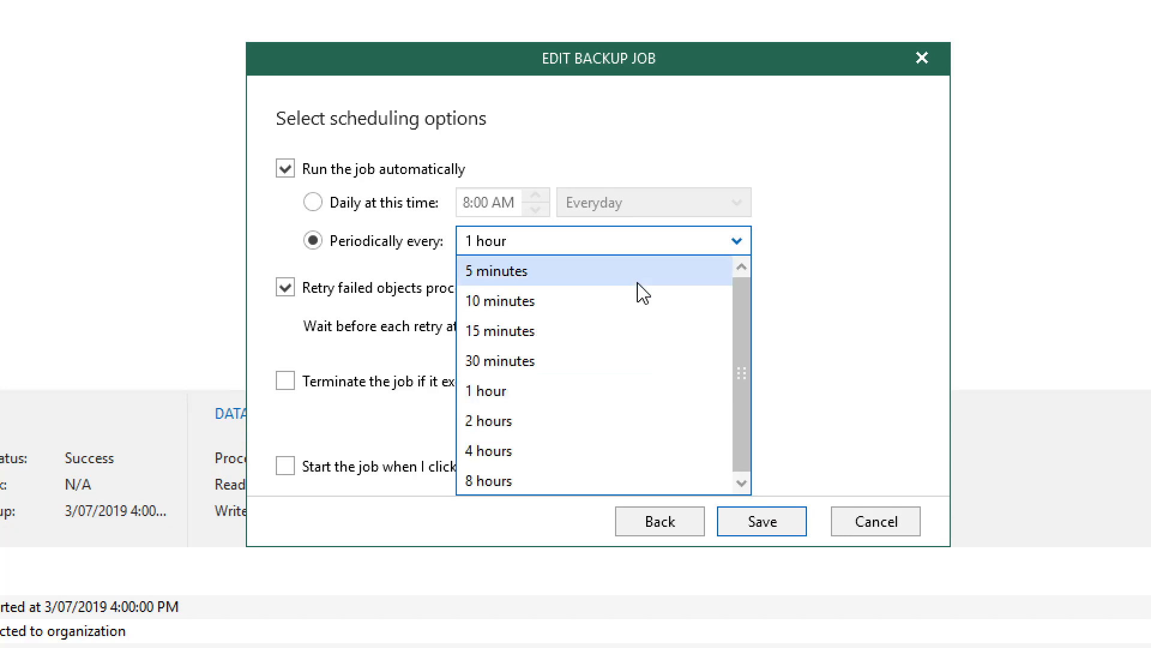
mouse_move(817, 244)
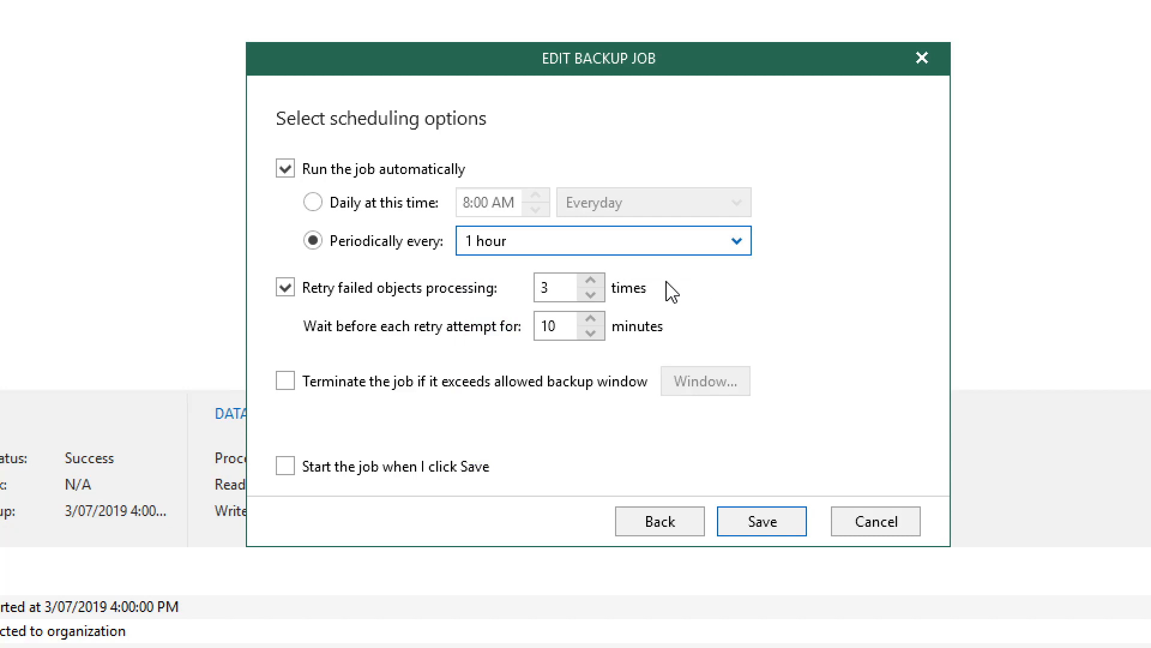
mouse_move(670, 295)
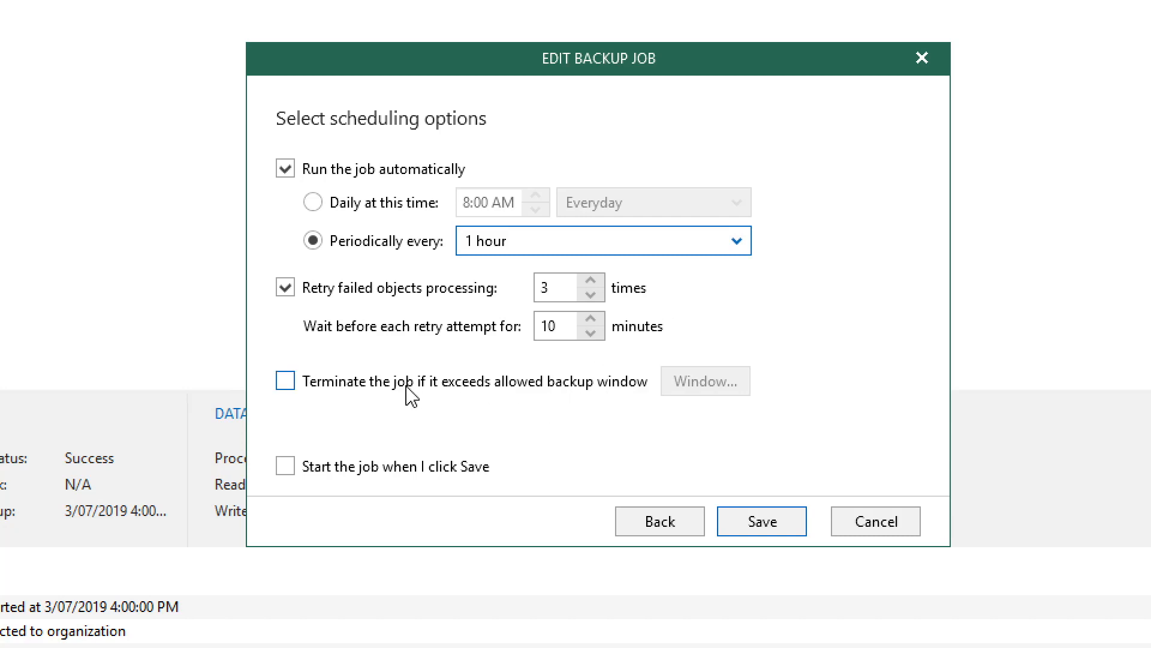
mouse_move(436, 401)
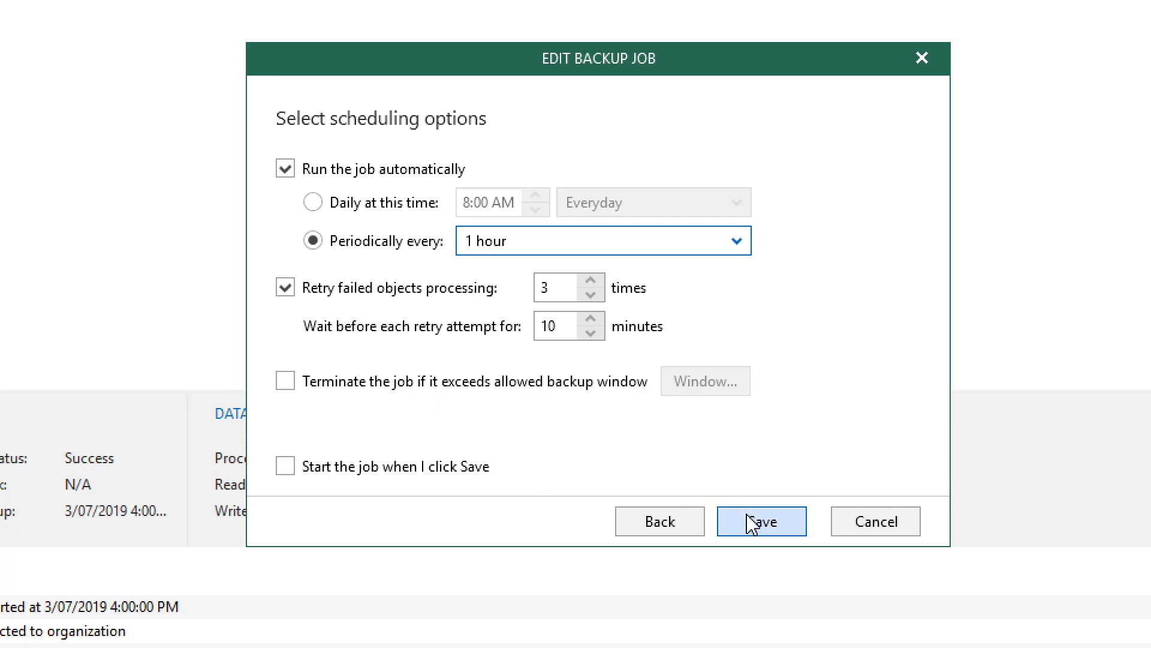
click(761, 520)
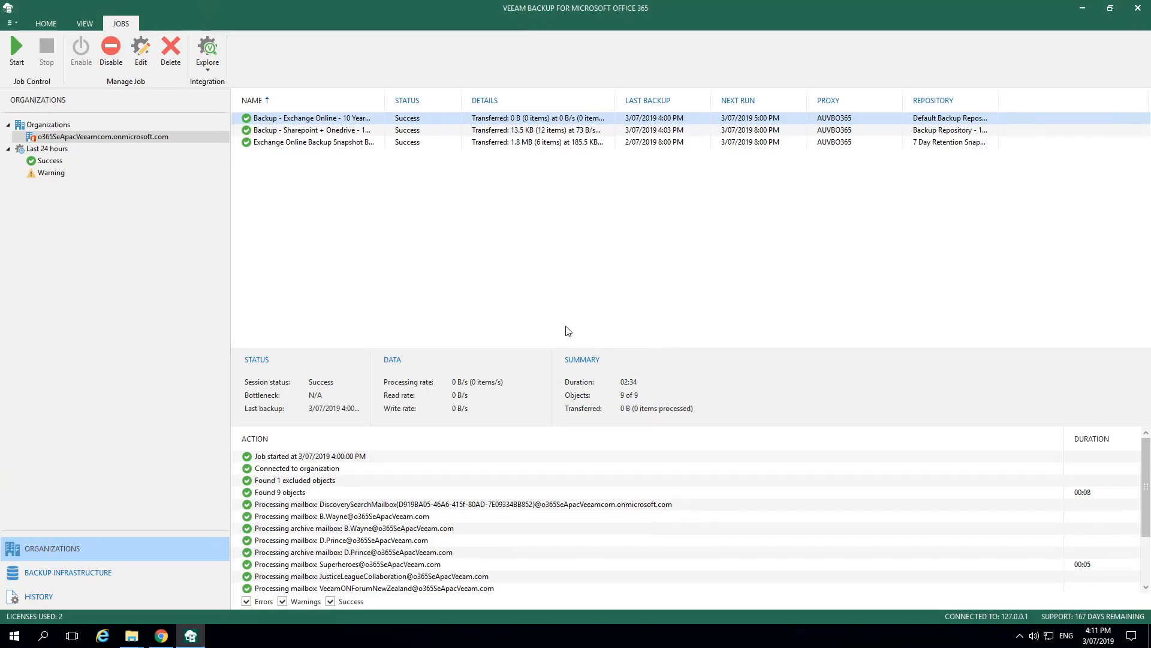
mouse_move(572, 328)
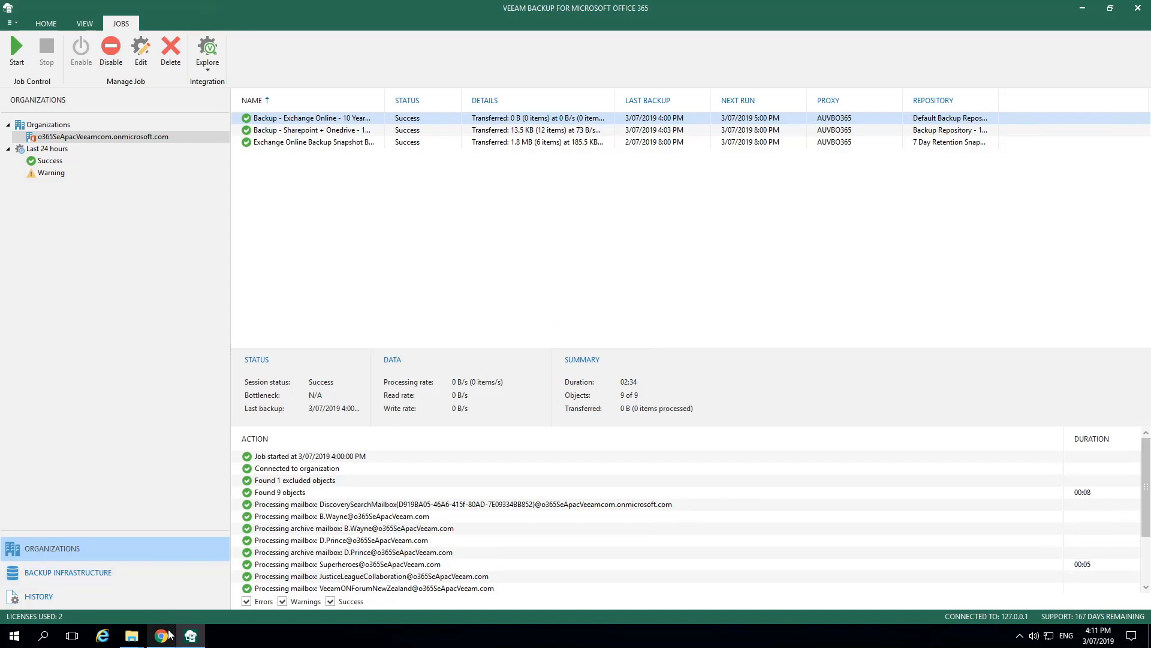
Switch to the Chrome window showing D.Prince's Outlook web inbox
click(160, 635)
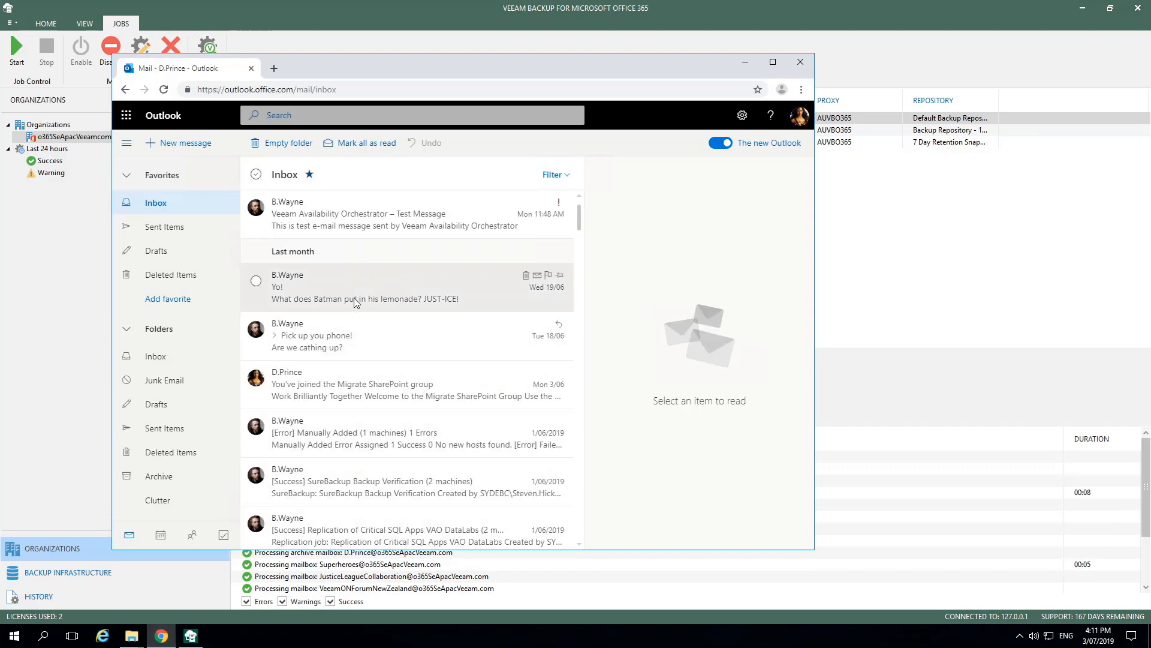
Delete B.Wayne's 'Yo!' email and permanently empty the Deleted Items folder
click(367, 287)
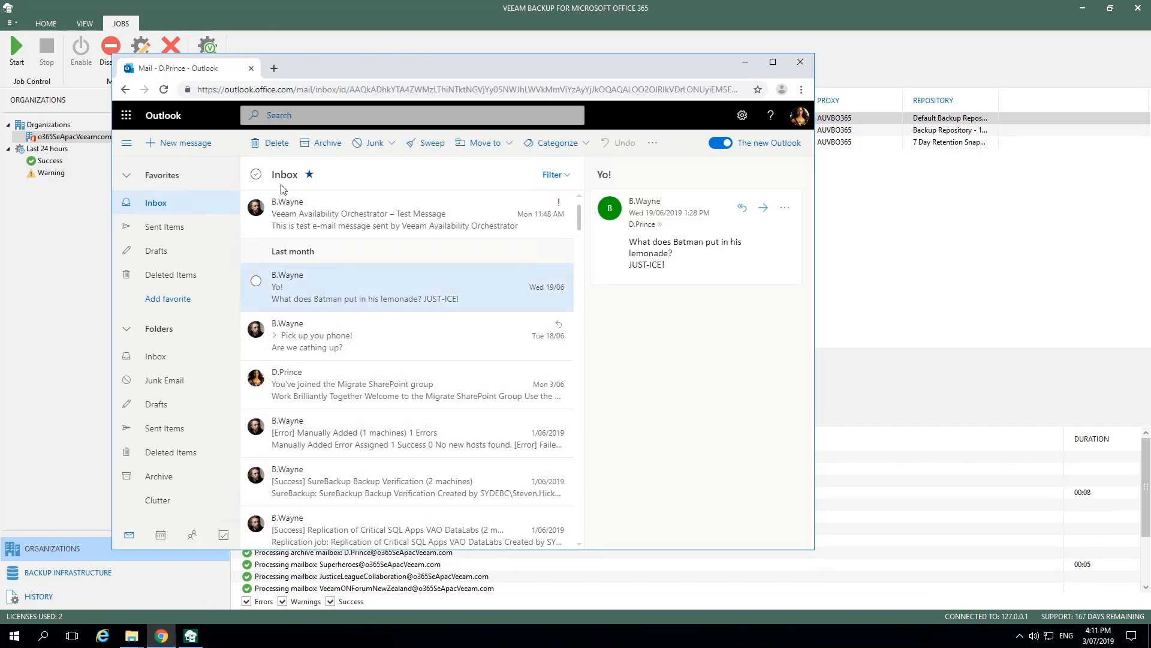
click(275, 143)
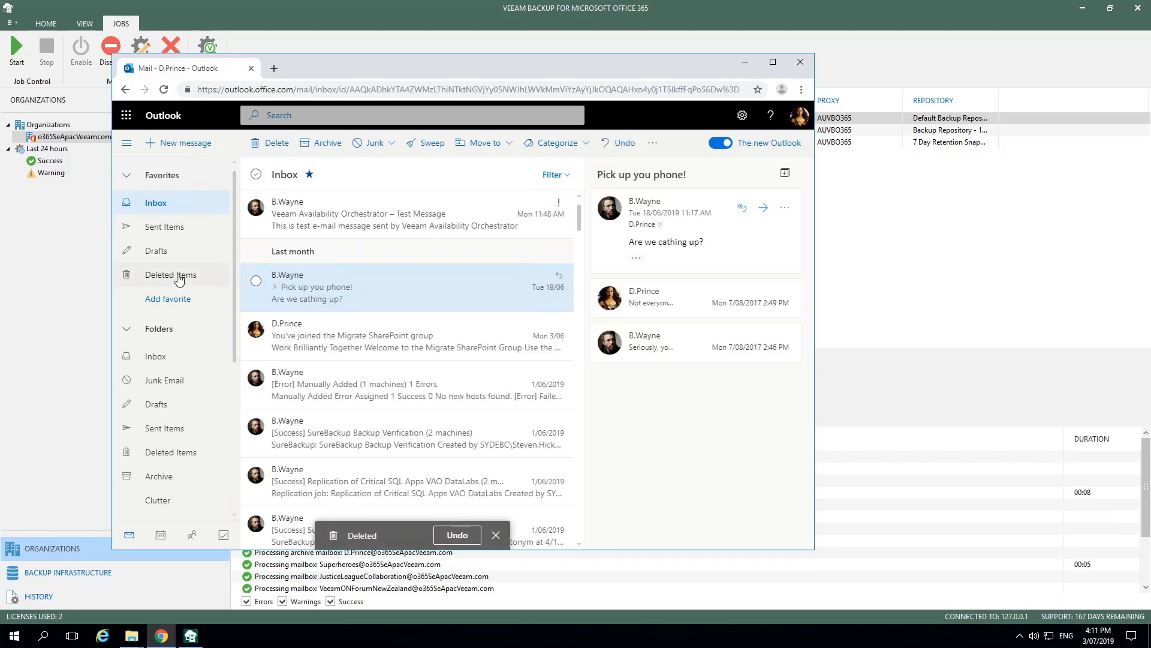
click(170, 274)
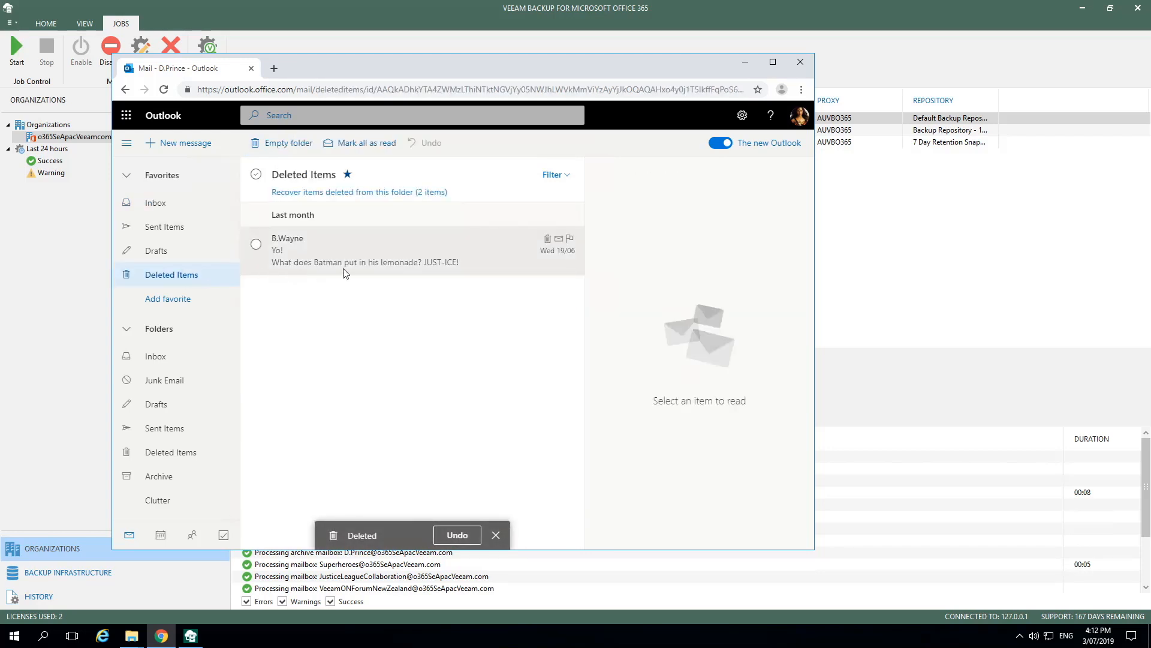
click(288, 143)
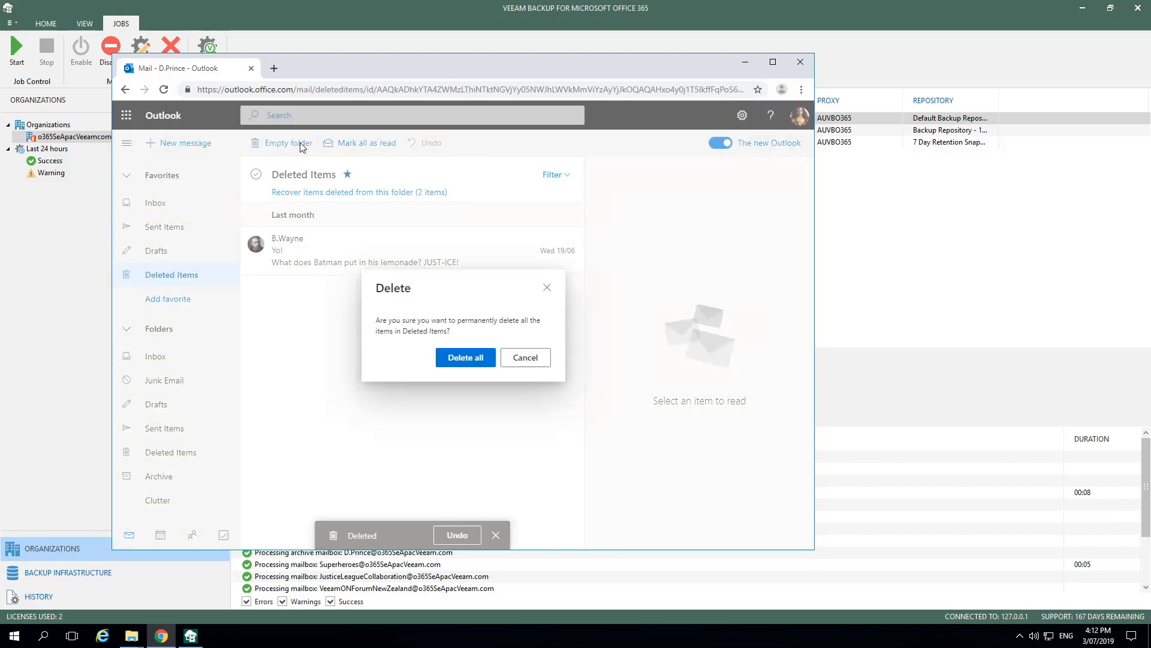
click(465, 356)
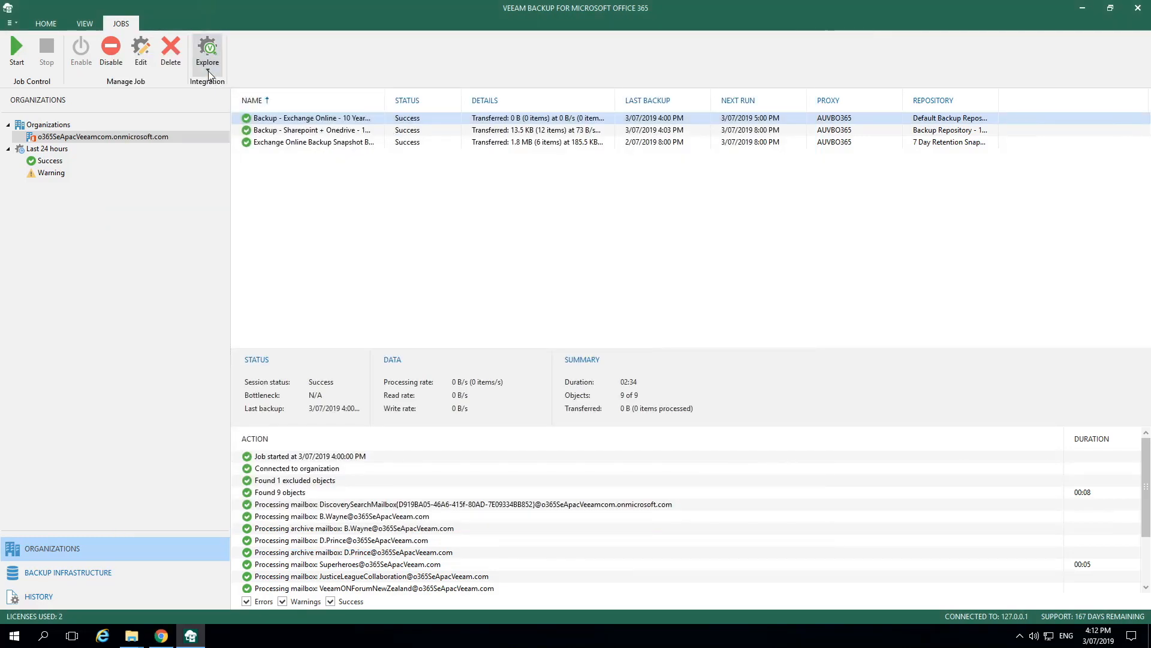
Launch Veeam Explorer on the Exchange Online backup job via Explore
click(207, 49)
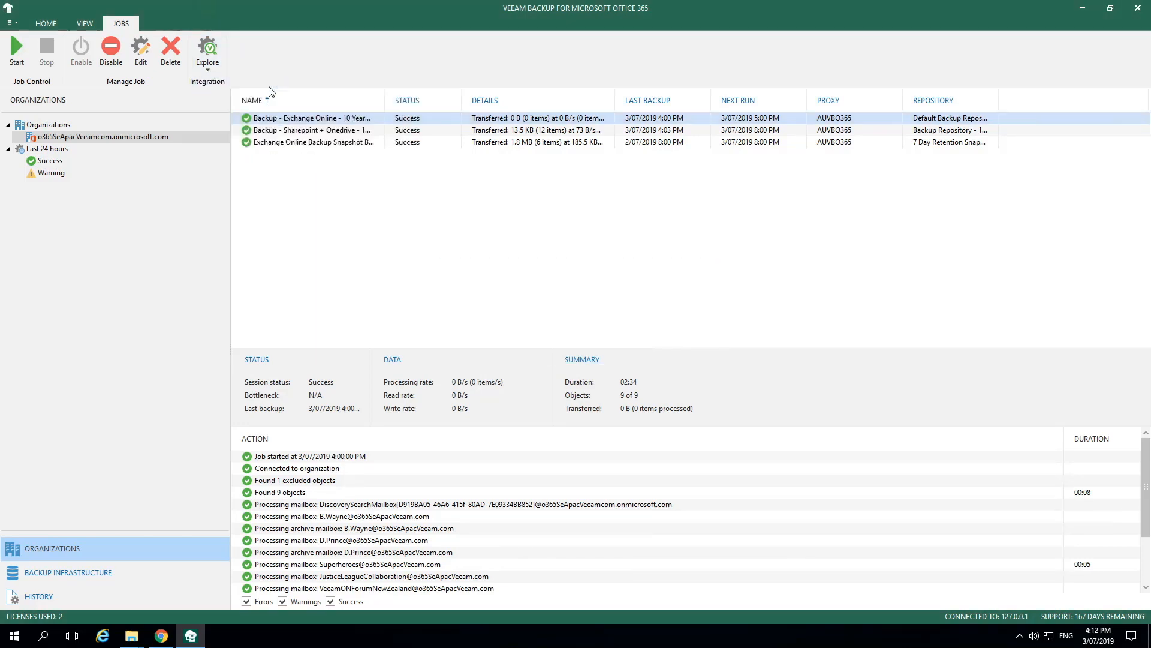
click(207, 49)
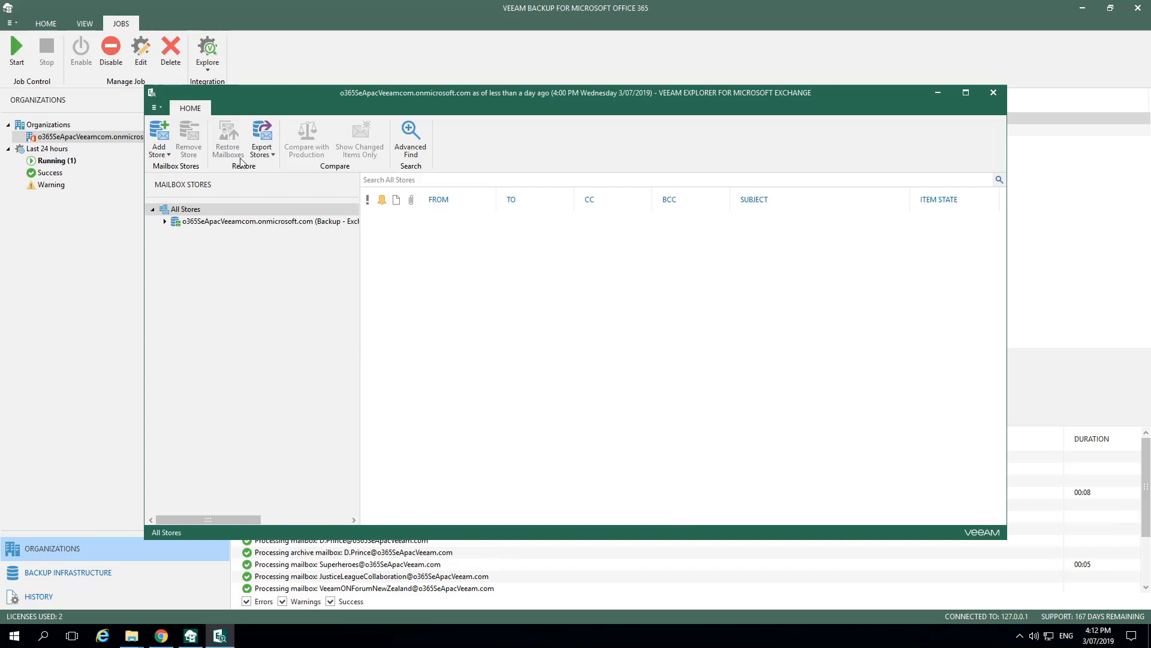
click(165, 222)
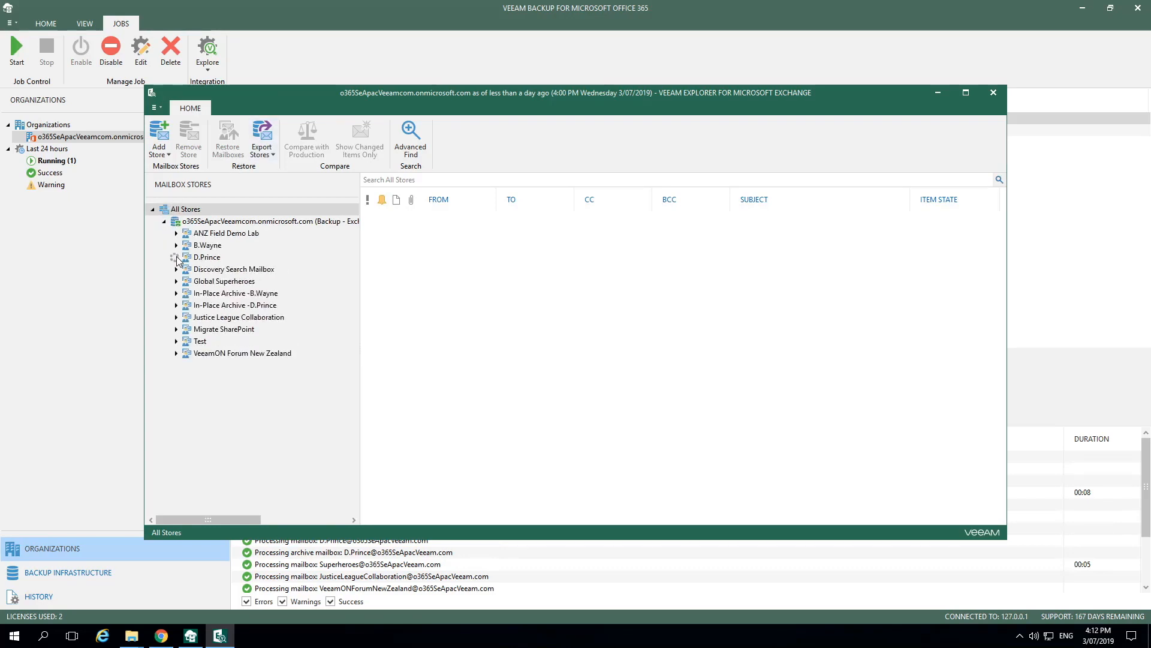
click(176, 257)
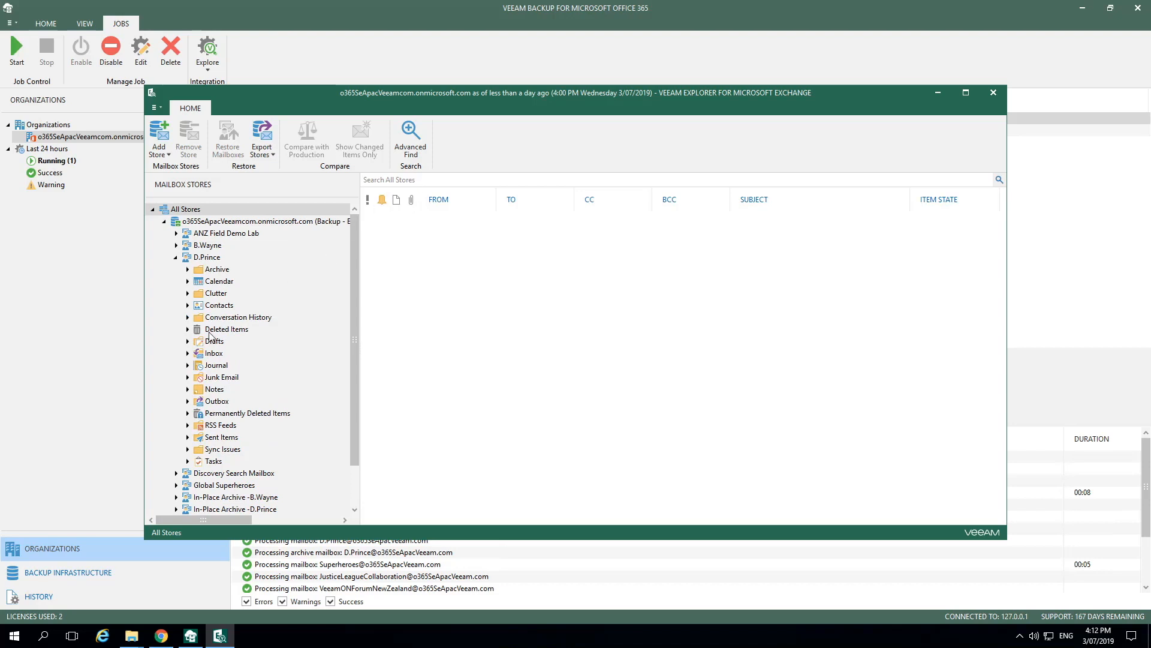
click(213, 353)
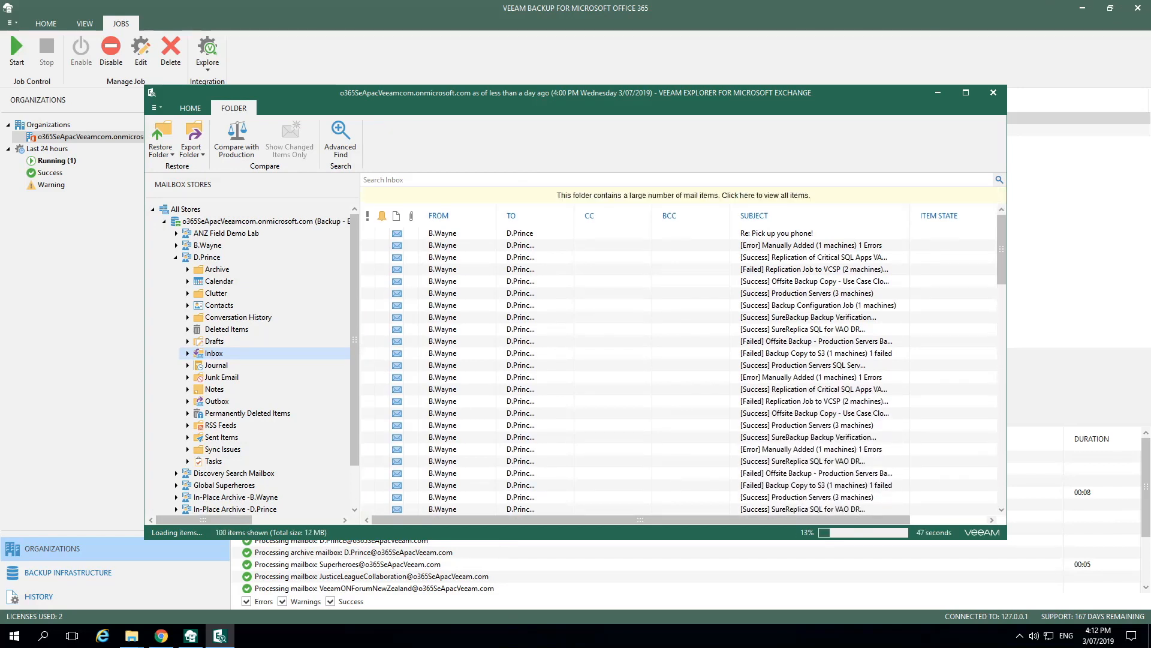
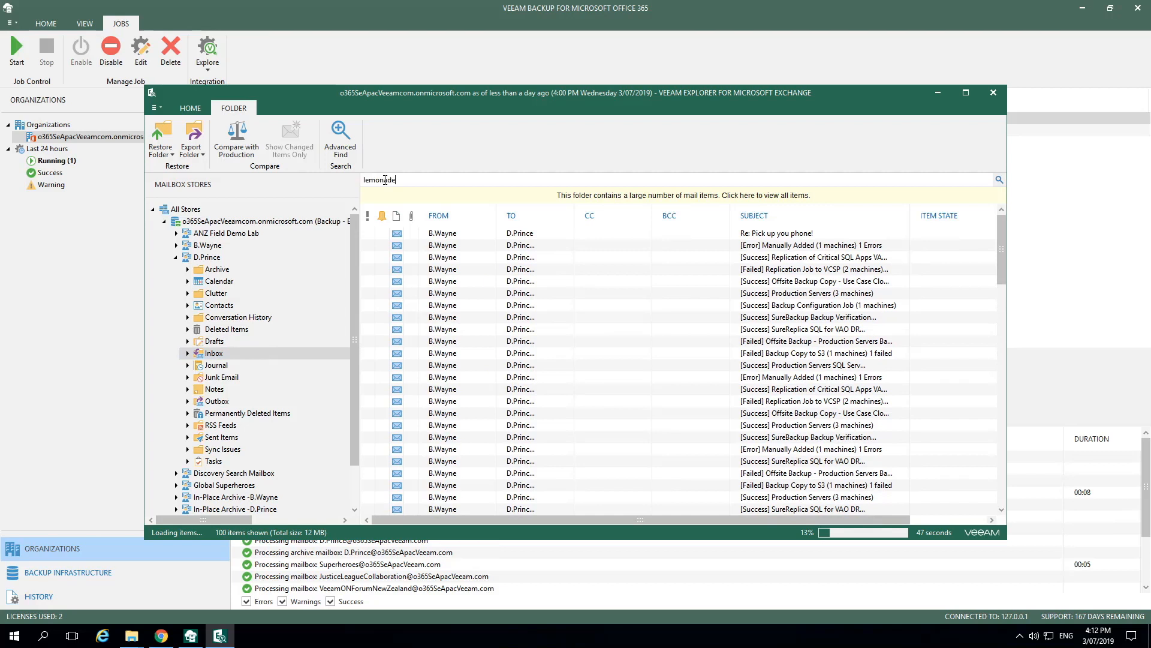
mouse_move(340, 136)
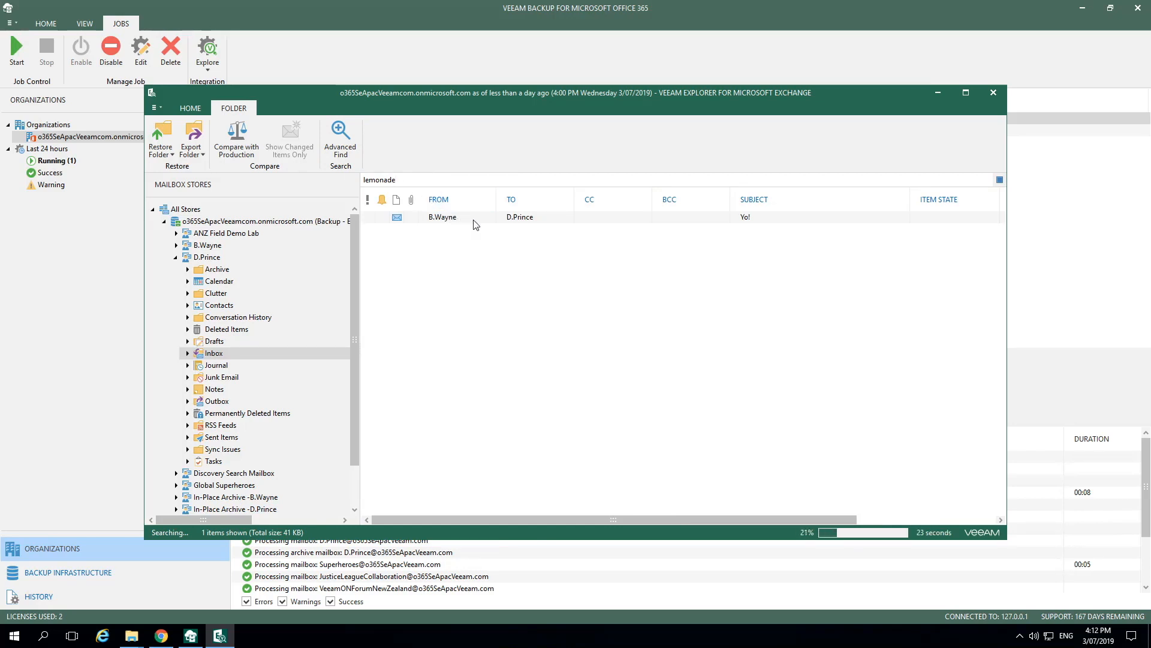
right_click(442, 216)
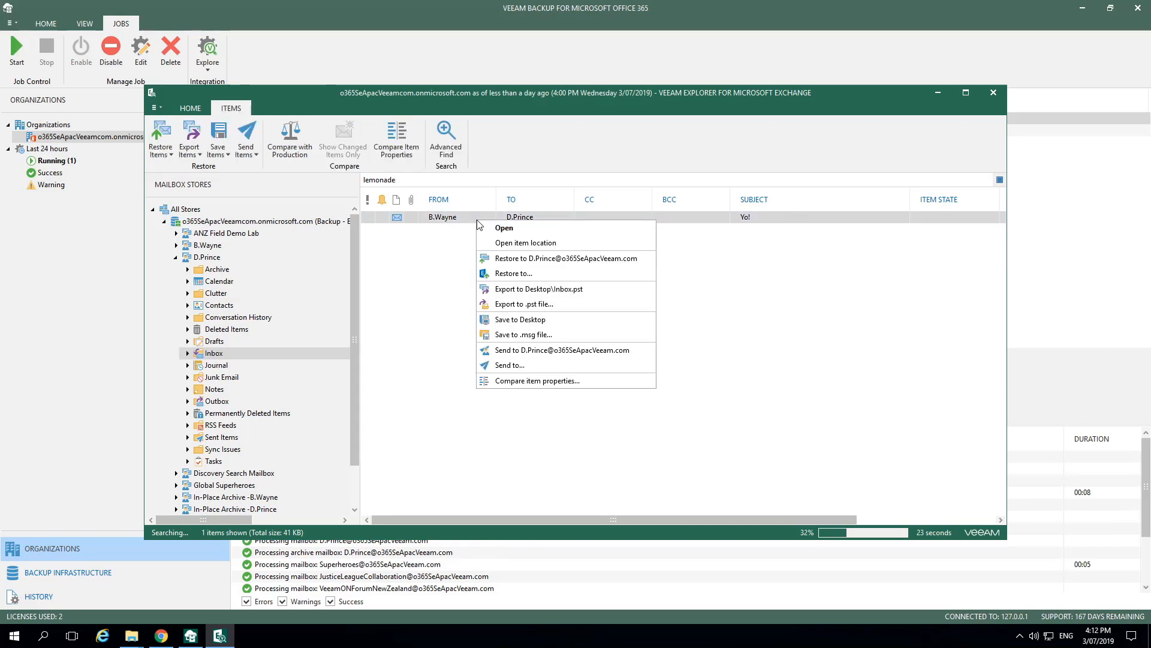
mouse_move(504, 227)
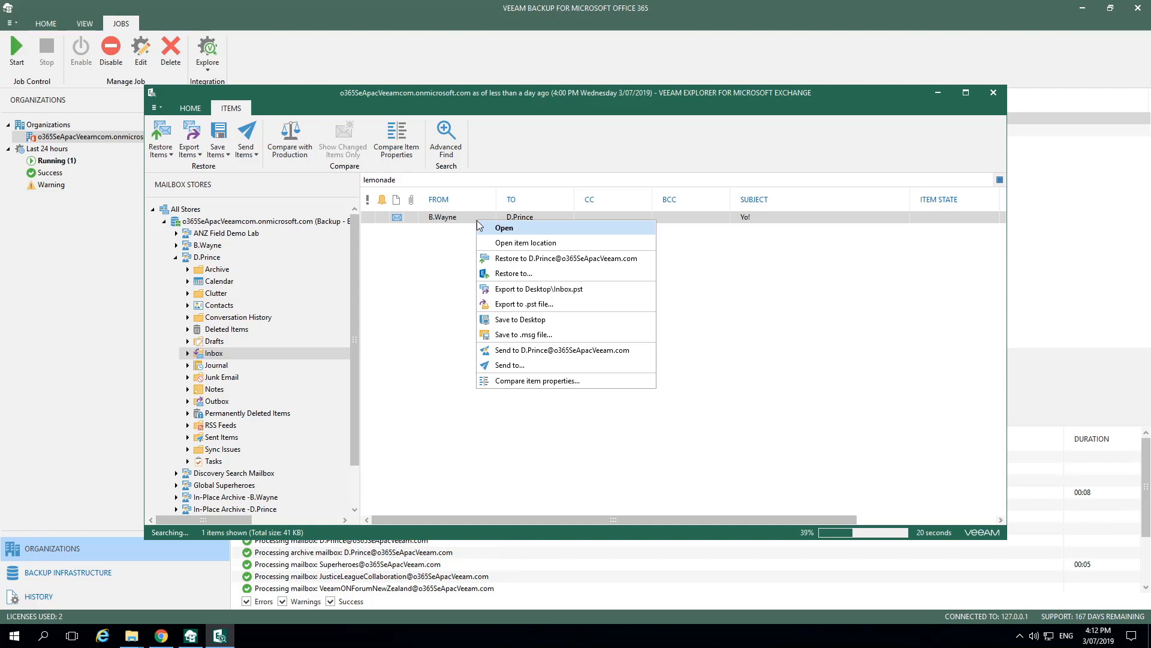
mouse_move(490, 239)
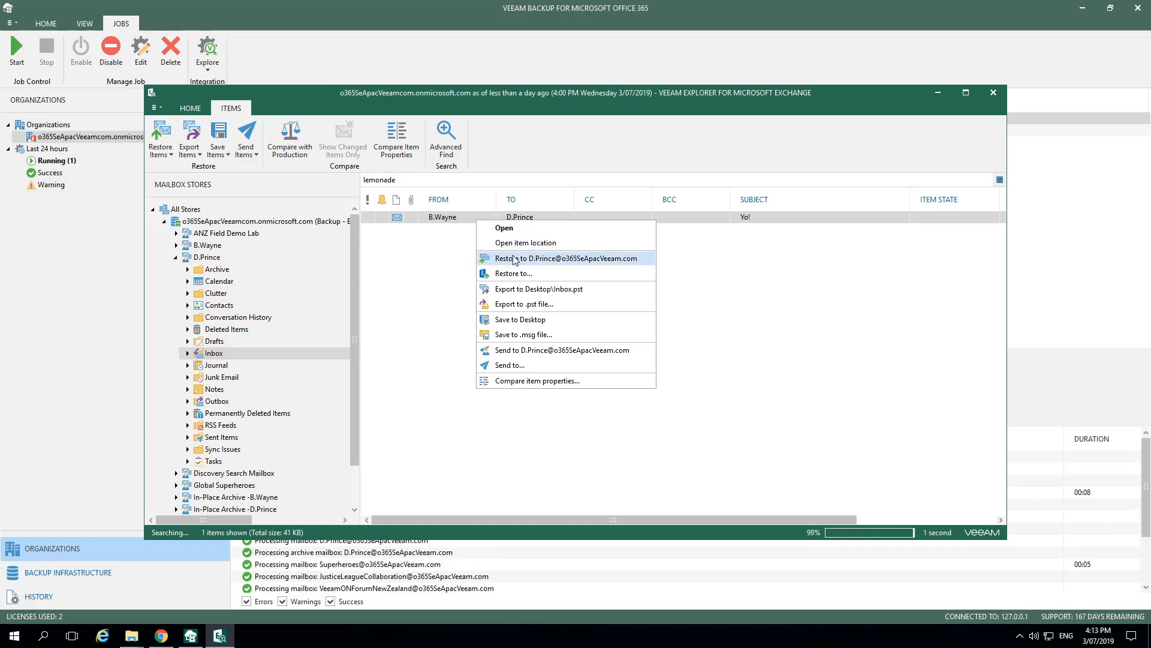
click(570, 258)
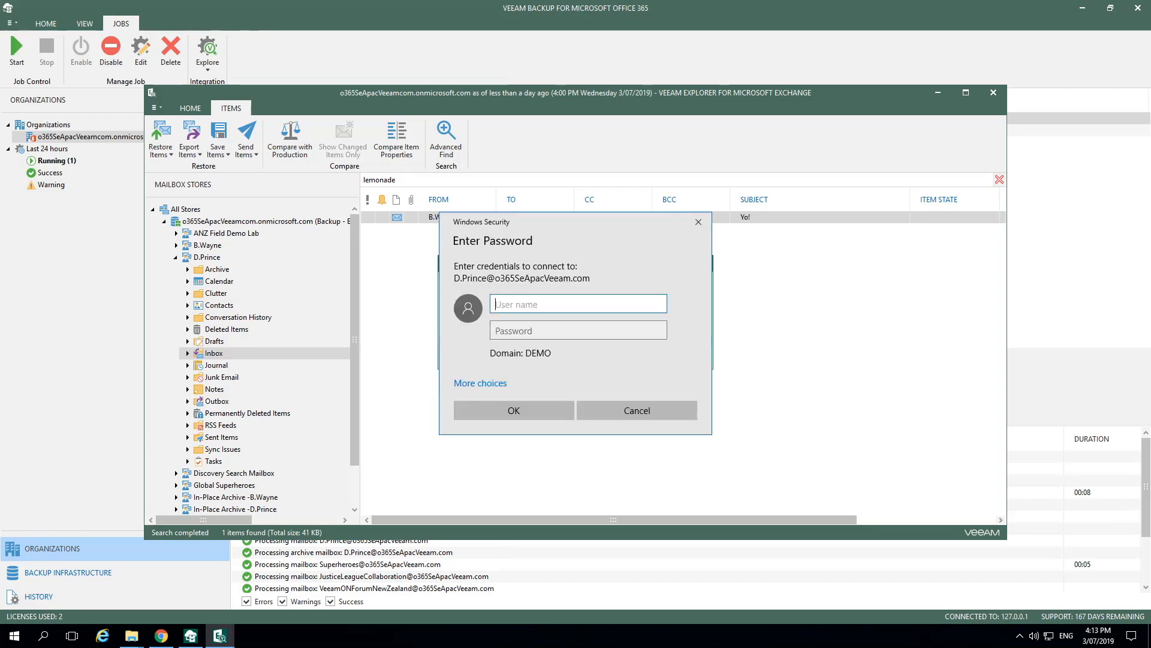
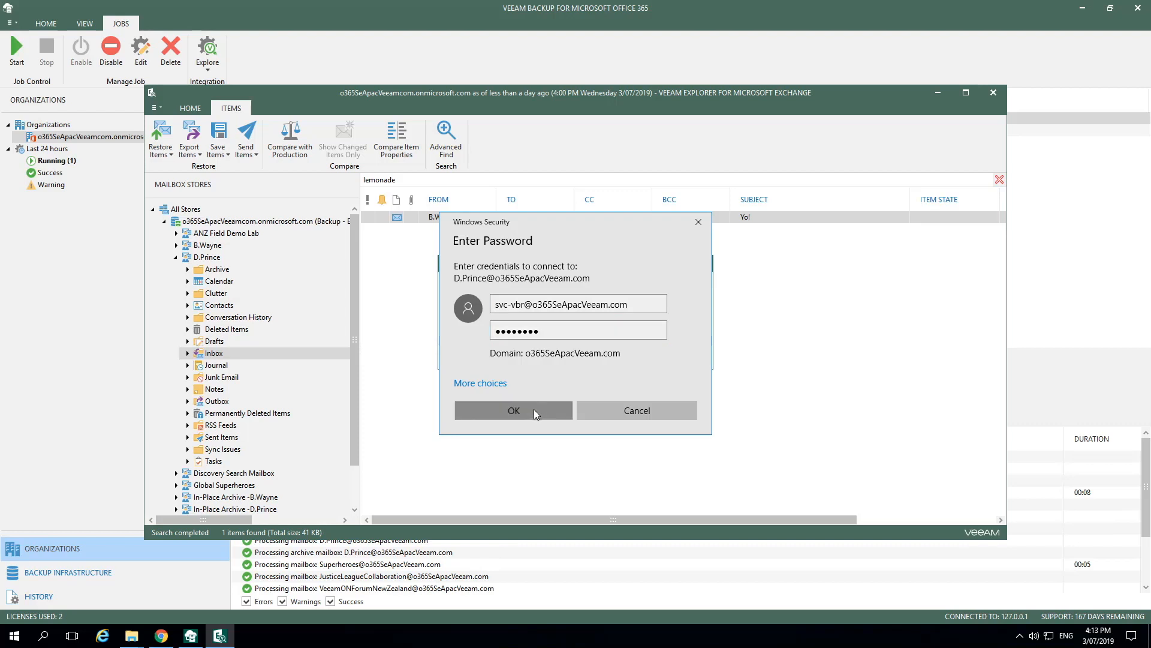
click(514, 410)
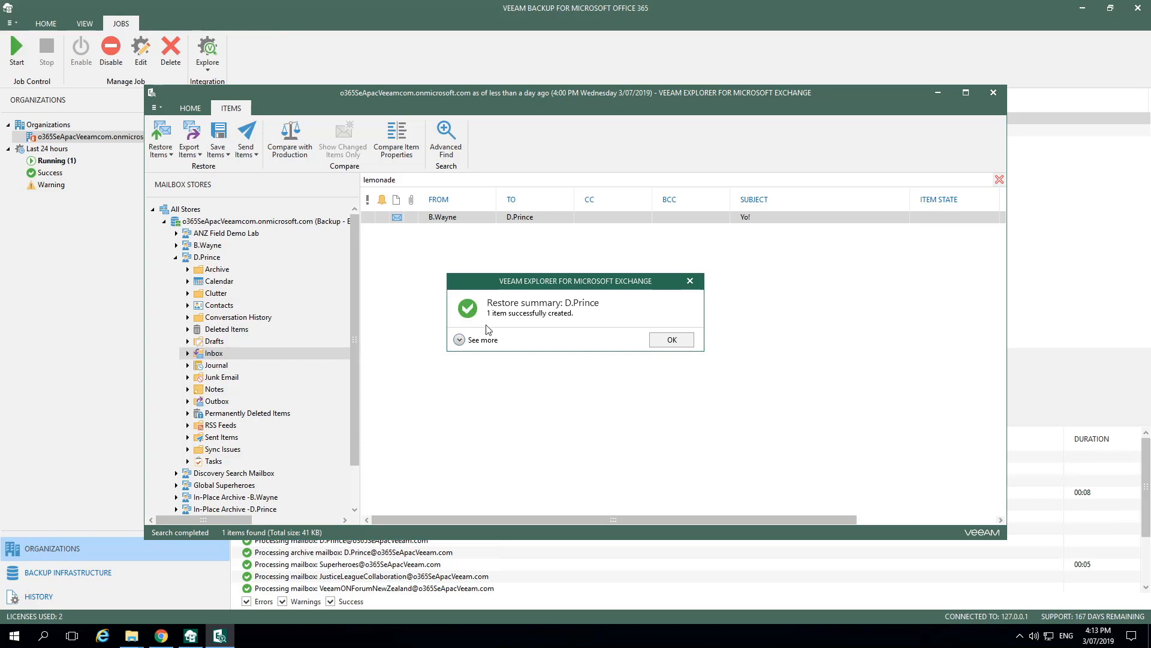
click(482, 340)
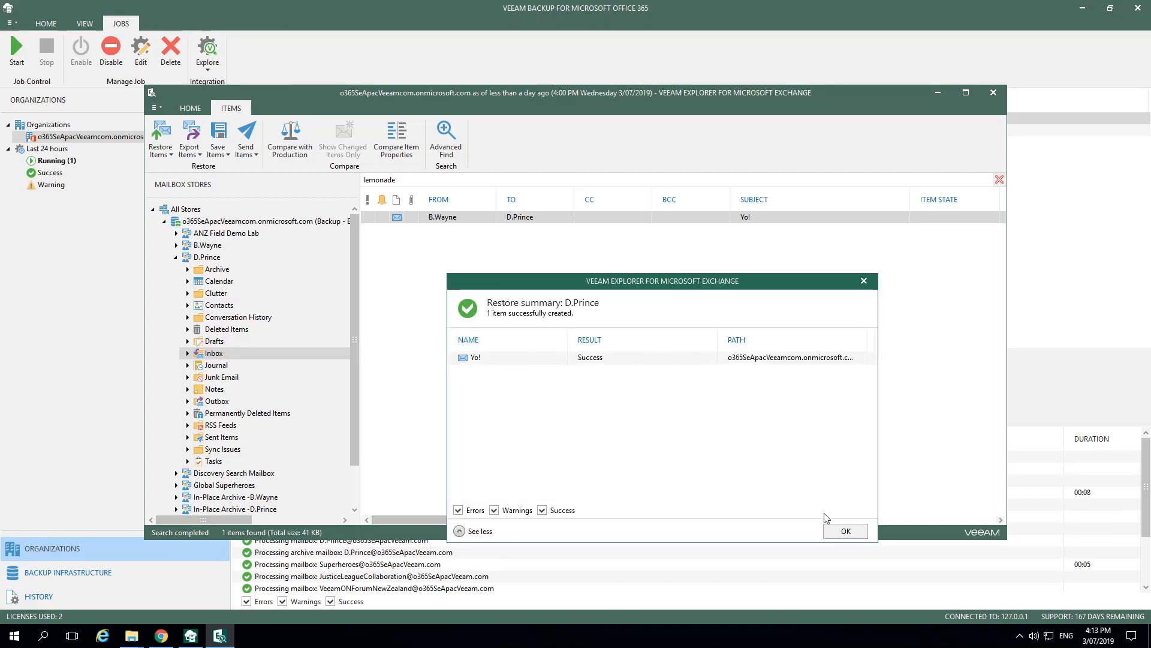
click(845, 530)
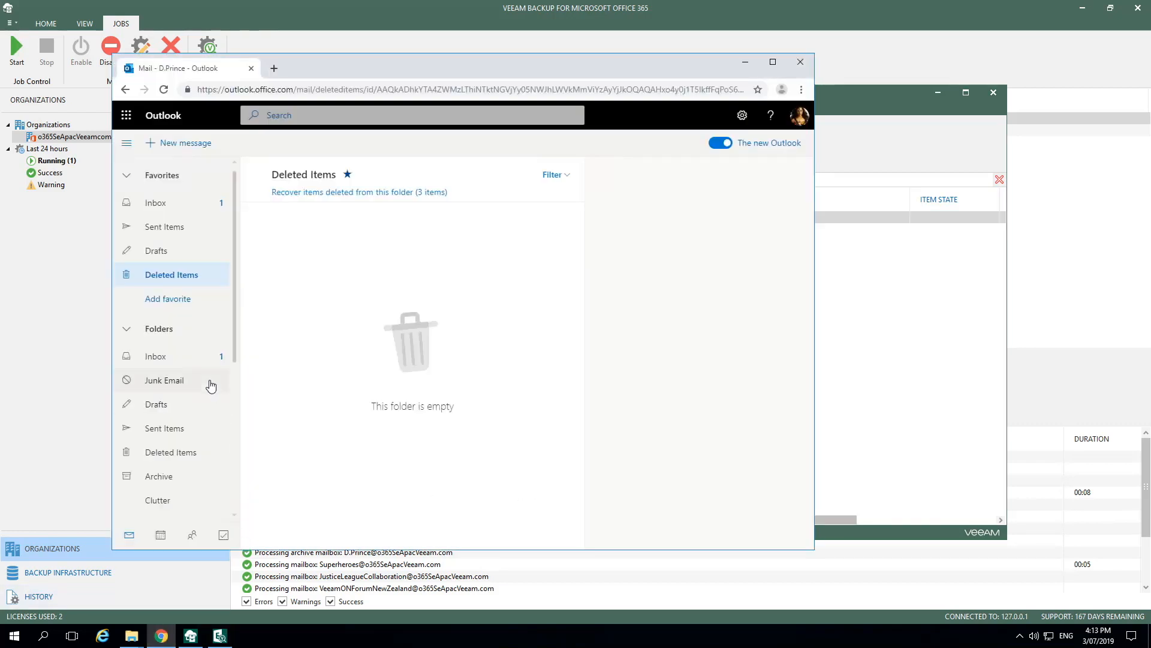
Open the restored Yo! email from B.Wayne in the Outlook Inbox
click(155, 203)
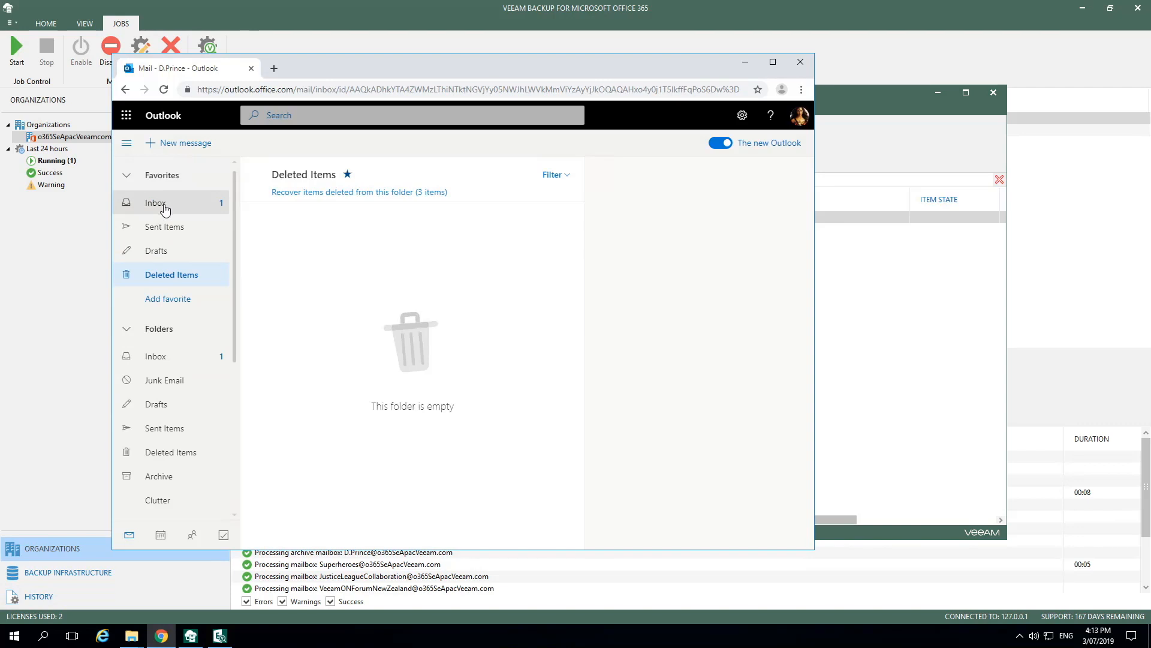
click(156, 202)
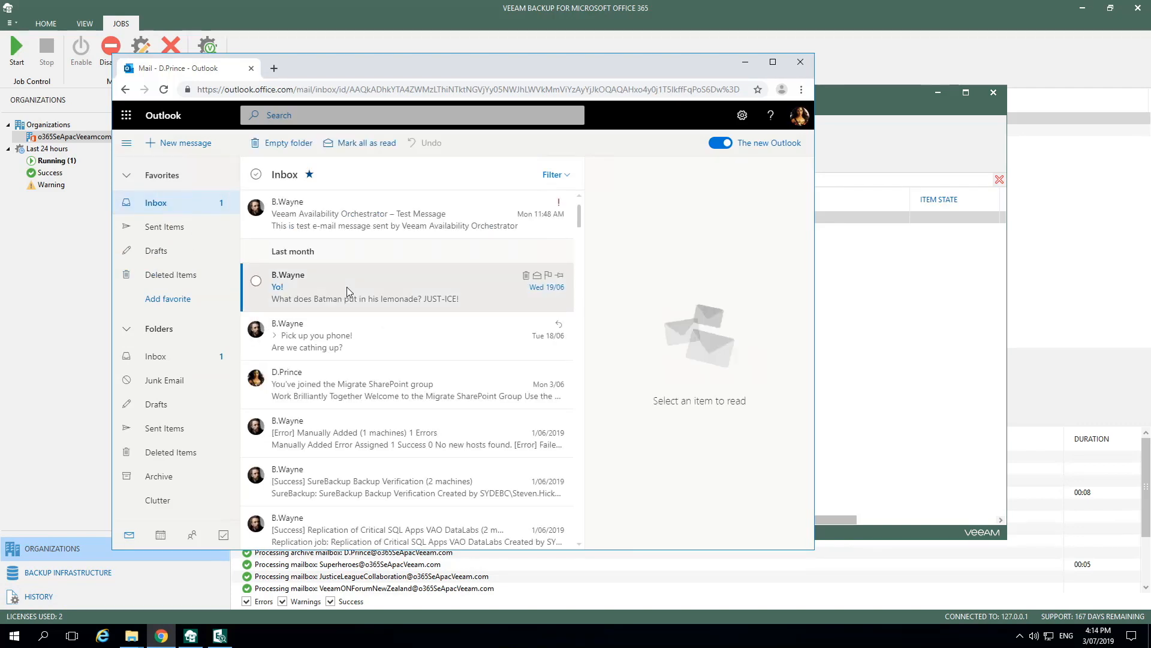
click(345, 287)
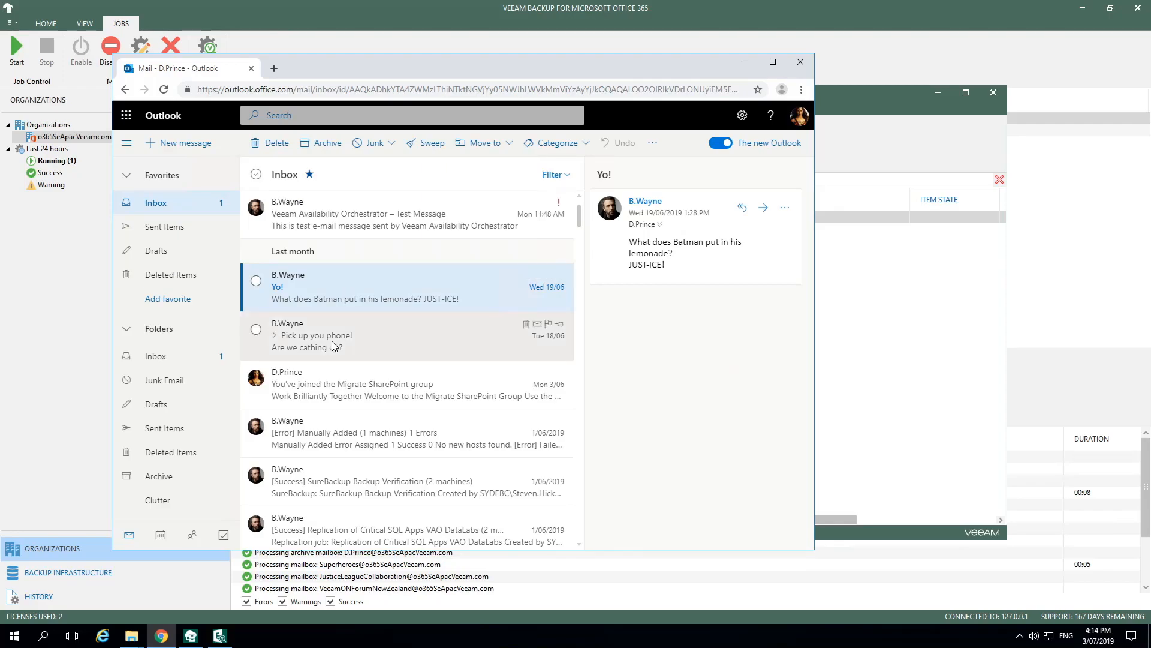